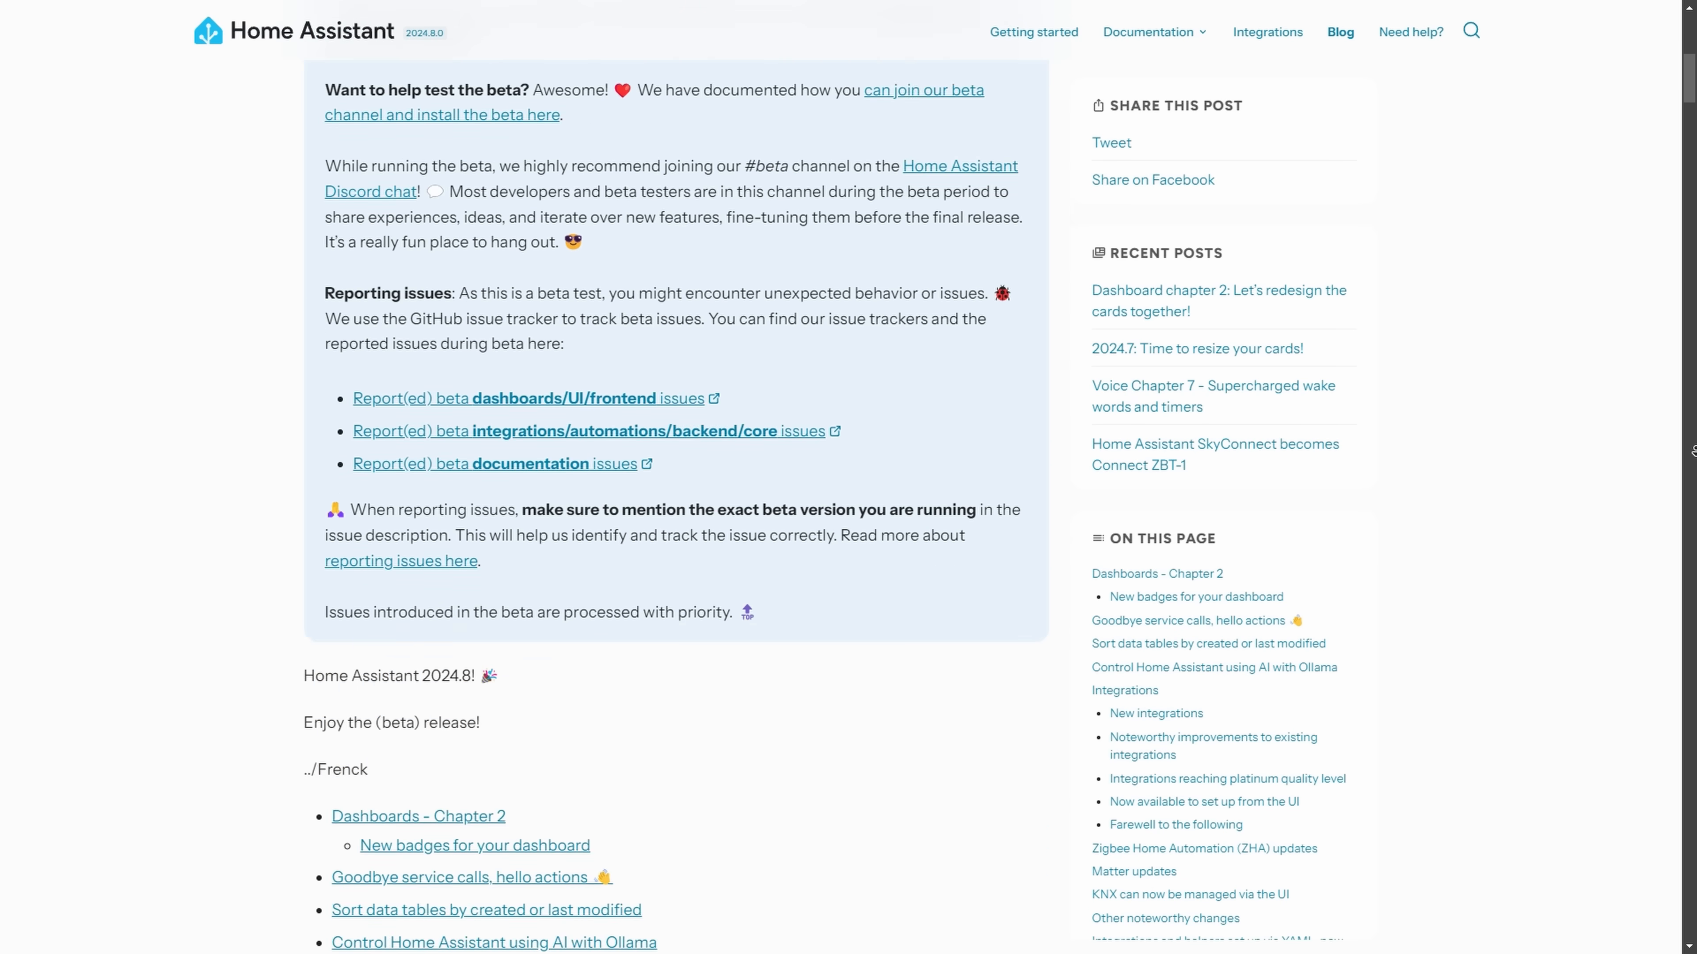
Scroll the 2024.8 beta release post to reach its table of contents
{"action": "scroll", "scroll_direction": "up", "scroll_amount": 3}
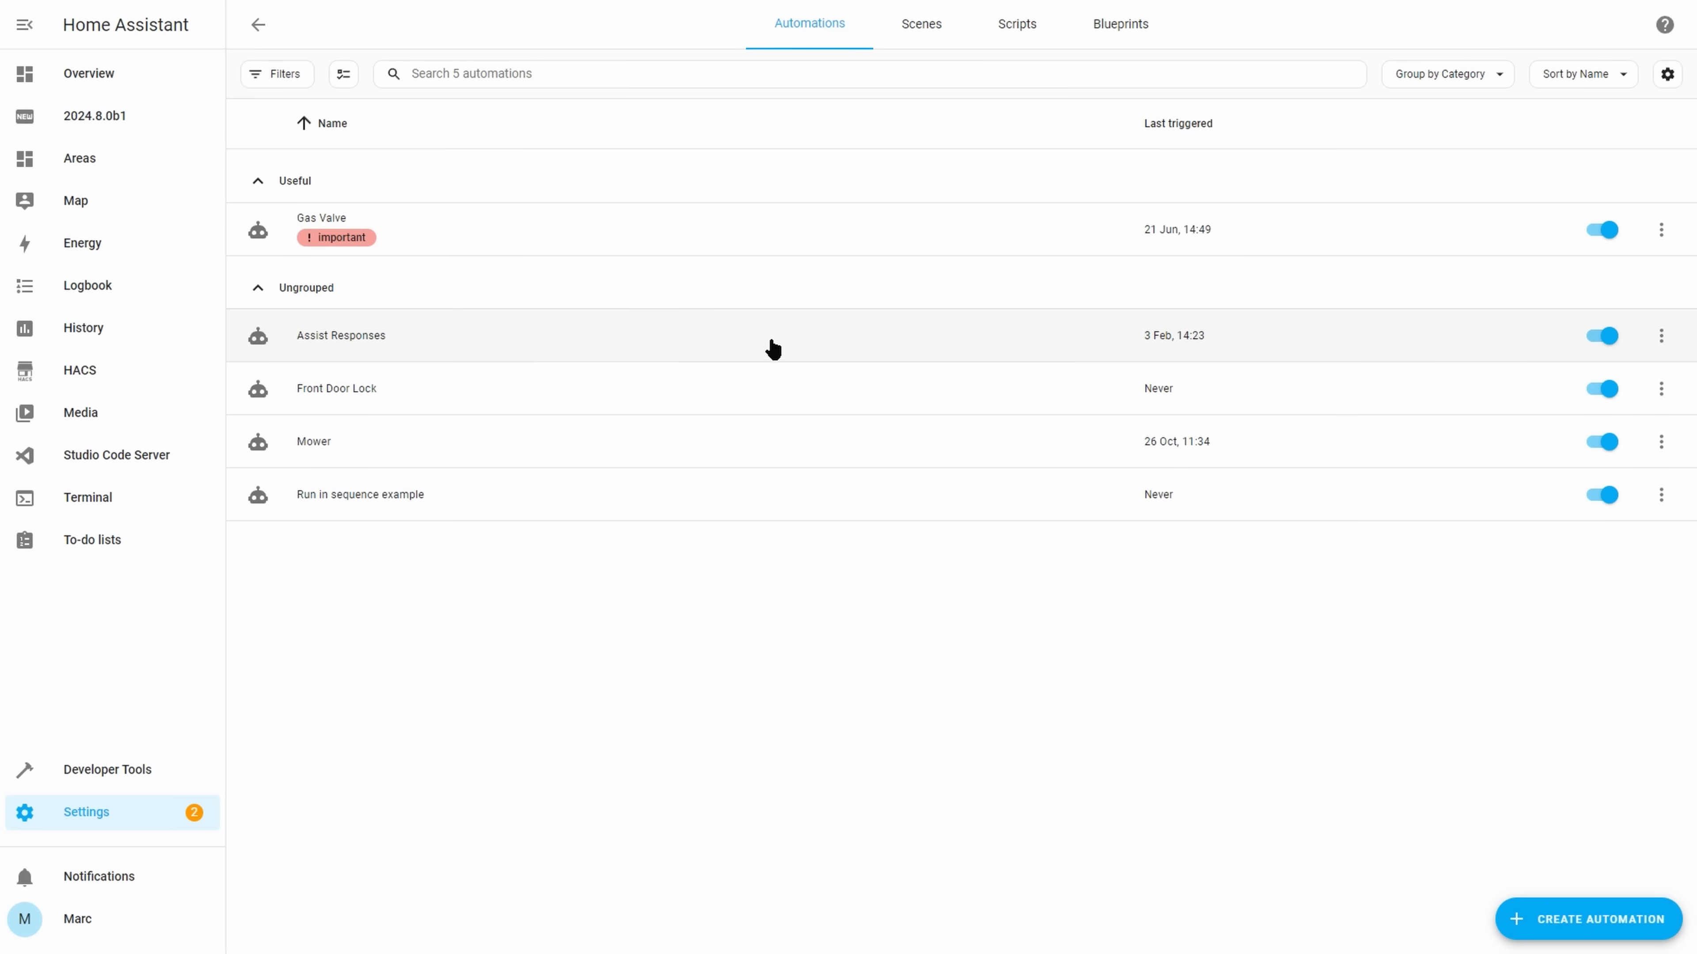
Open the Assist Responses automation in the editor to view its trigger and action
{"action": "left_click", "coordinate": [341, 336]}
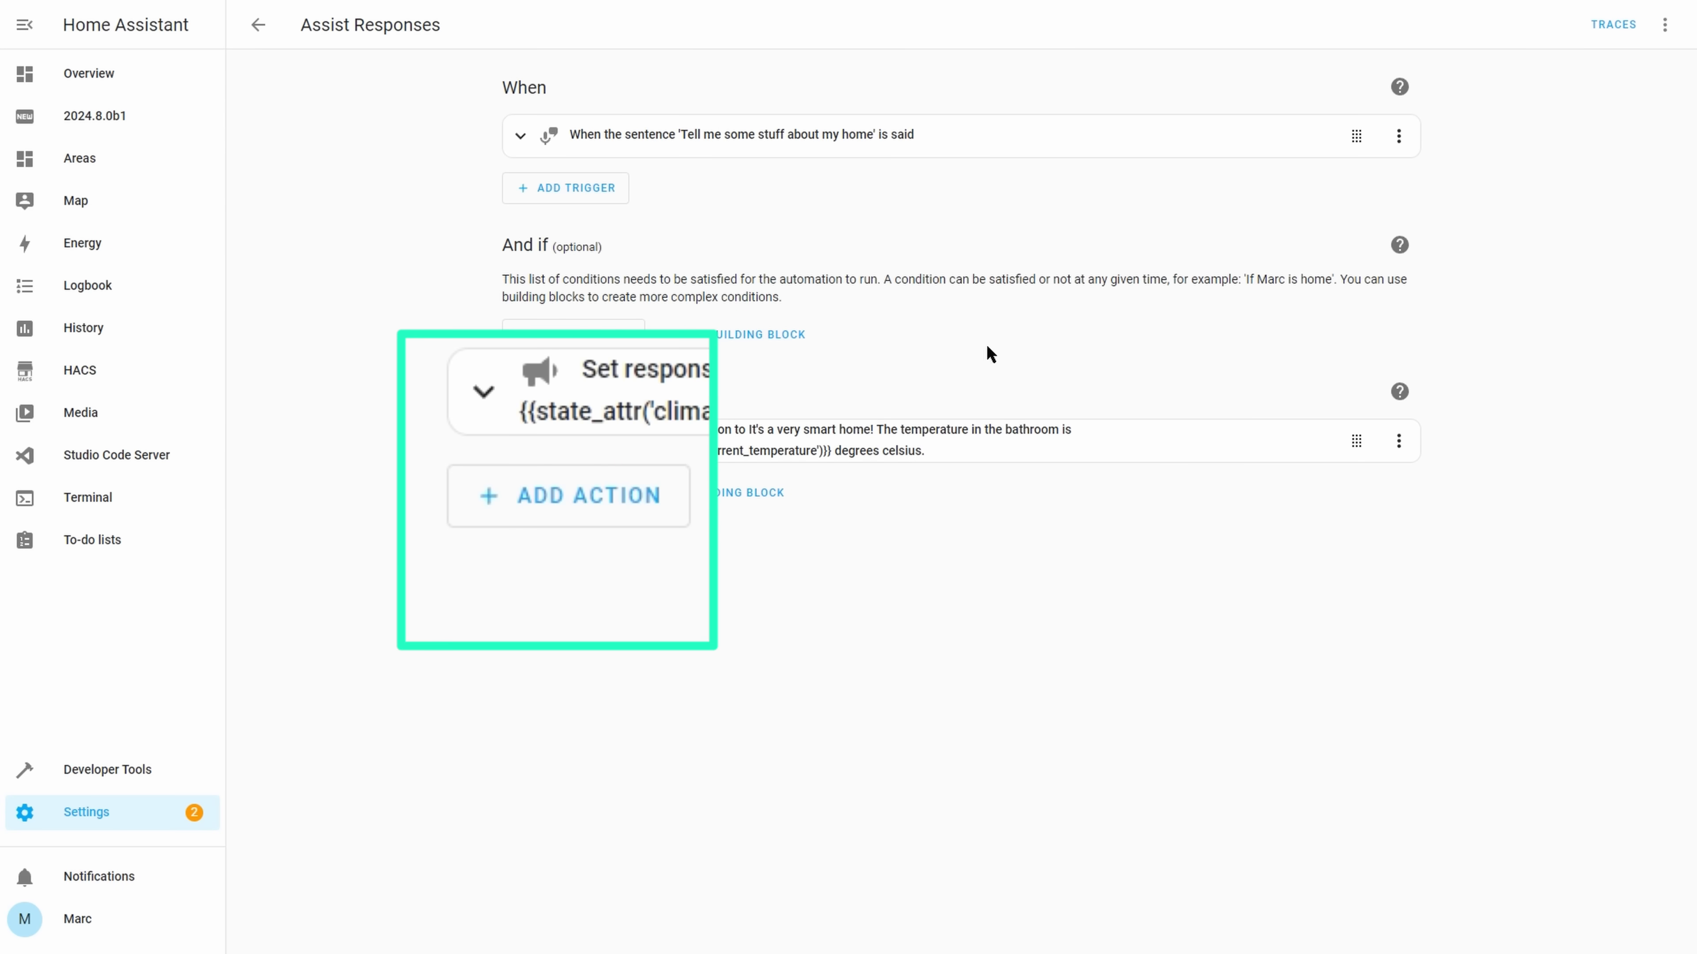
{"action": "left_click", "coordinate": [1664, 24]}
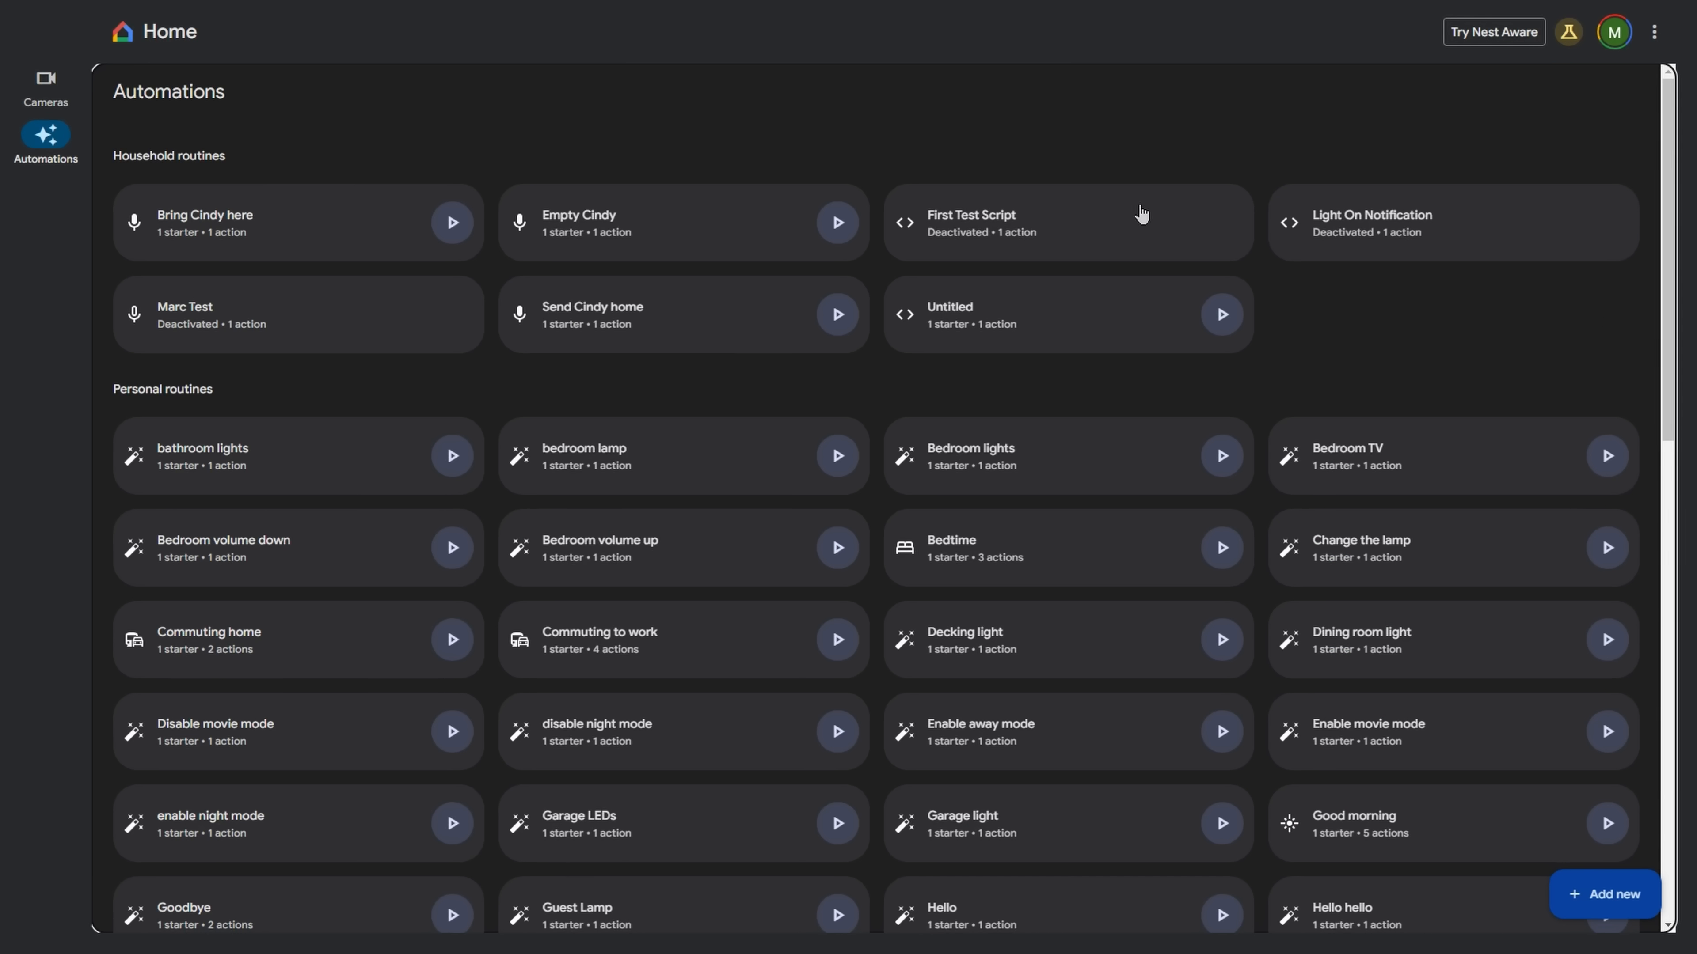
{"action": "left_click", "coordinate": [971, 222]}
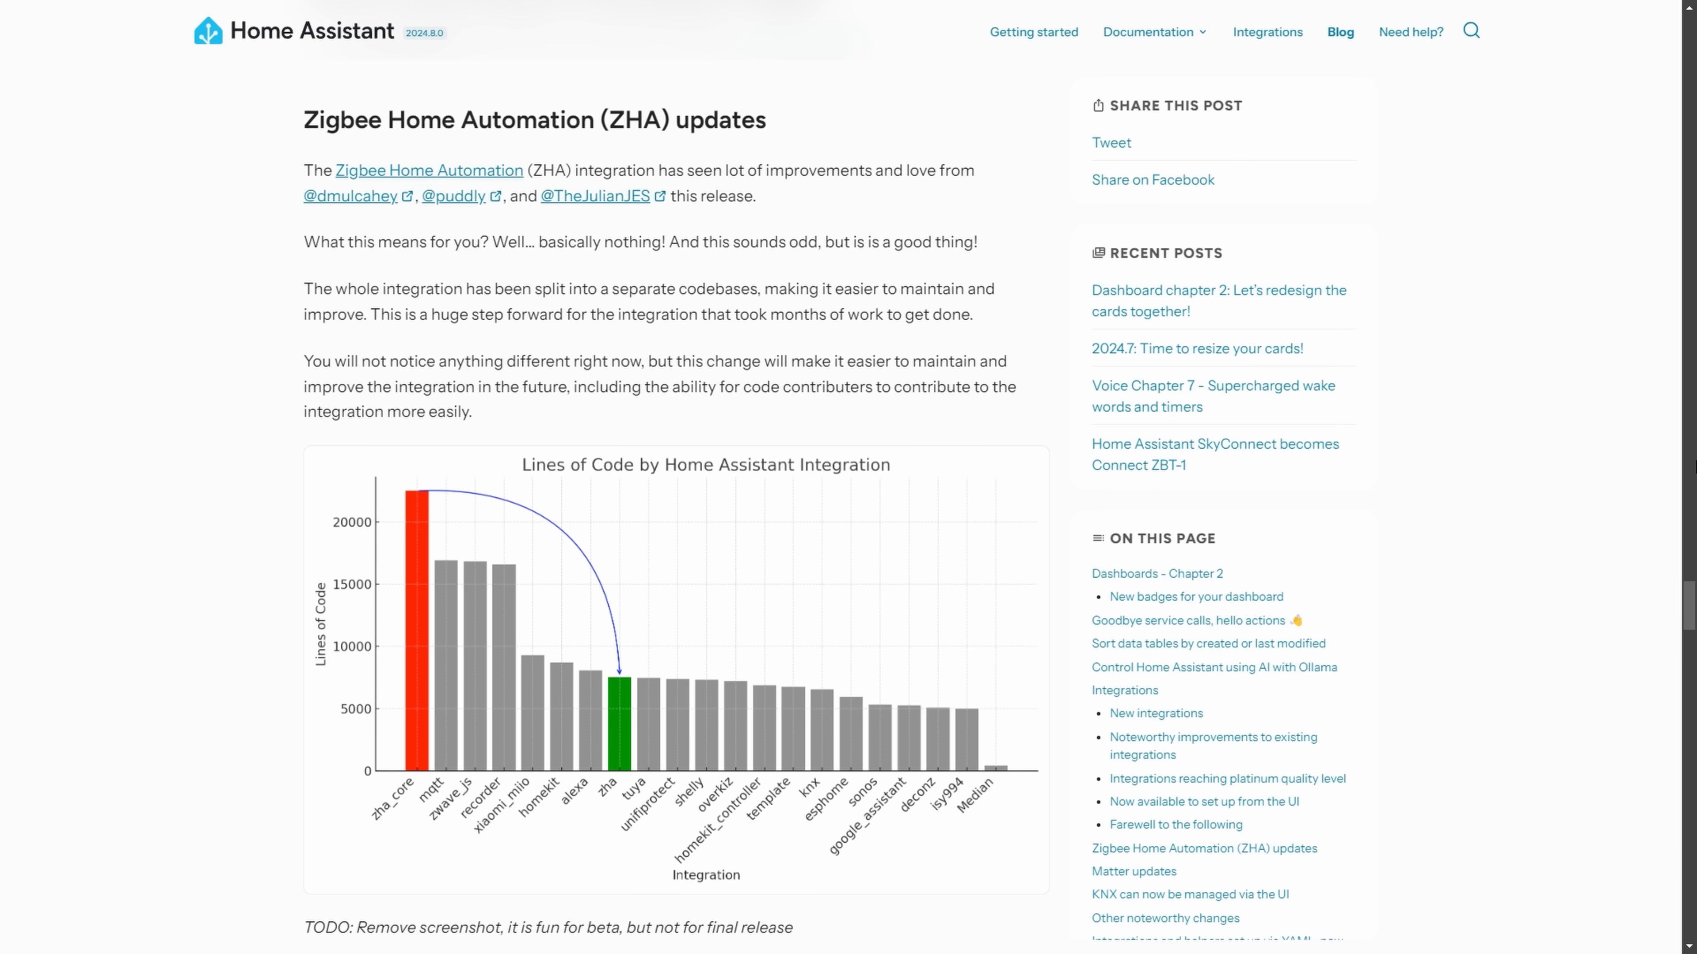
Scroll the release post to the Zigbee Home Automation updates heading and chart
{"action": "scroll", "scroll_direction": "down", "scroll_amount": 3}
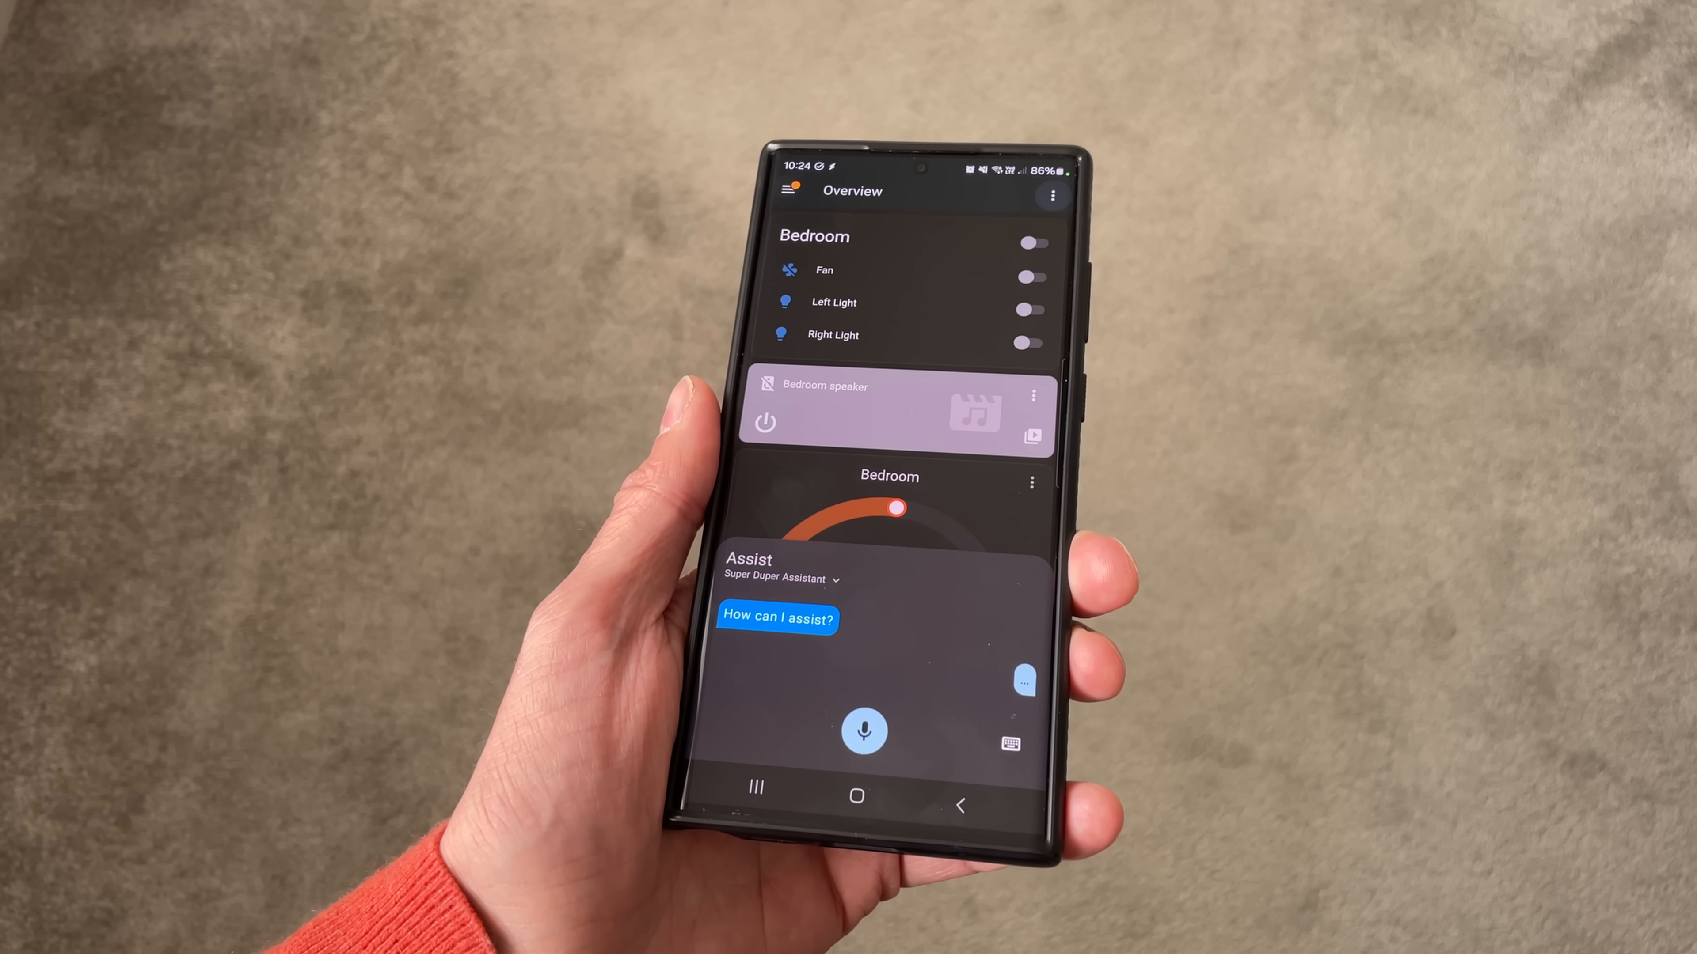
Ask Assist 'How tall is the oxo tower and turn on the left light?'
{"action": "type", "text": "How tall is the oxo tower and turn on the left light?"}
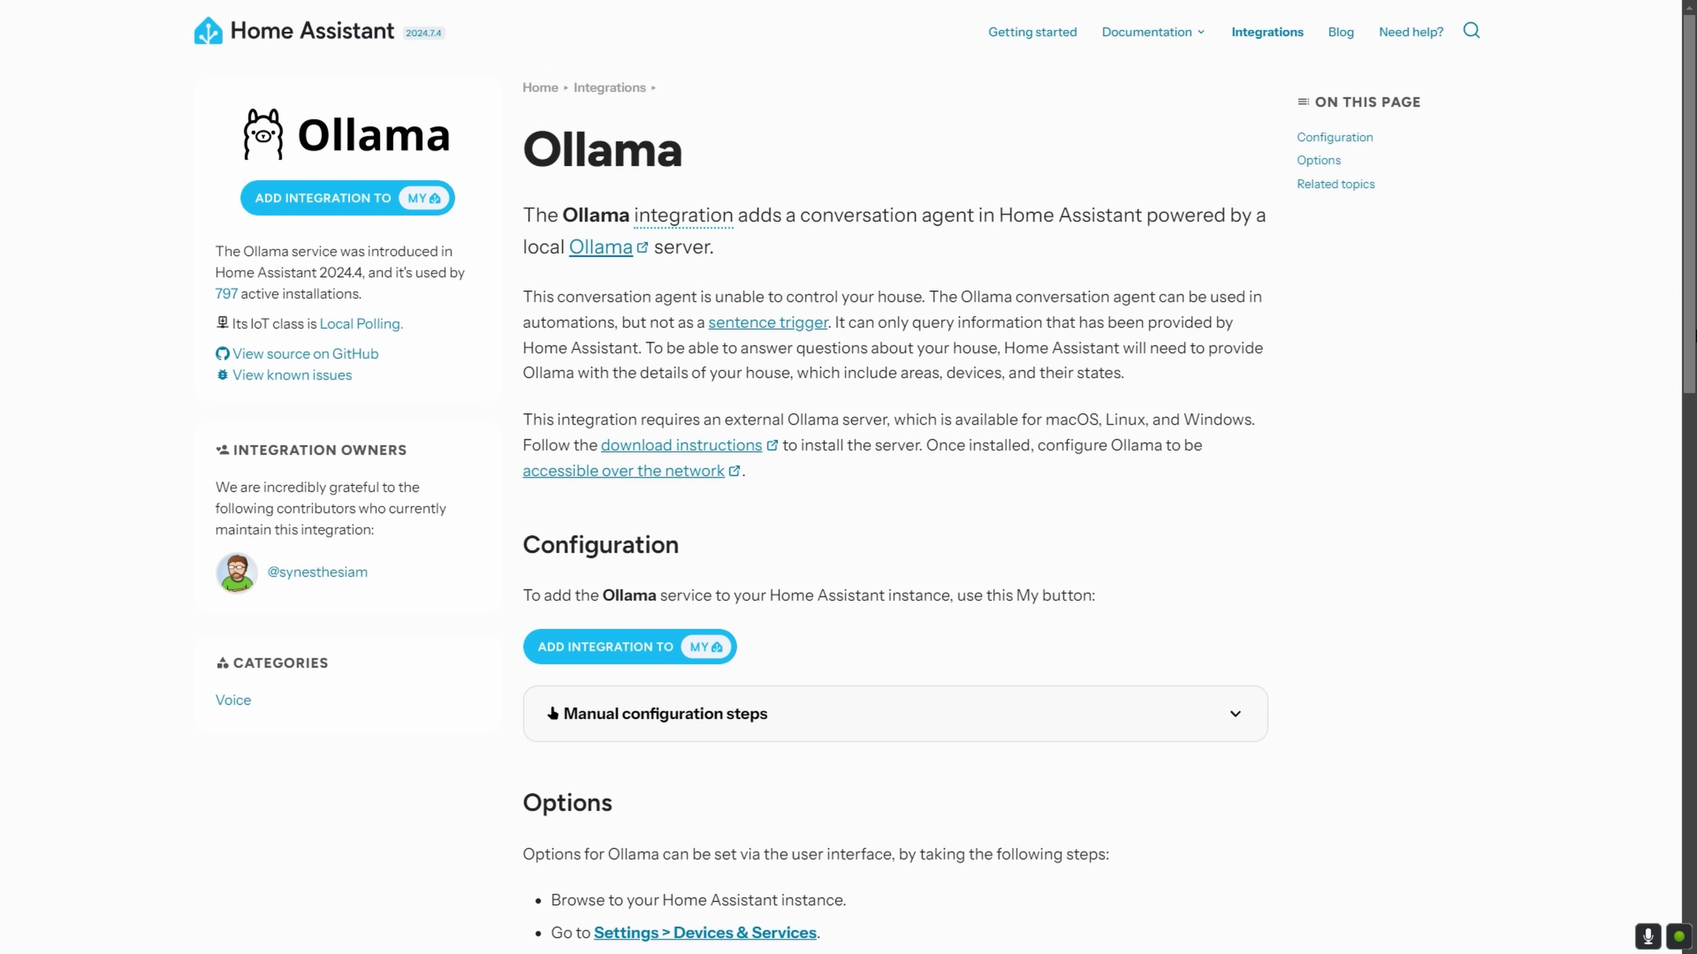
Scroll to the Ollama section and select the sentence 'The cloud-based models scored 98%'
{"action": "scroll", "scroll_direction": "down", "scroll_amount": 3}
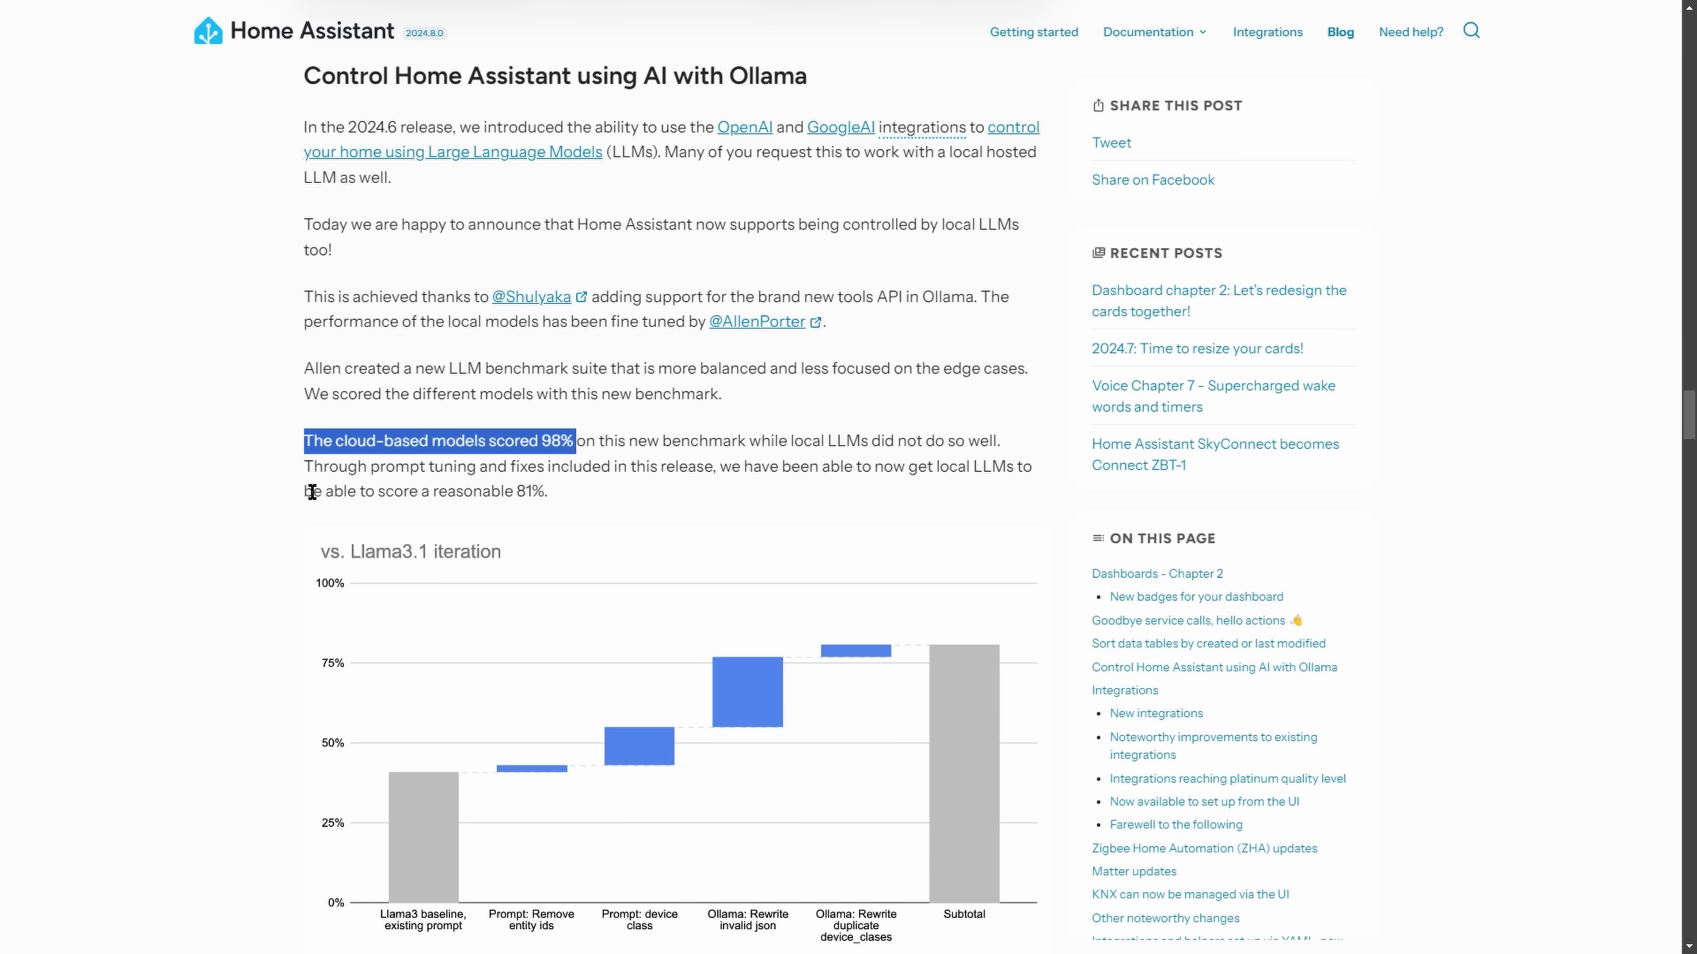
{"action": "left_click_drag", "start_coordinate": [303, 440], "coordinate": [546, 492]}
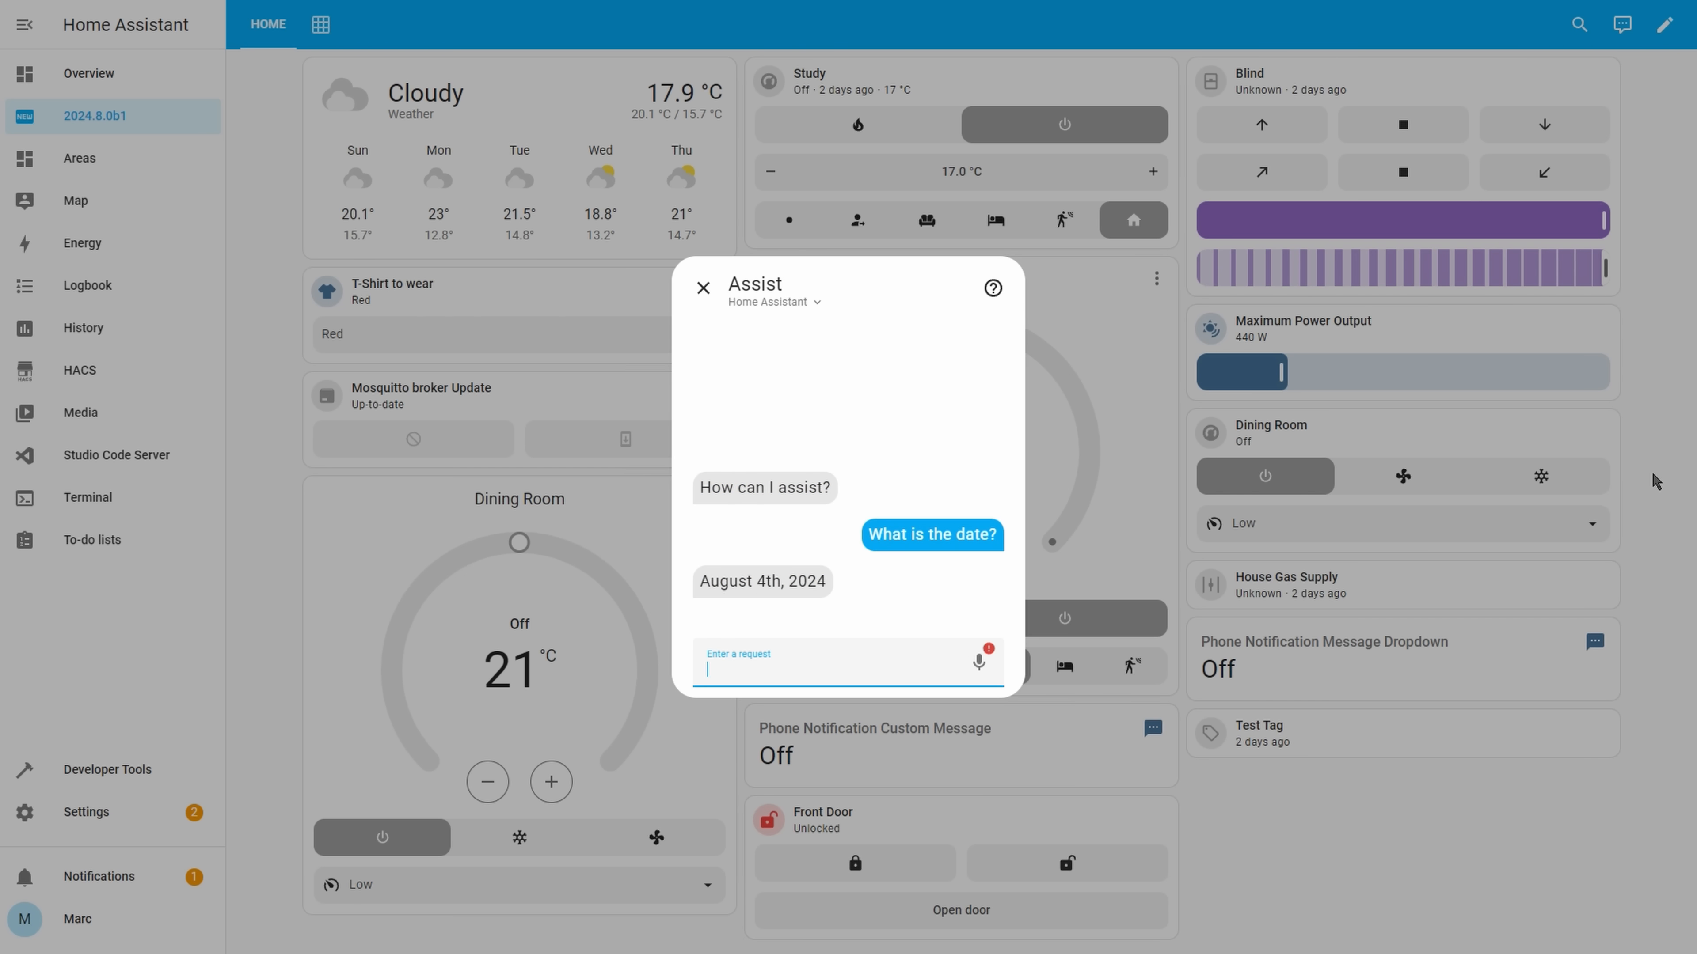
Ask Assist 'What is the date?' from the dashboard
{"action": "type", "text": "What is the"}
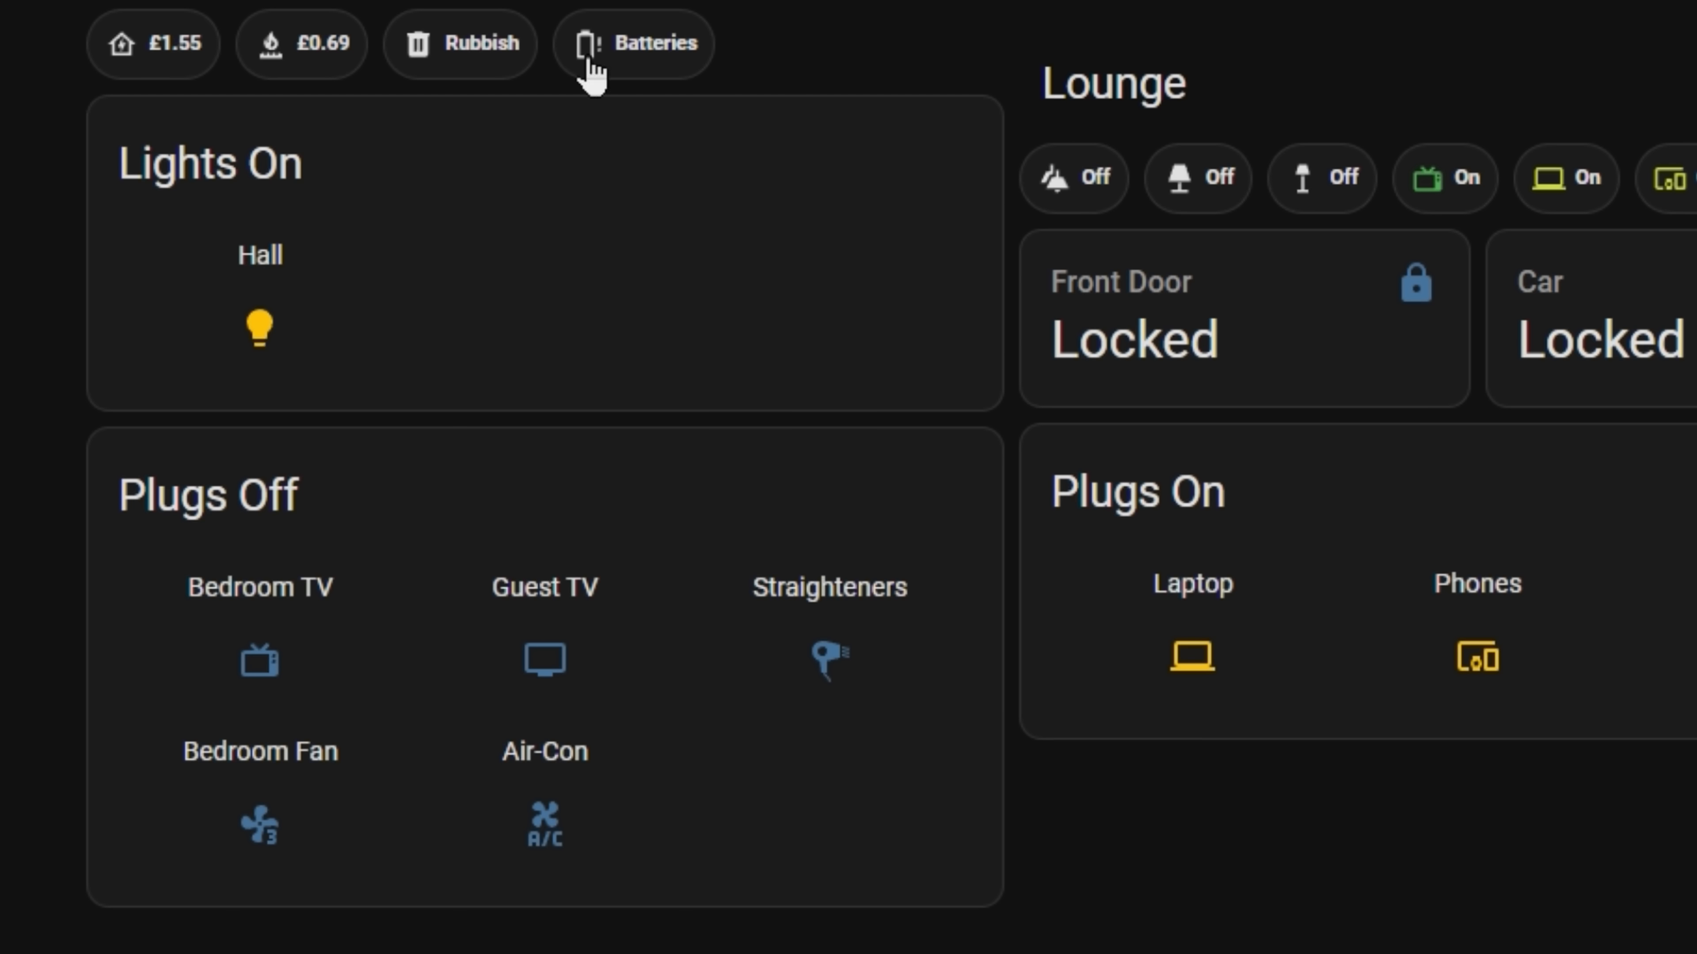
{"action": "mouse_move", "coordinate": [444, 65]}
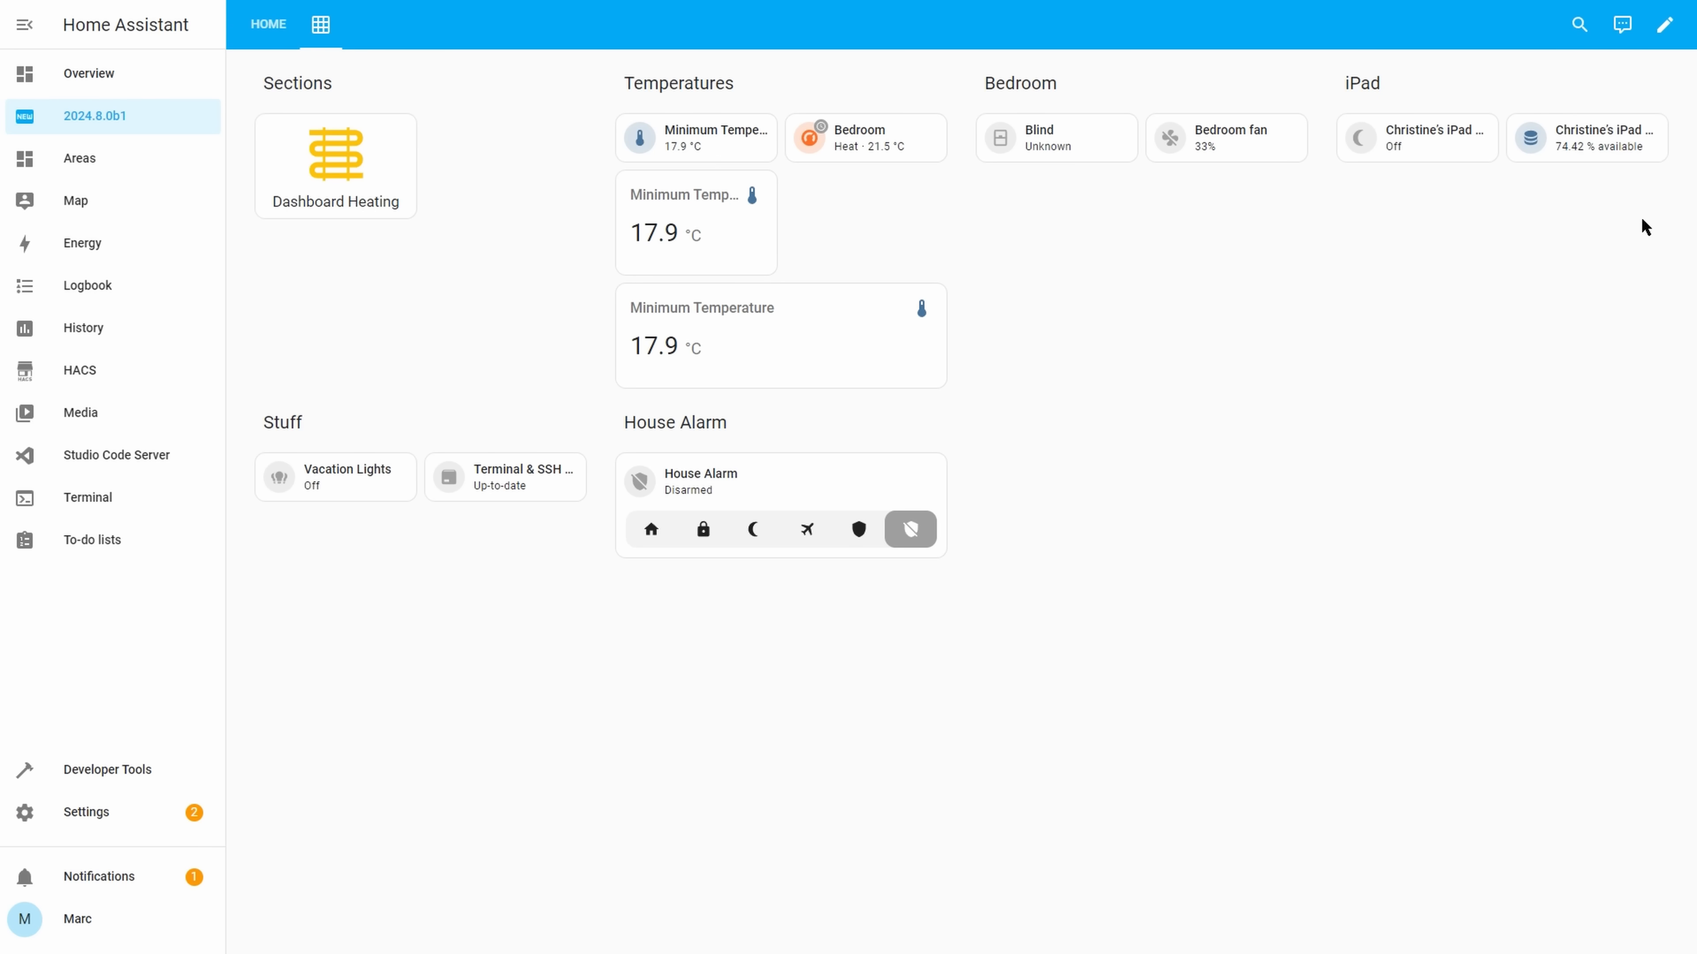
Add a temperature badge above the sections and add a User visibility condition to it
{"action": "left_click", "coordinate": [1664, 23]}
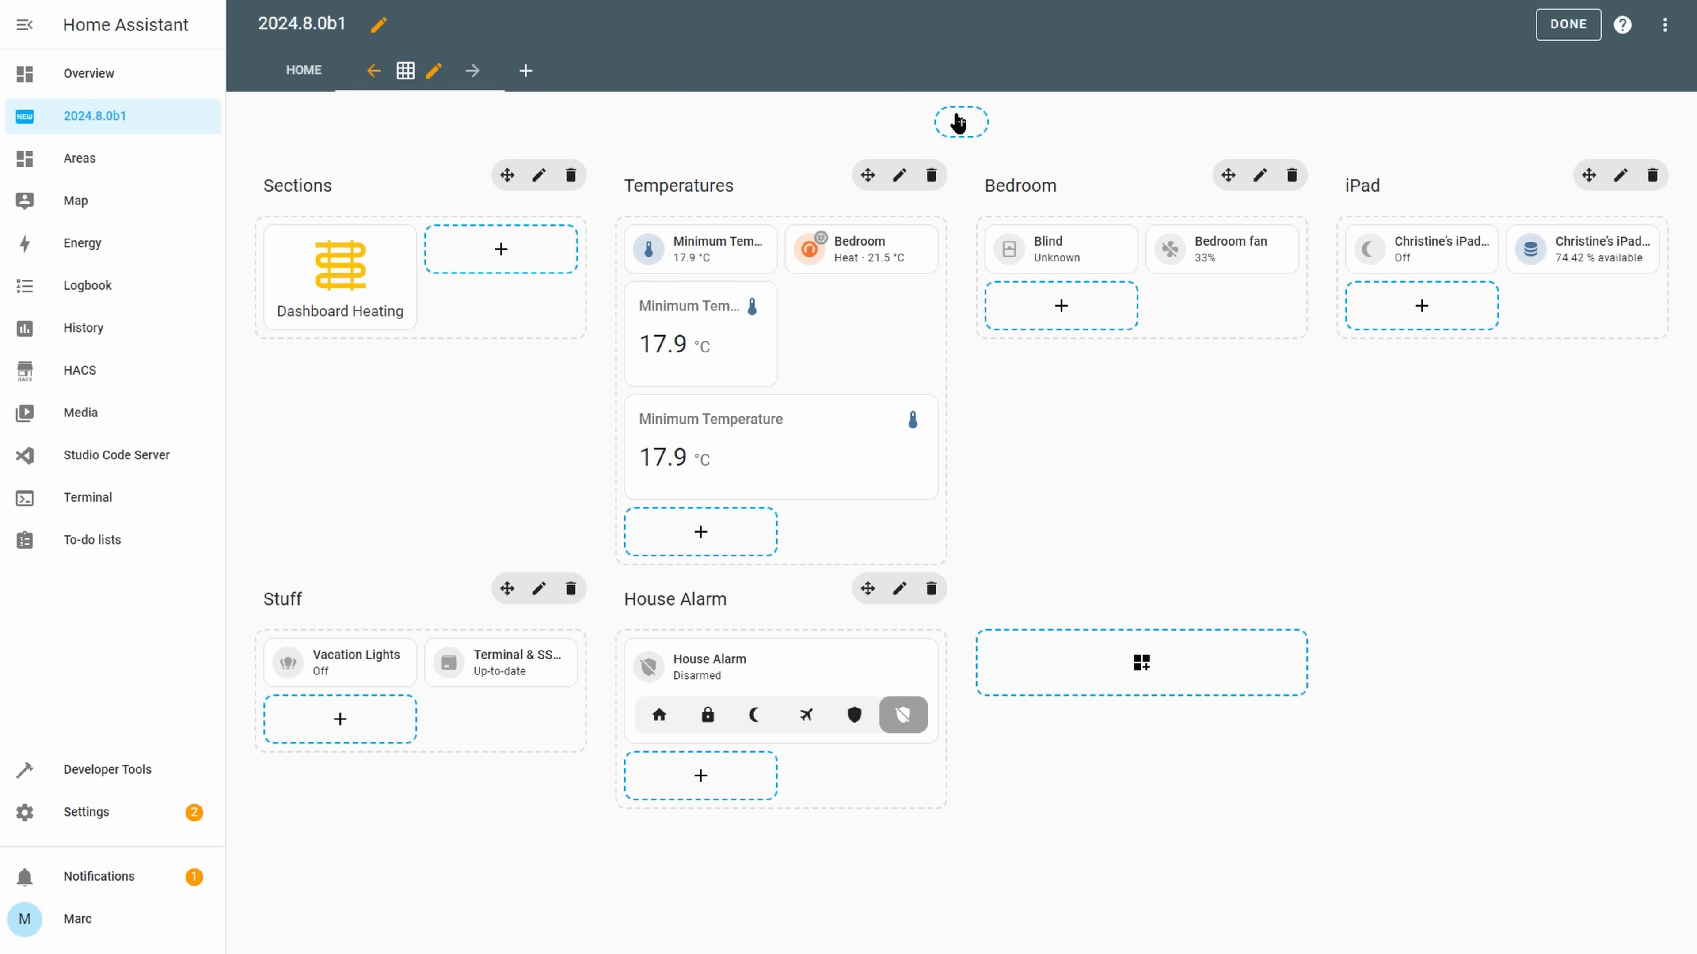
{"action": "left_click", "coordinate": [960, 121]}
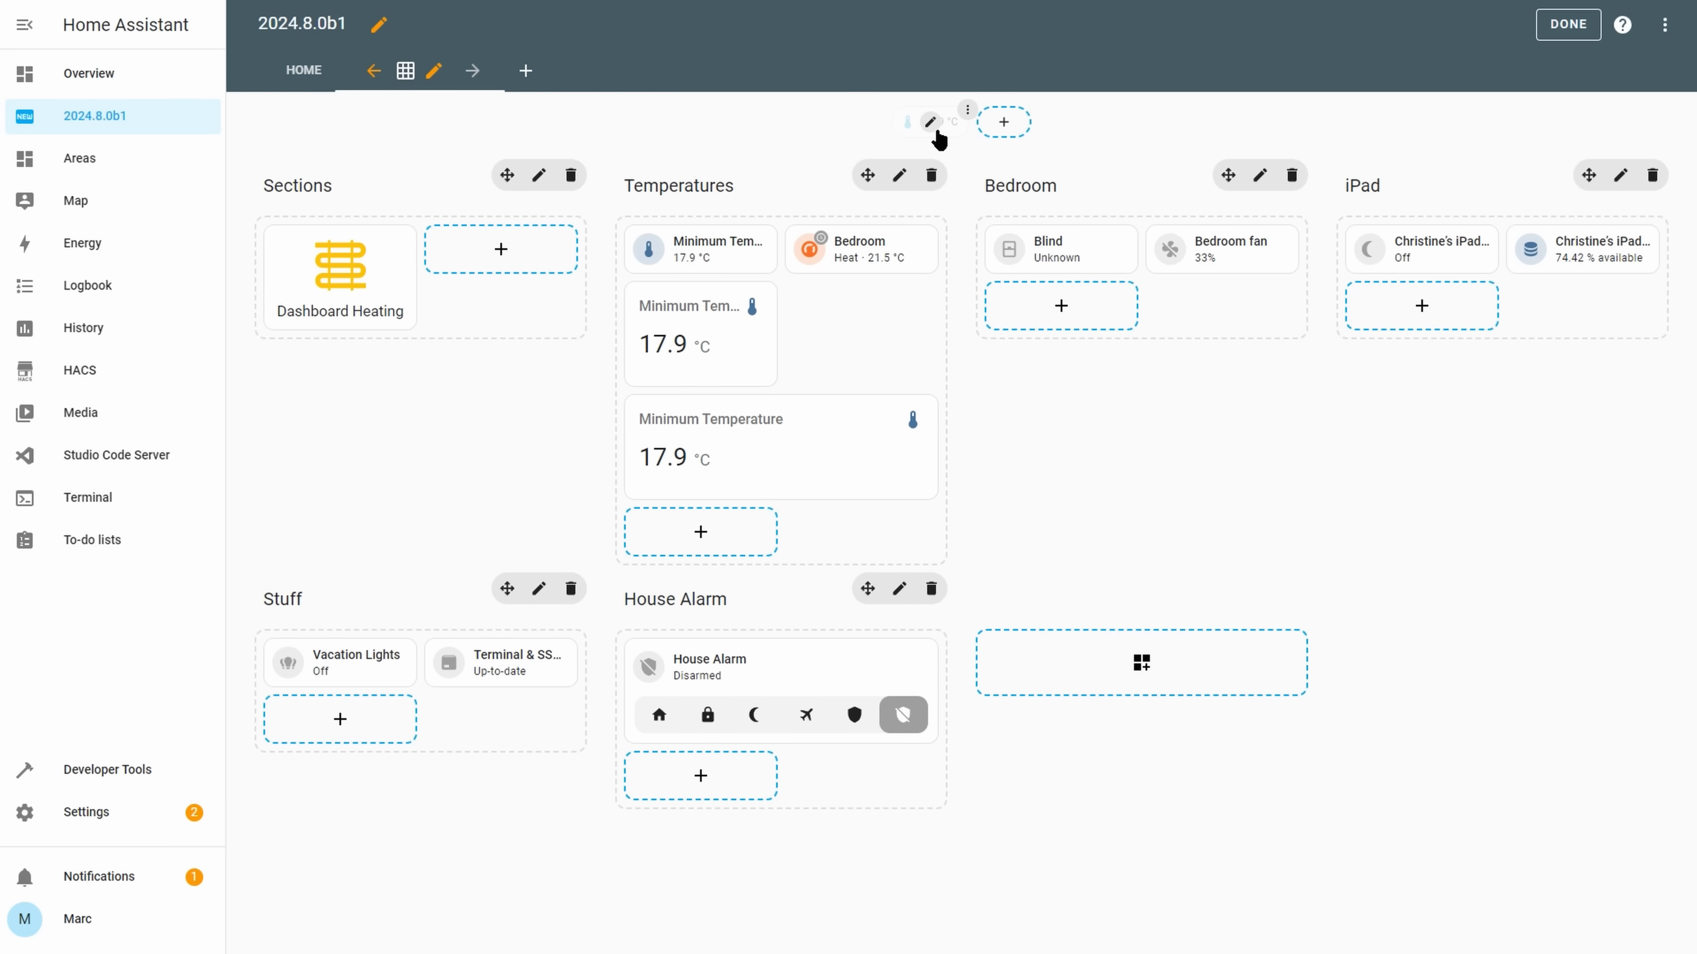
{"action": "left_click", "coordinate": [929, 121]}
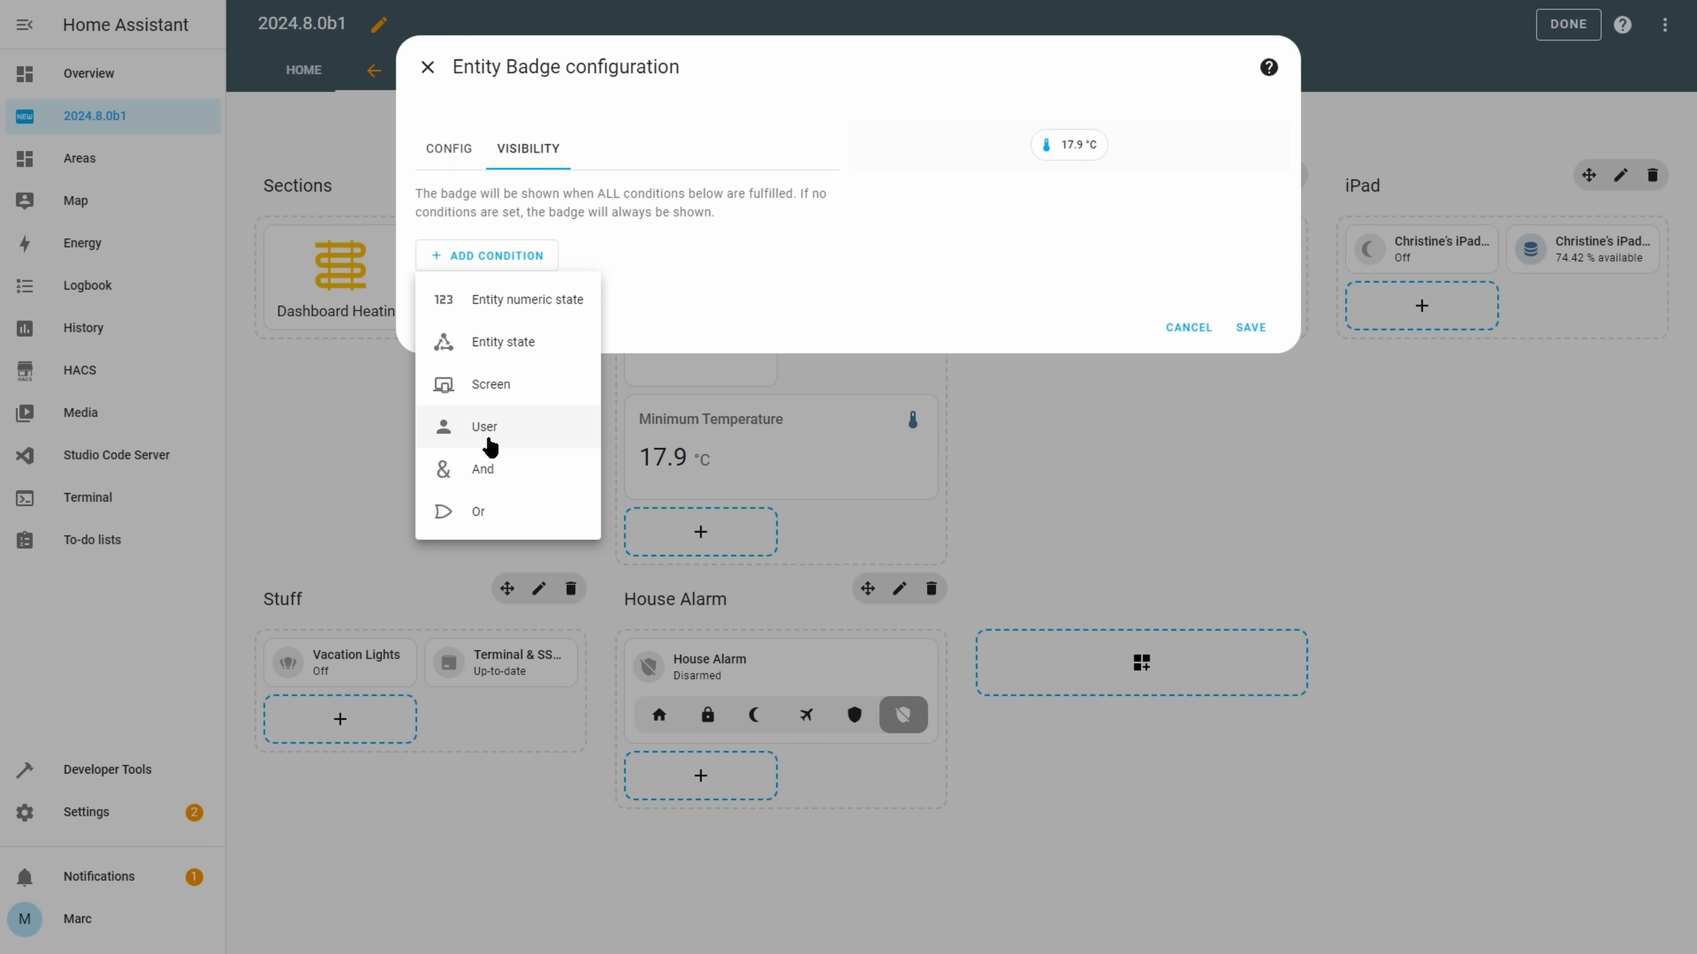
{"action": "left_click", "coordinate": [429, 66]}
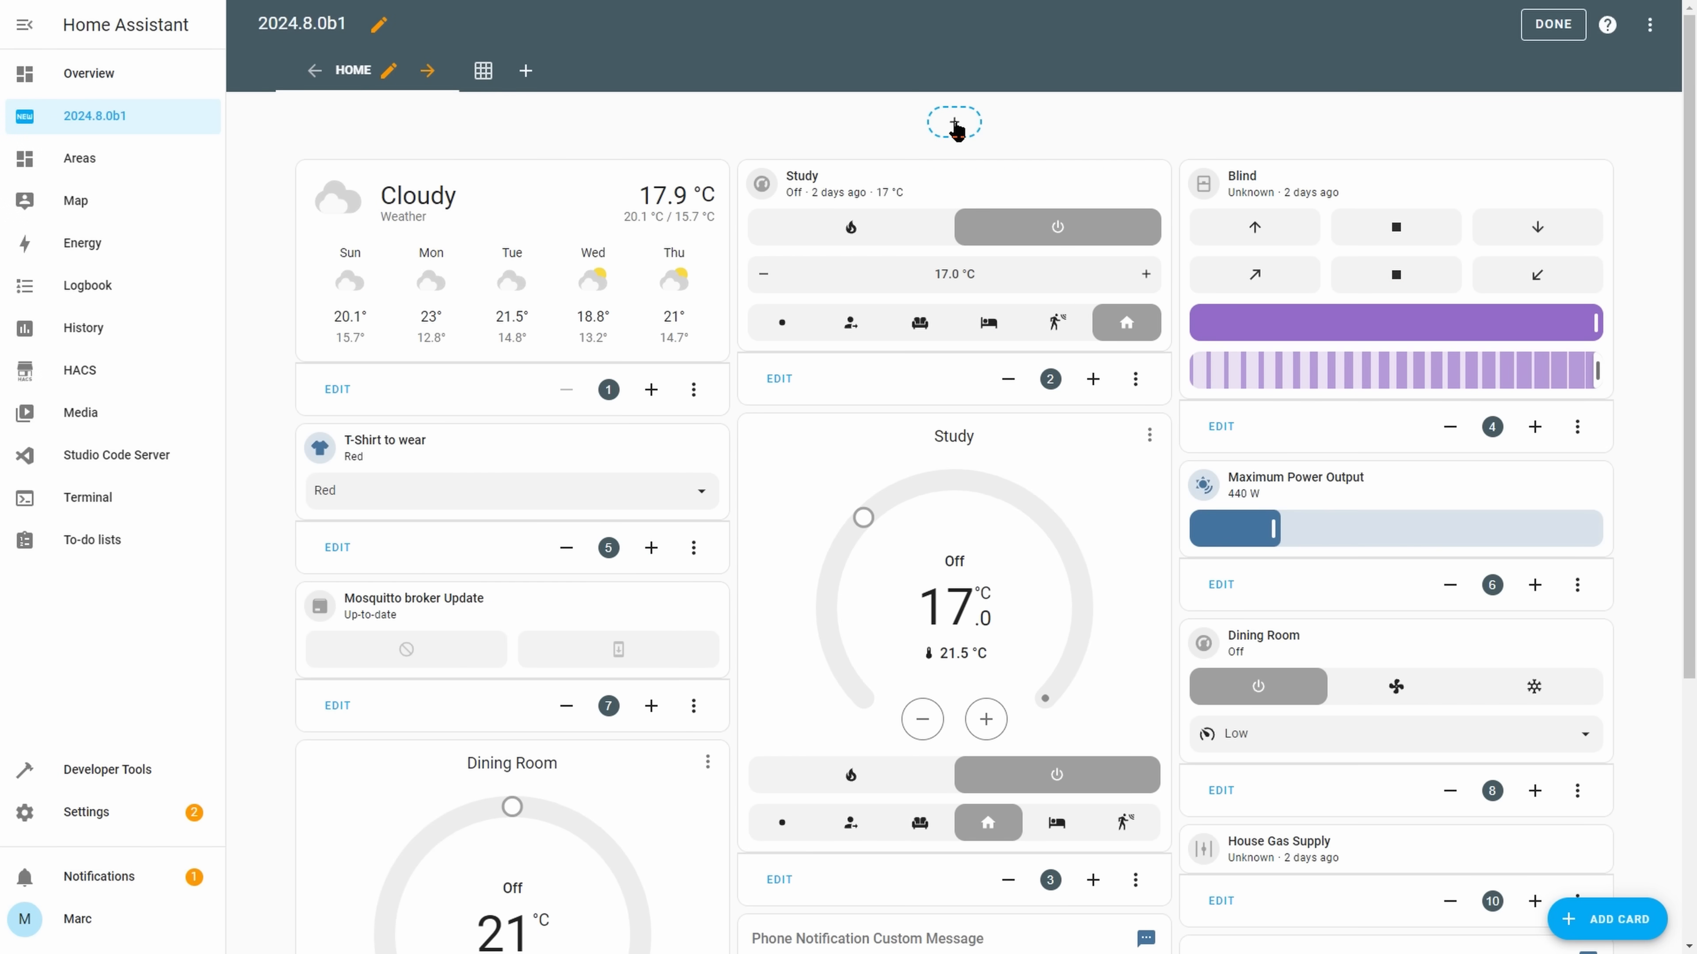
Add a new dashboard view using the Sections (experimental) view type
{"action": "left_click", "coordinate": [526, 71]}
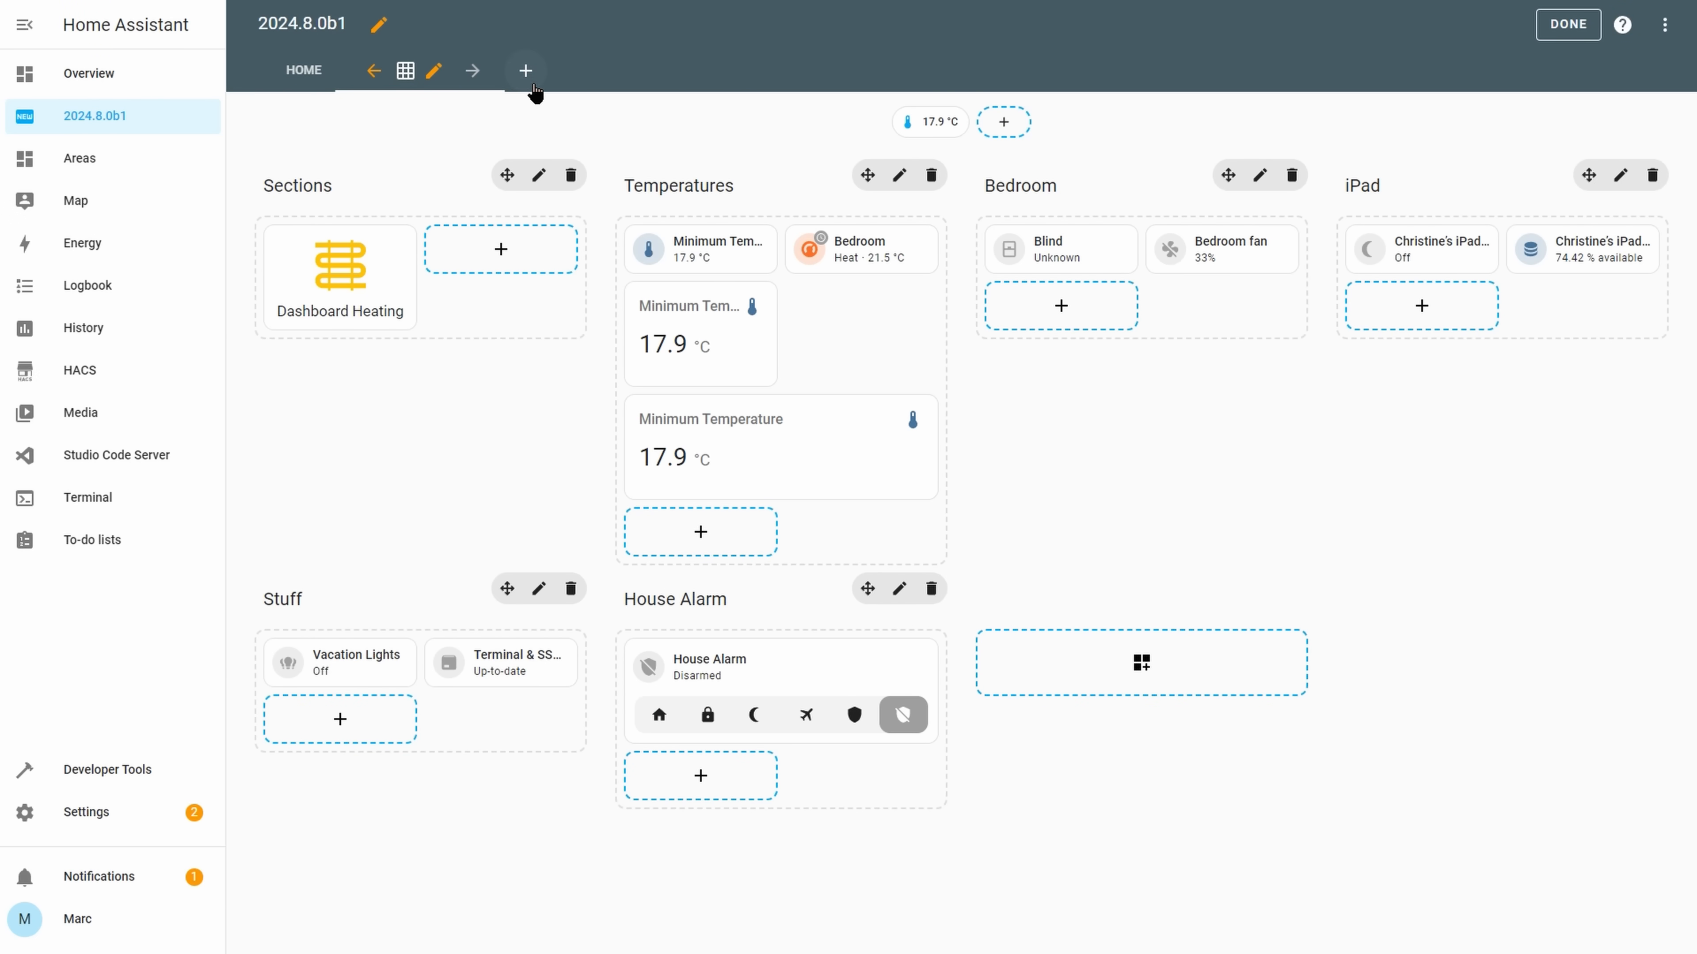
{"action": "left_click", "coordinate": [434, 71]}
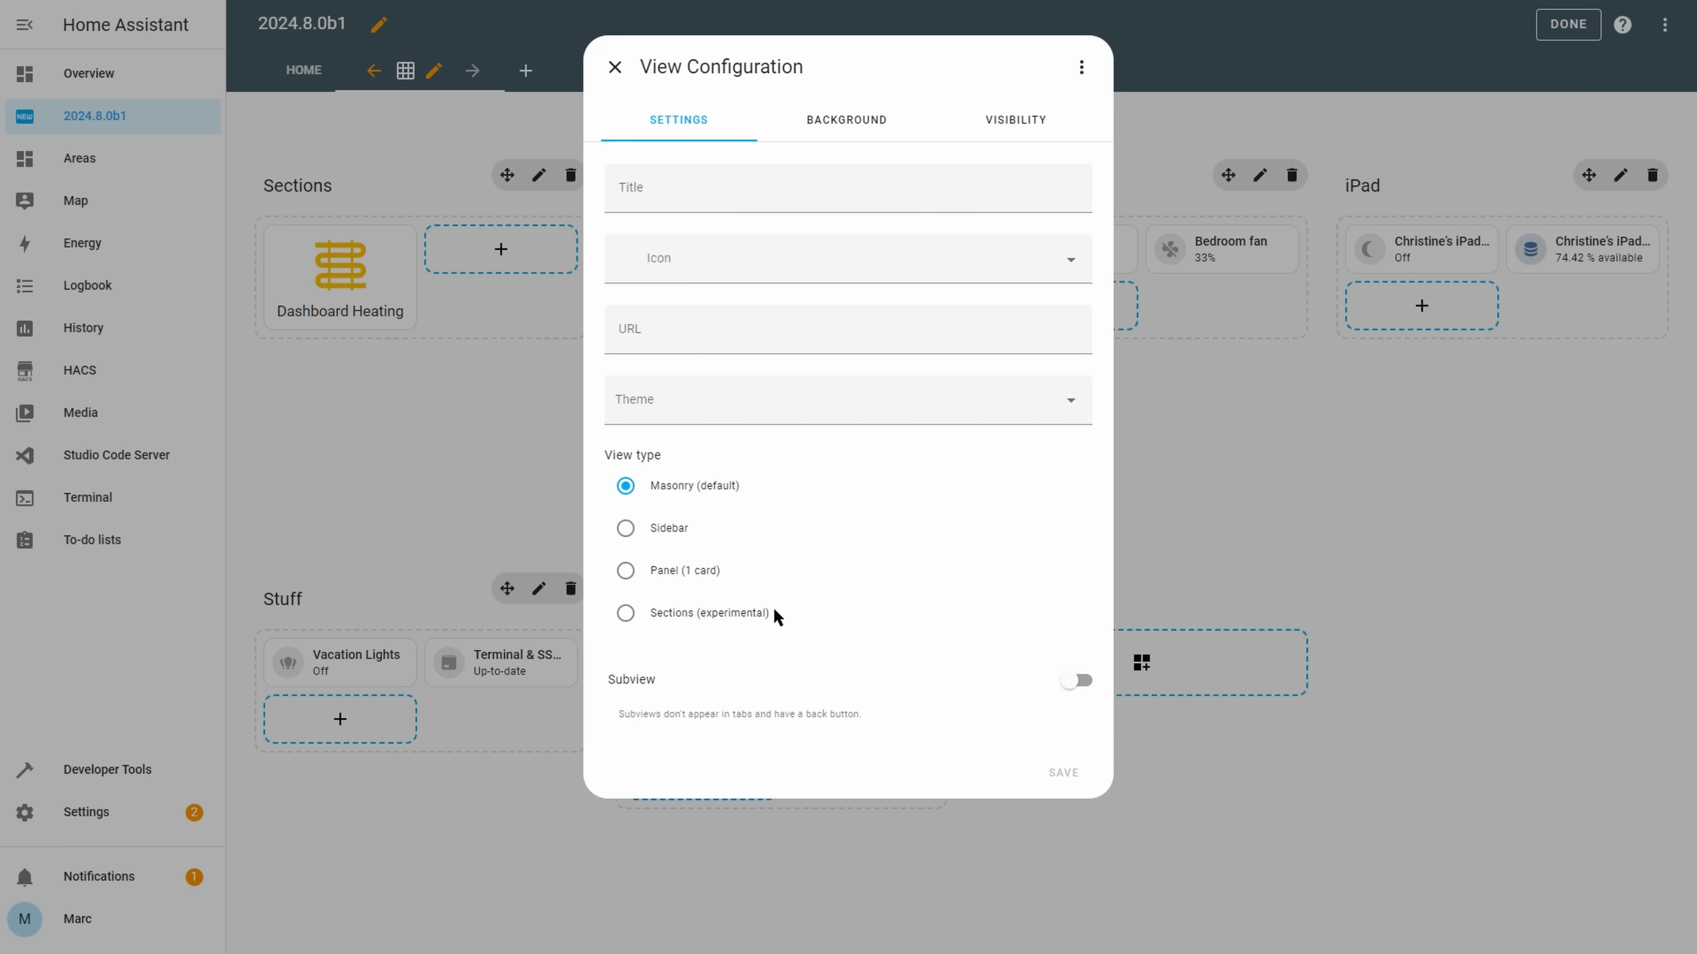
{"action": "double_click", "coordinate": [729, 612]}
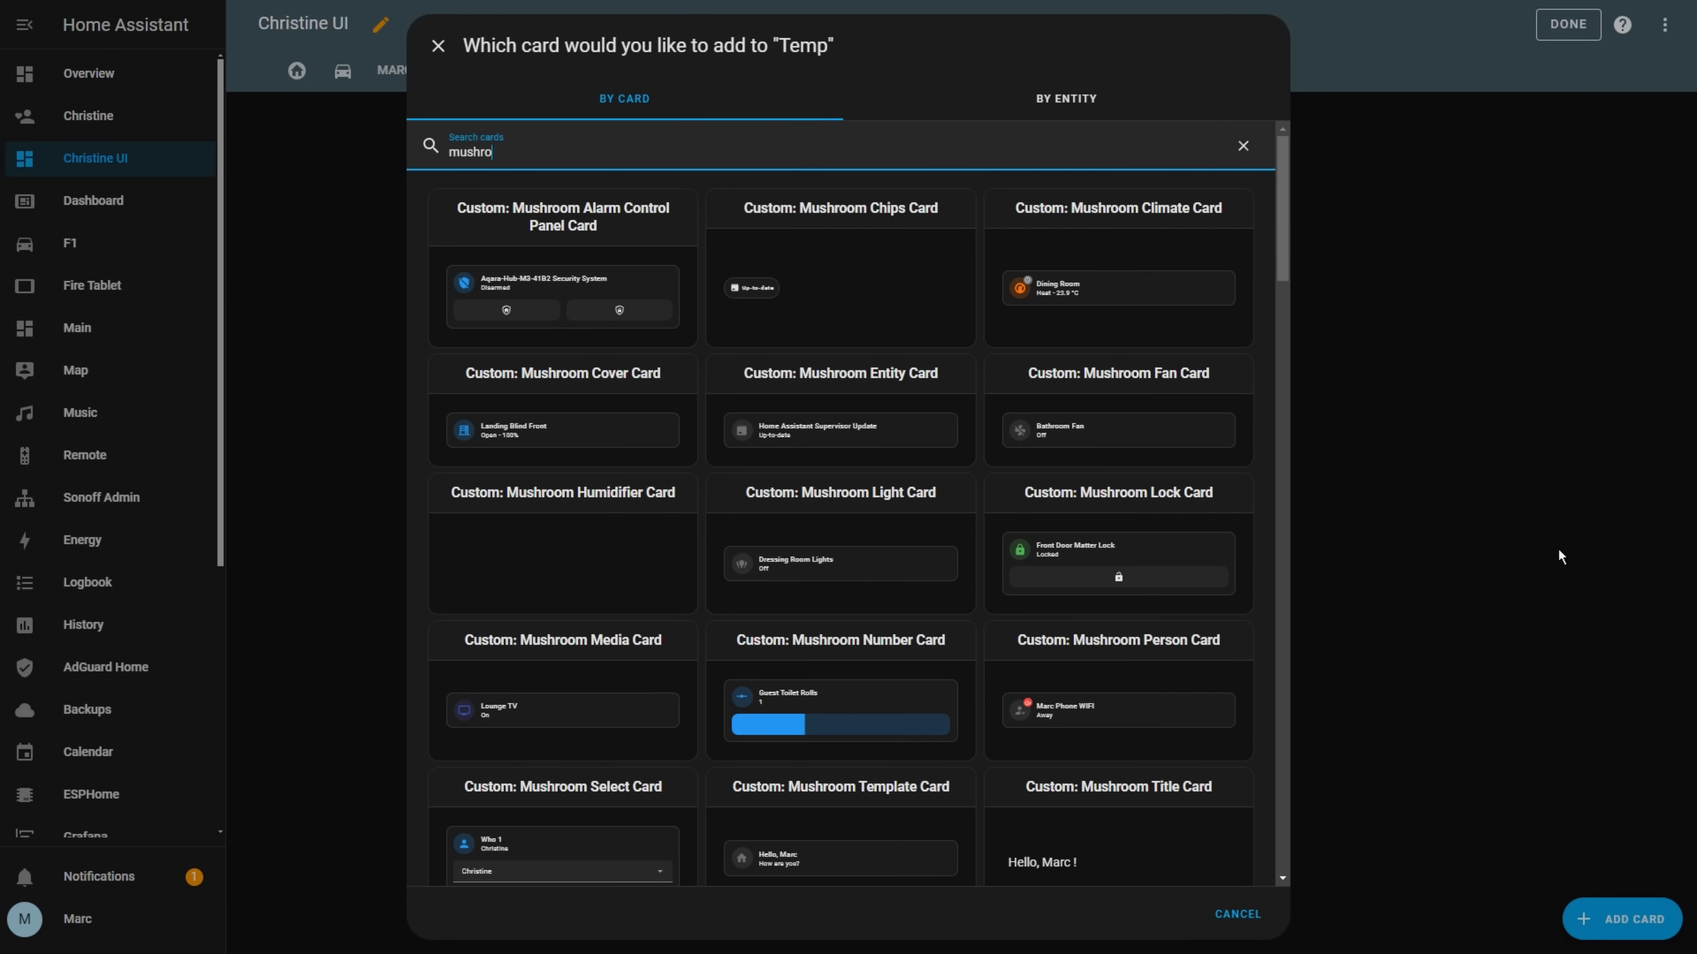
Filter the Add card picker to 'mushroom' cards
{"action": "type", "text": "om"}
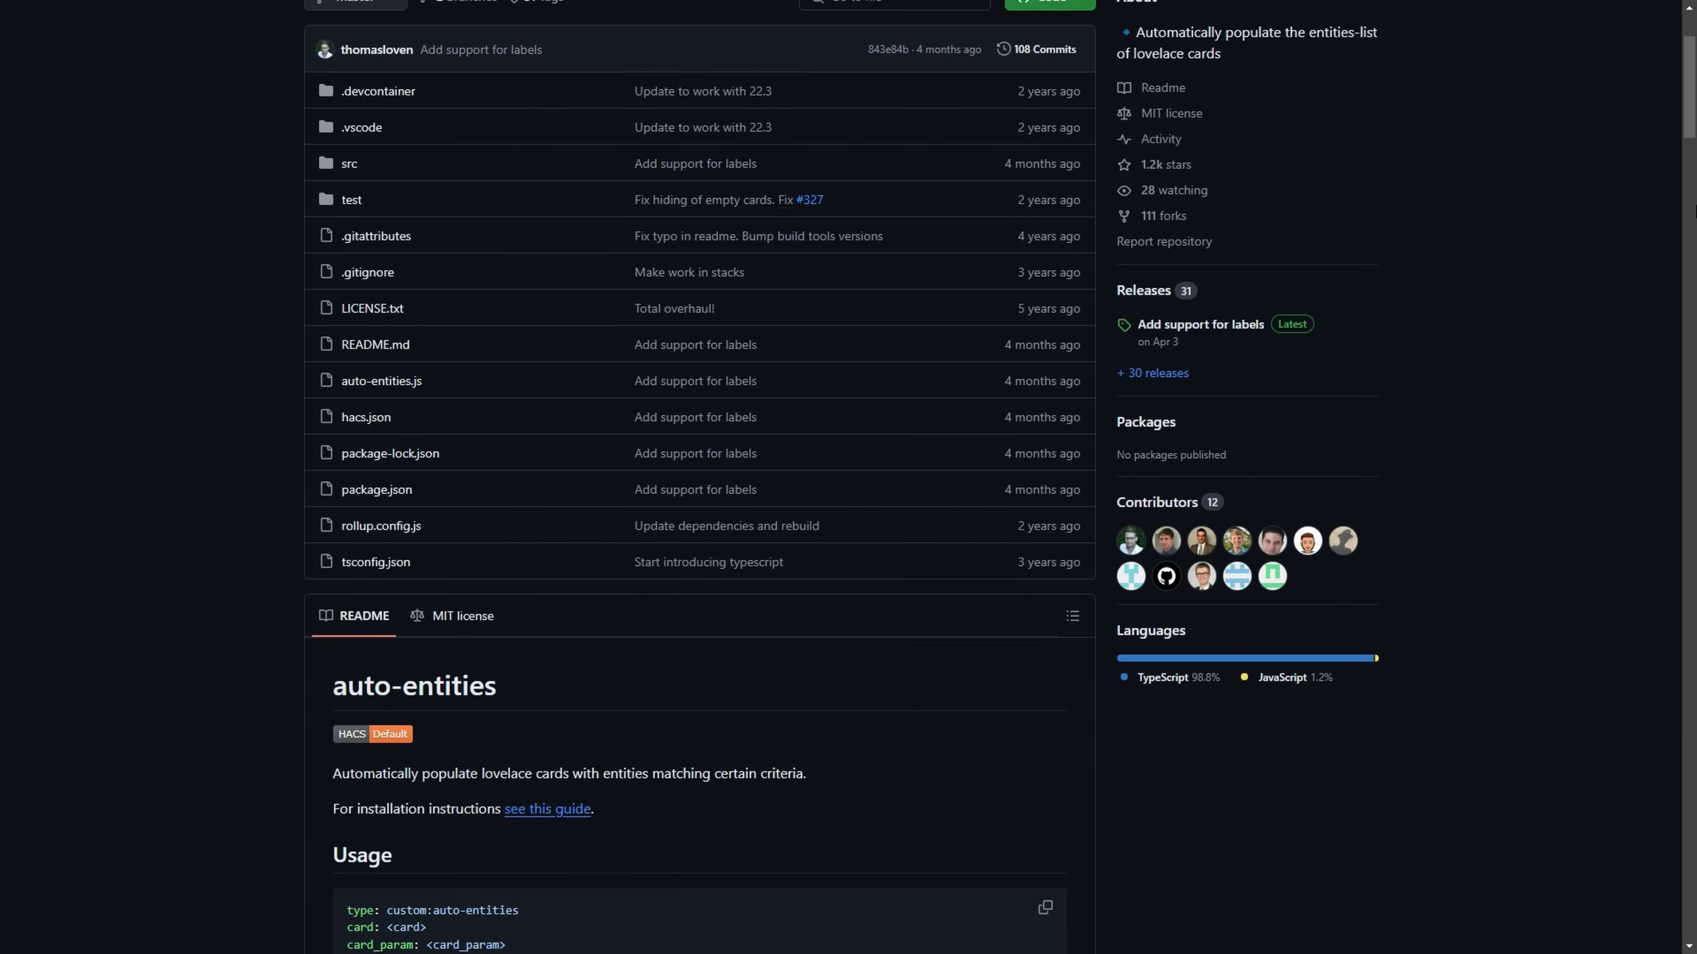
Scroll the auto-entities README down to its Options and Filters sections
{"action": "scroll", "scroll_direction": "down", "scroll_amount": 3}
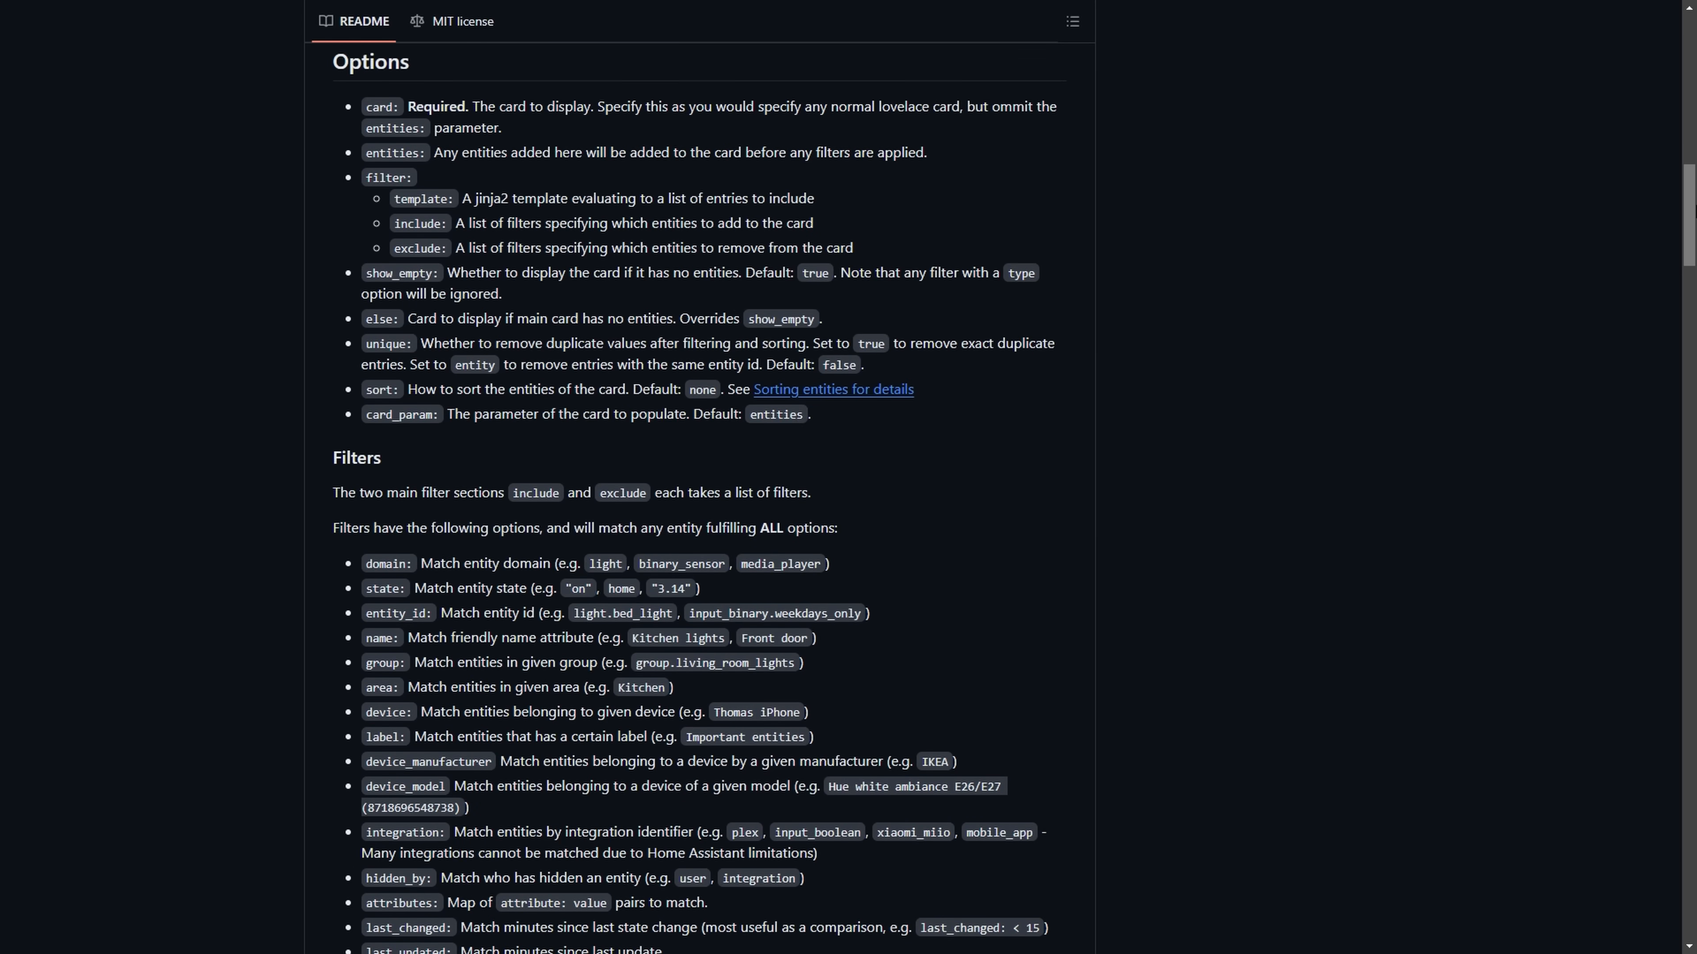
{"action": "scroll", "scroll_direction": "down", "scroll_amount": 3}
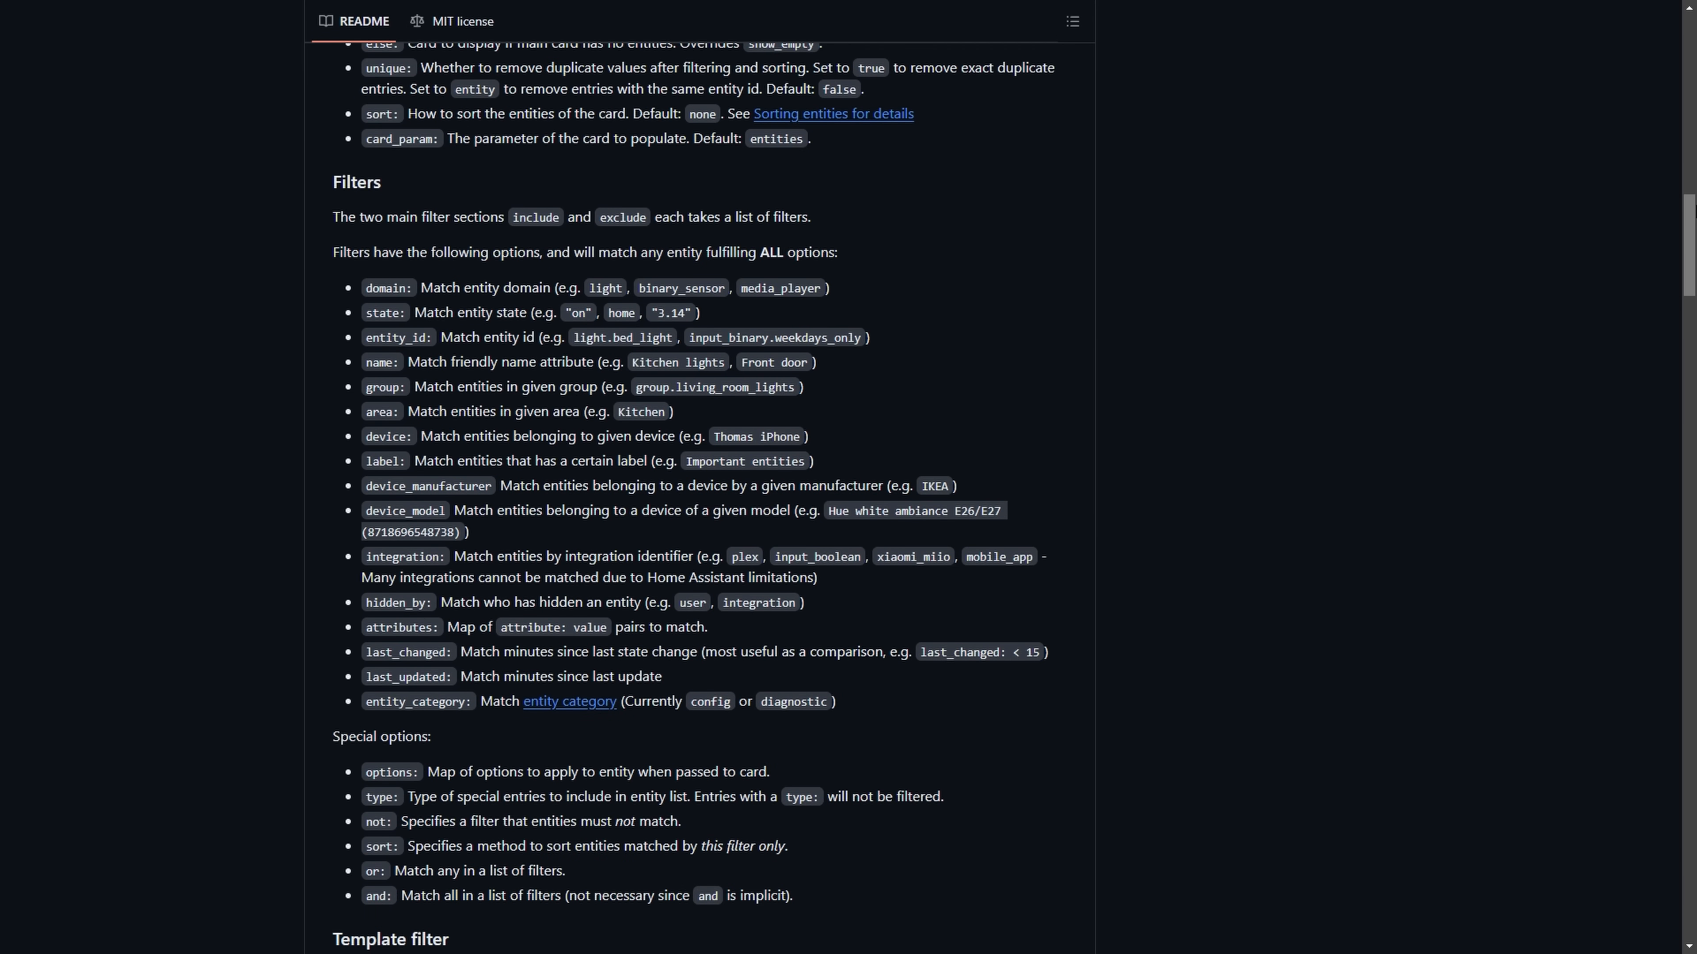
{"action": "scroll", "scroll_direction": "down", "scroll_amount": 3}
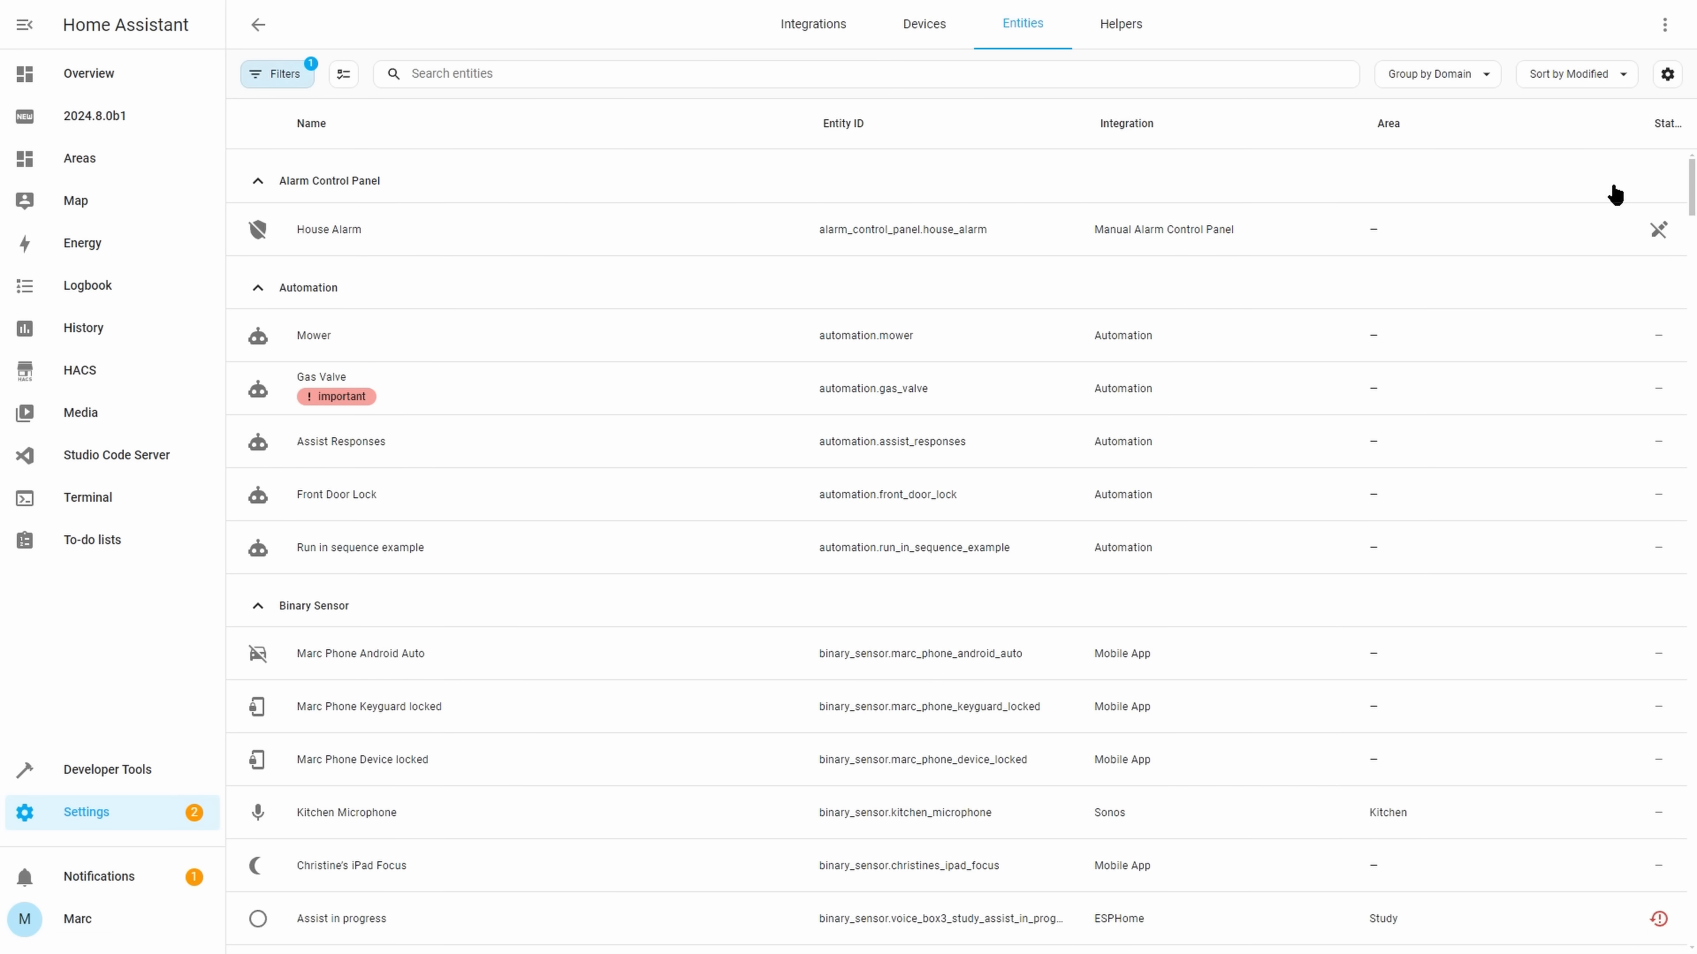
Show the Created and Modified columns in the entities table via its column settings
{"action": "left_click", "coordinate": [343, 74]}
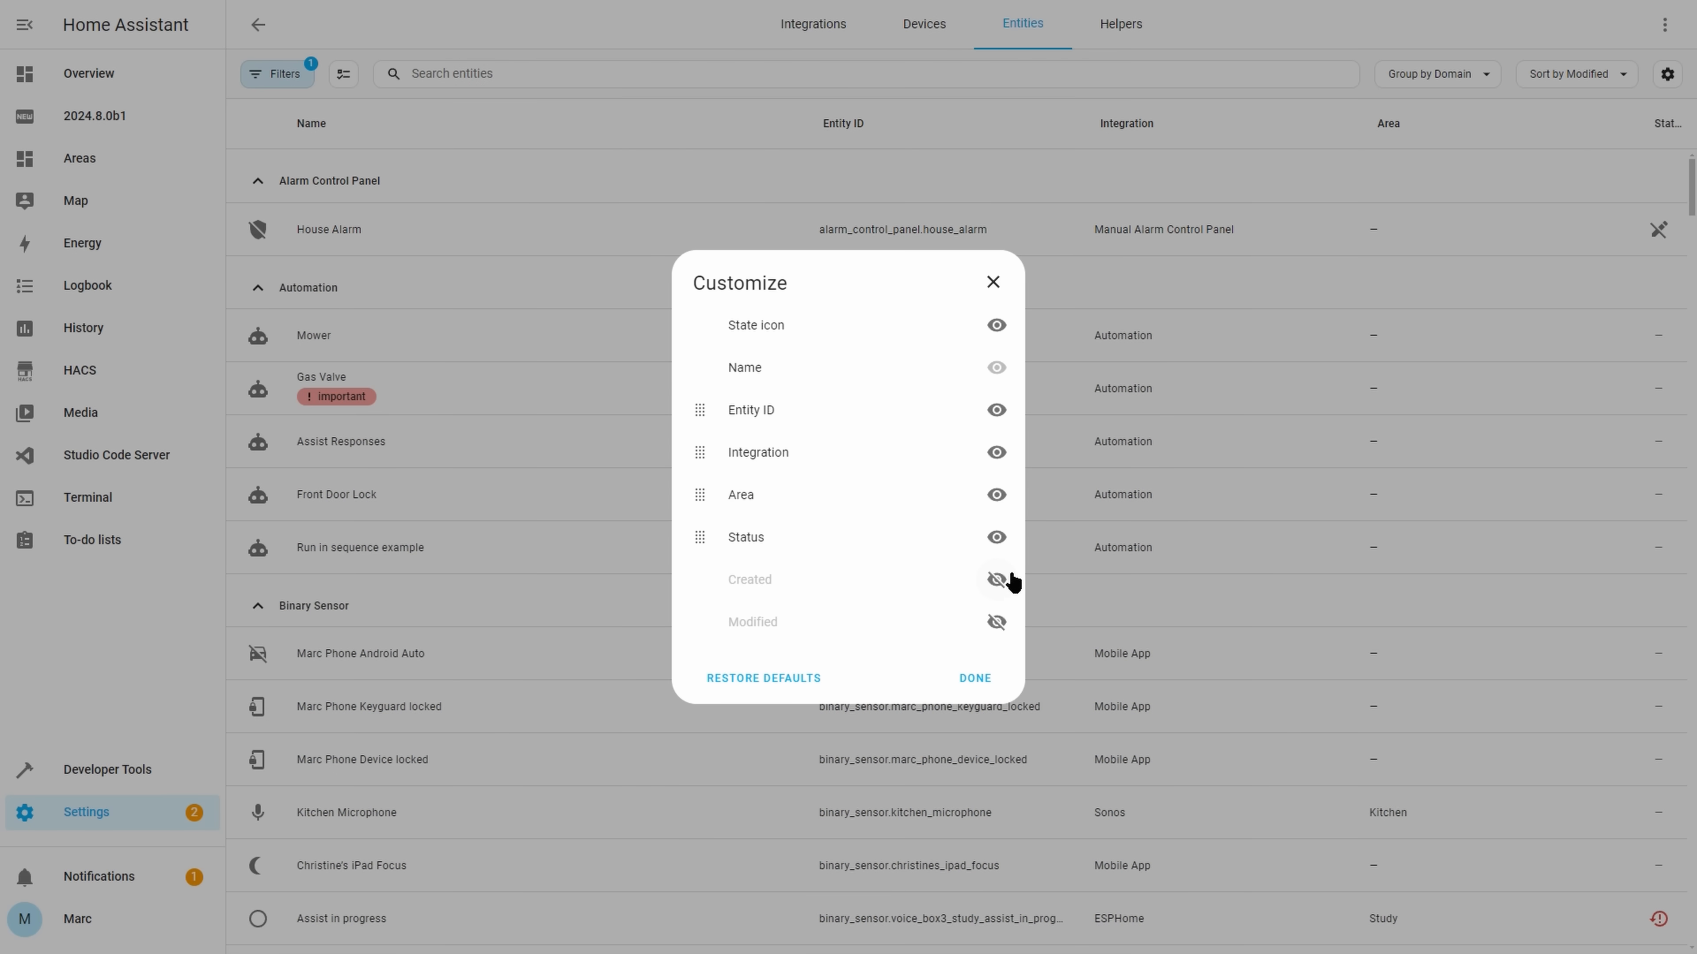
{"action": "left_click", "coordinate": [994, 579]}
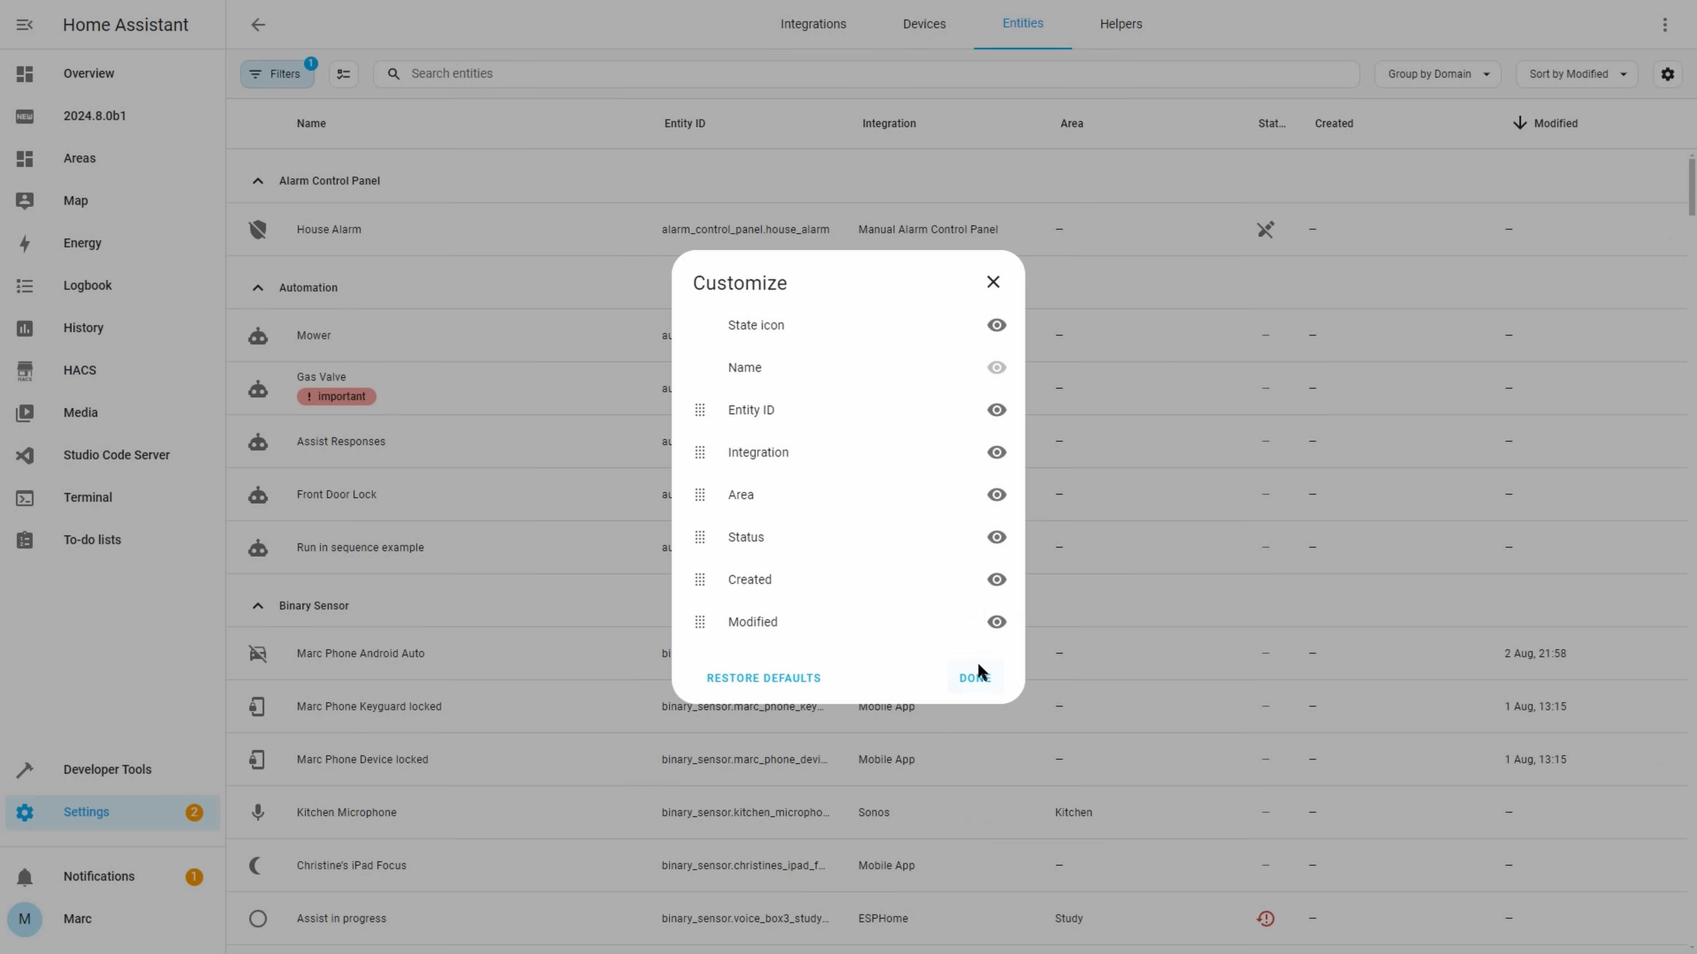
{"action": "left_click", "coordinate": [973, 678]}
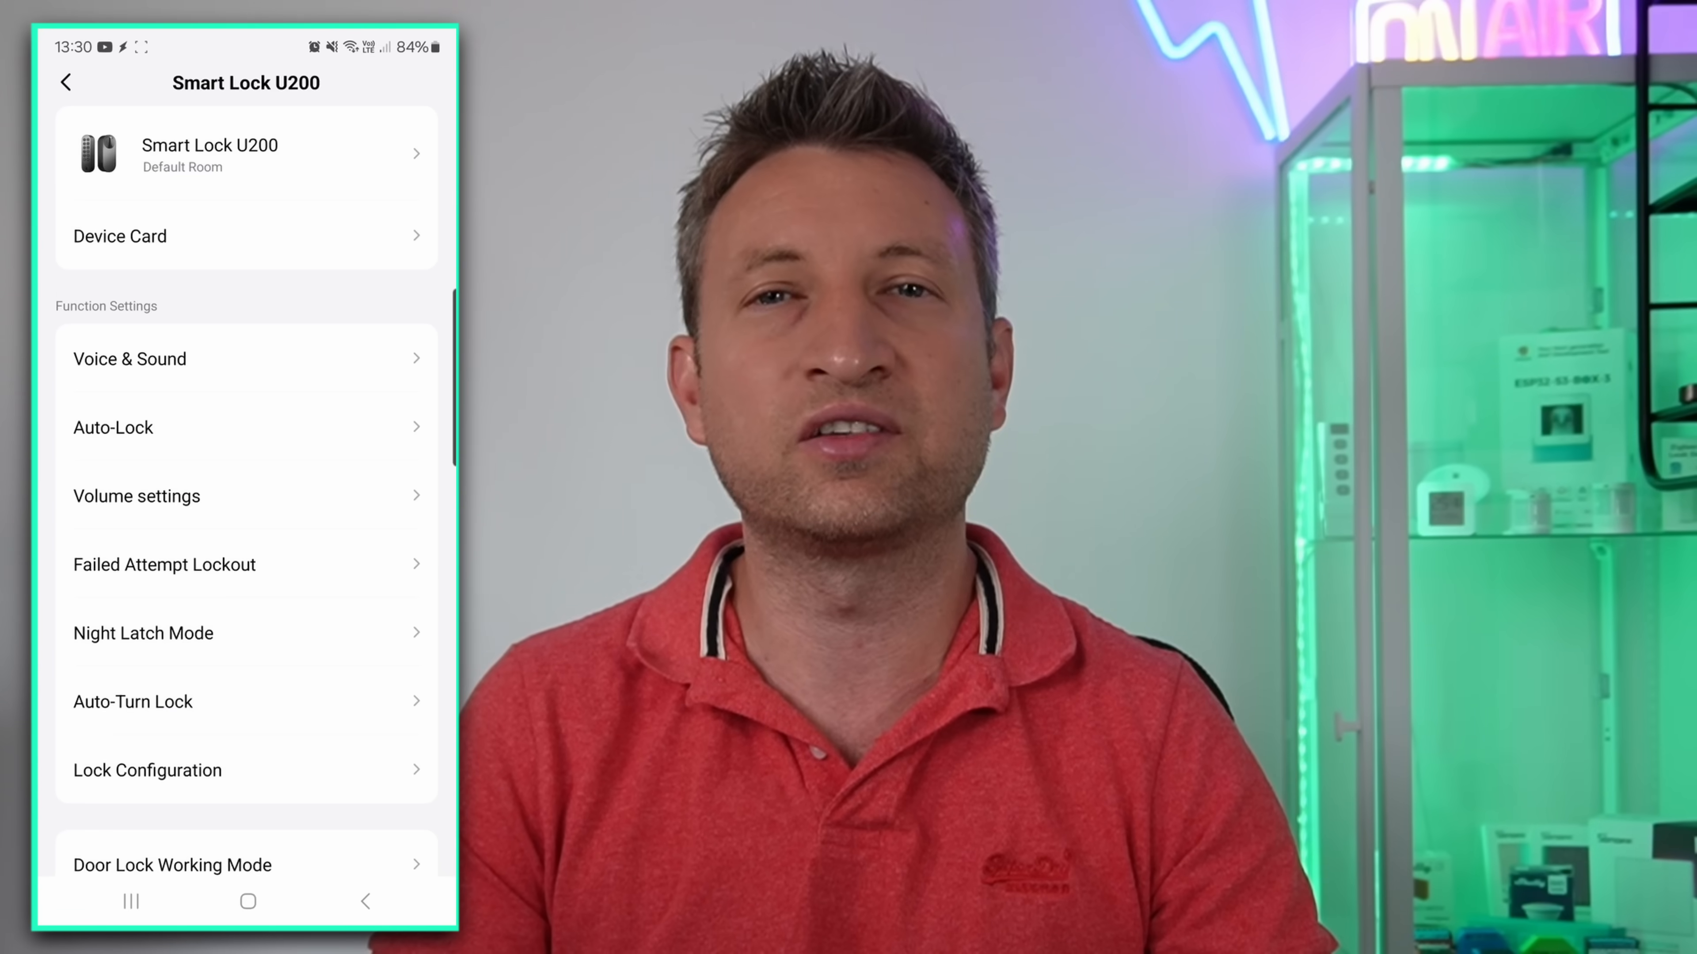
Scroll through the Smart Lock U200 Function Settings such as Auto-Lock and Failed Attempt Lockout
{"action": "scroll", "scroll_direction": "down", "scroll_amount": 3}
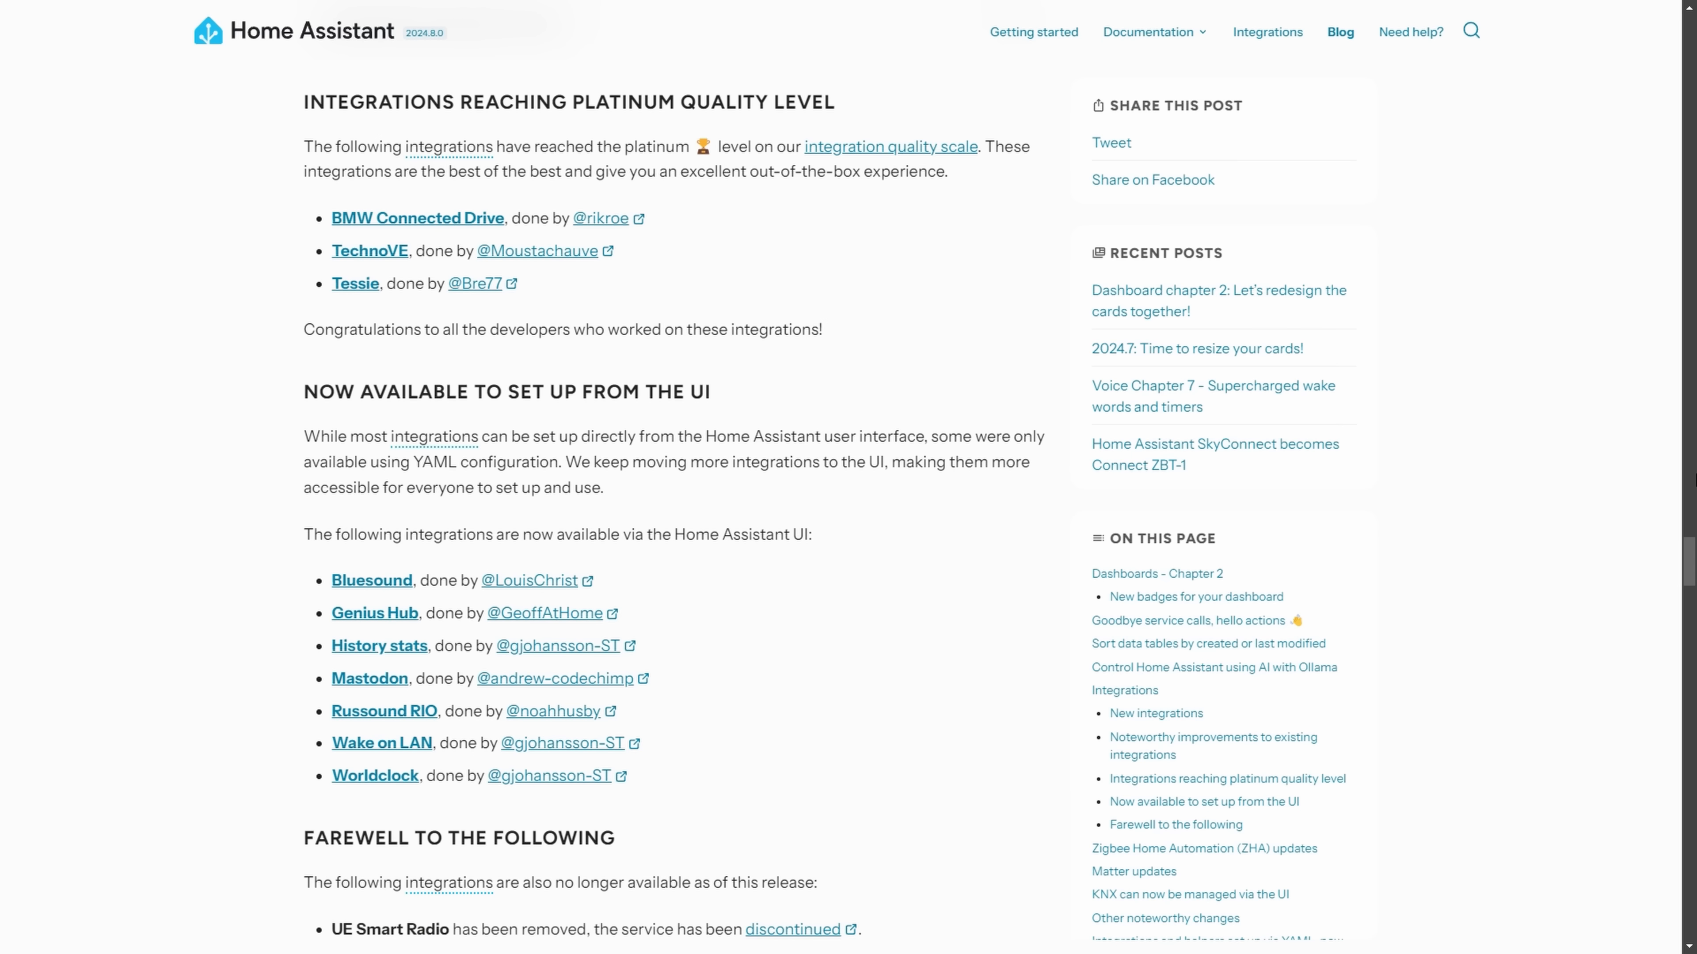
Scroll the 2024.8 post to the 'Now available to set up from the UI' heading
{"action": "scroll", "scroll_direction": "down", "scroll_amount": 3}
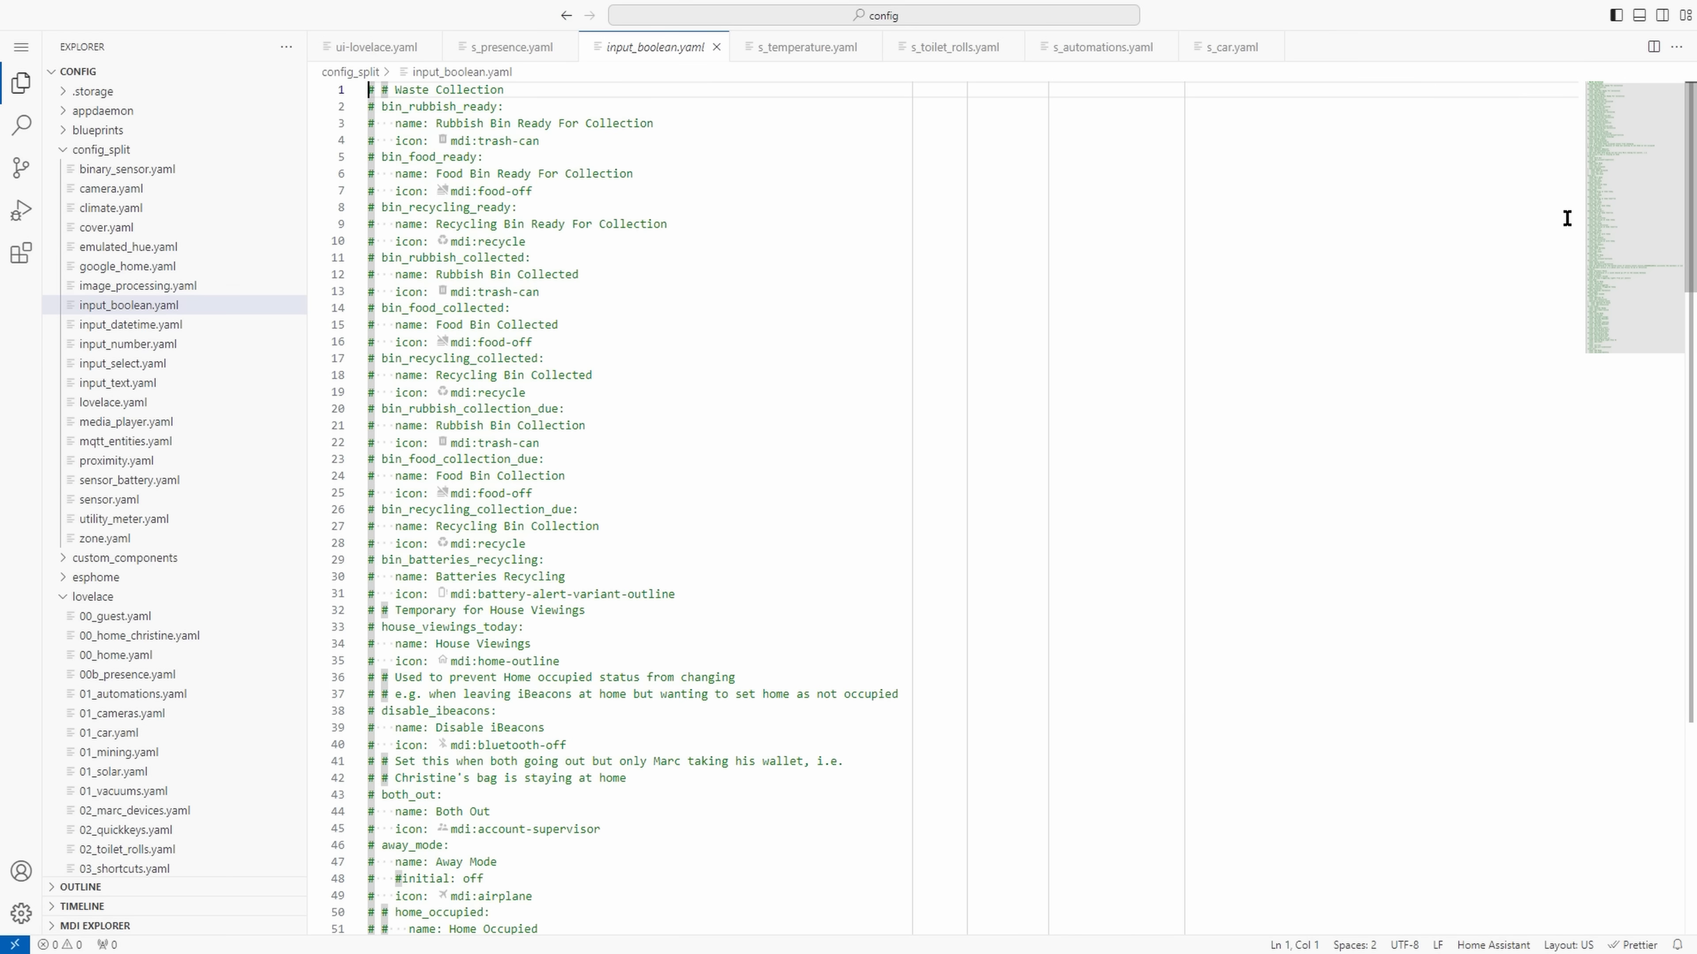
Scroll through input_boolean.yaml's waste collection and presence toggles
{"action": "scroll", "scroll_direction": "down", "scroll_amount": 3}
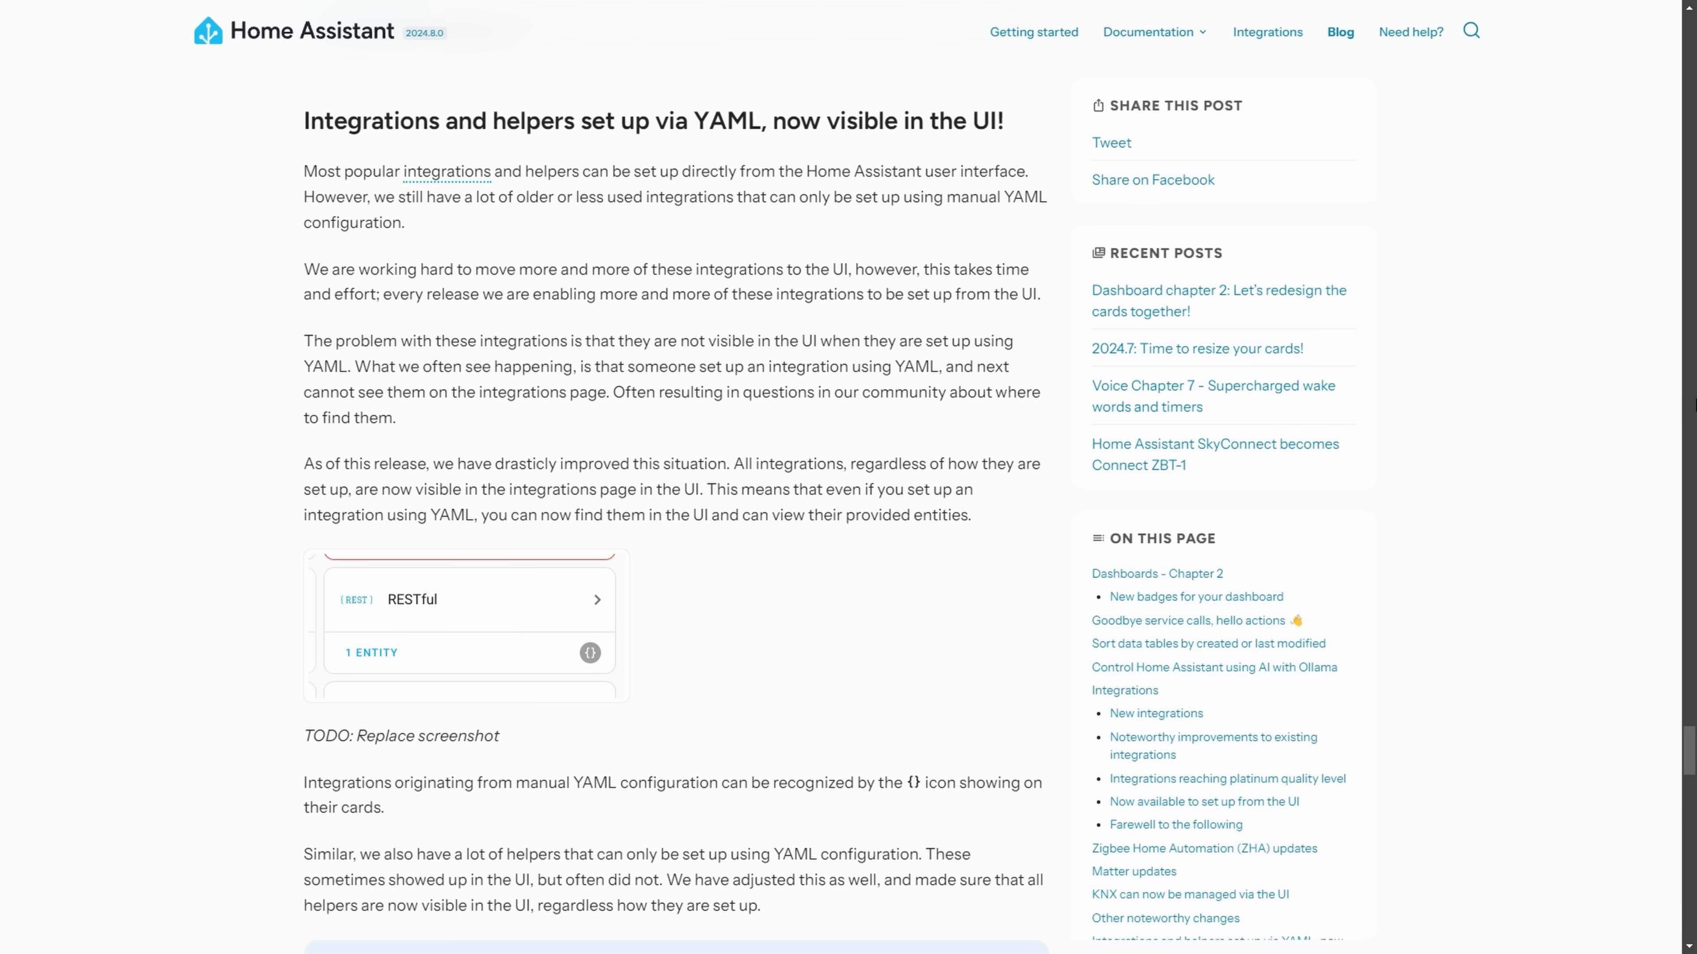
Move the release post from the YAML-configured integrations note toward New integrations
{"action": "left_click_drag", "start_coordinate": [734, 463], "coordinate": [729, 516]}
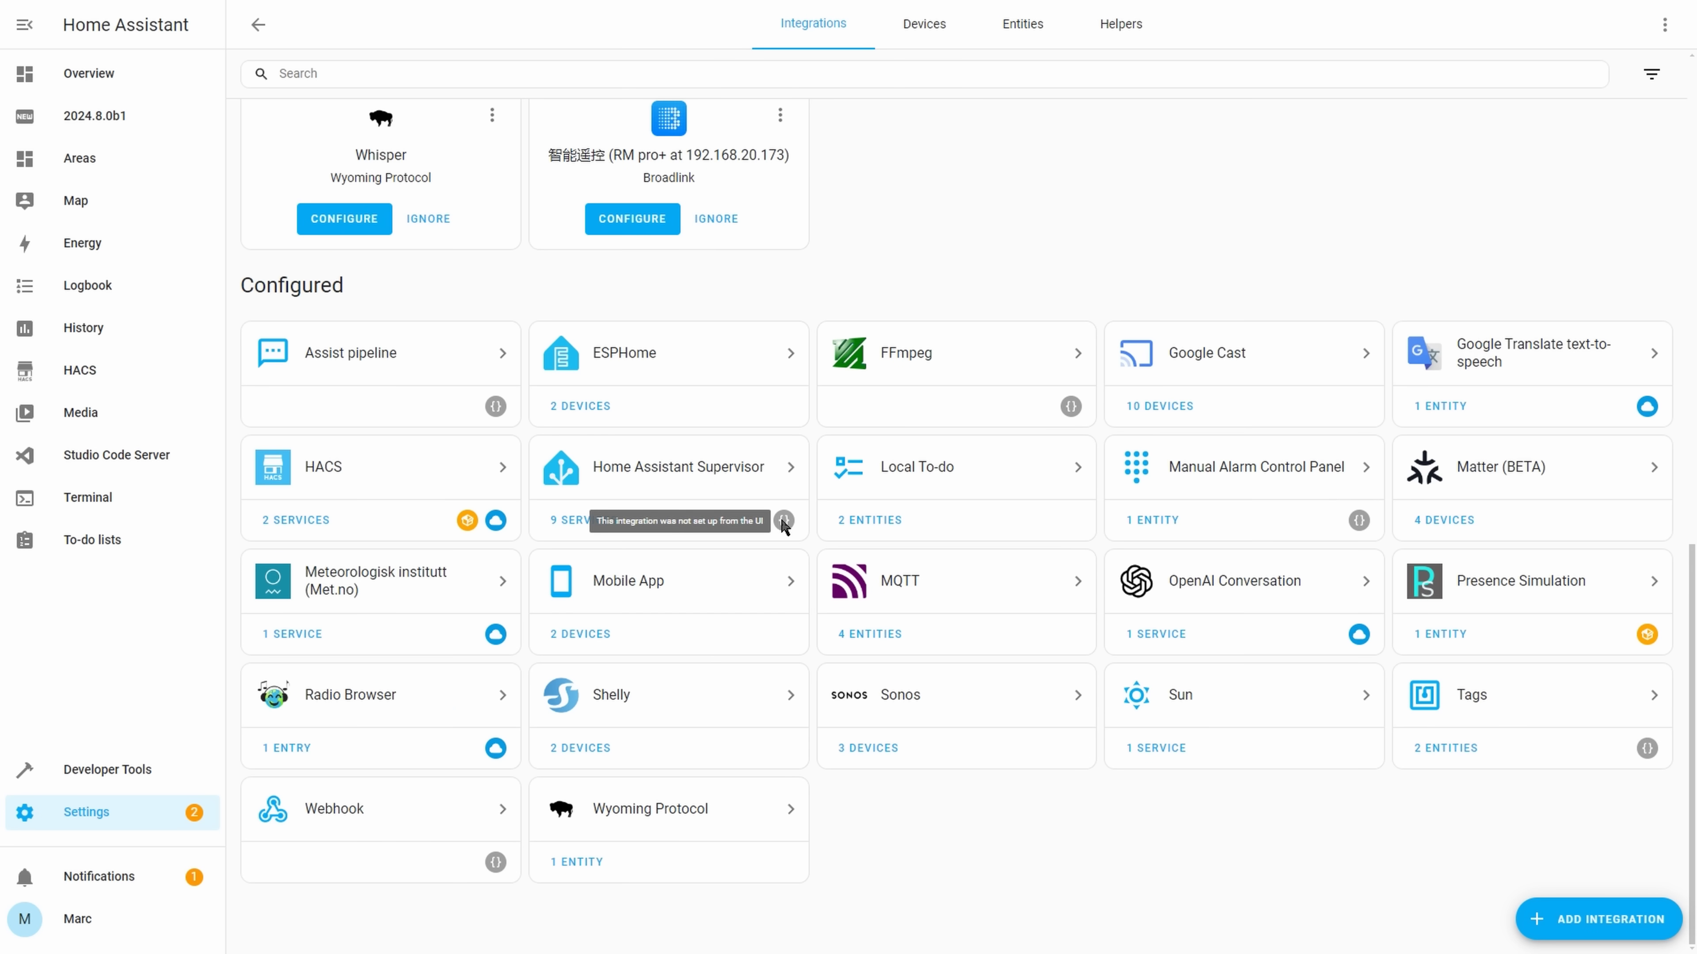
{"action": "mouse_move", "coordinate": [496, 406]}
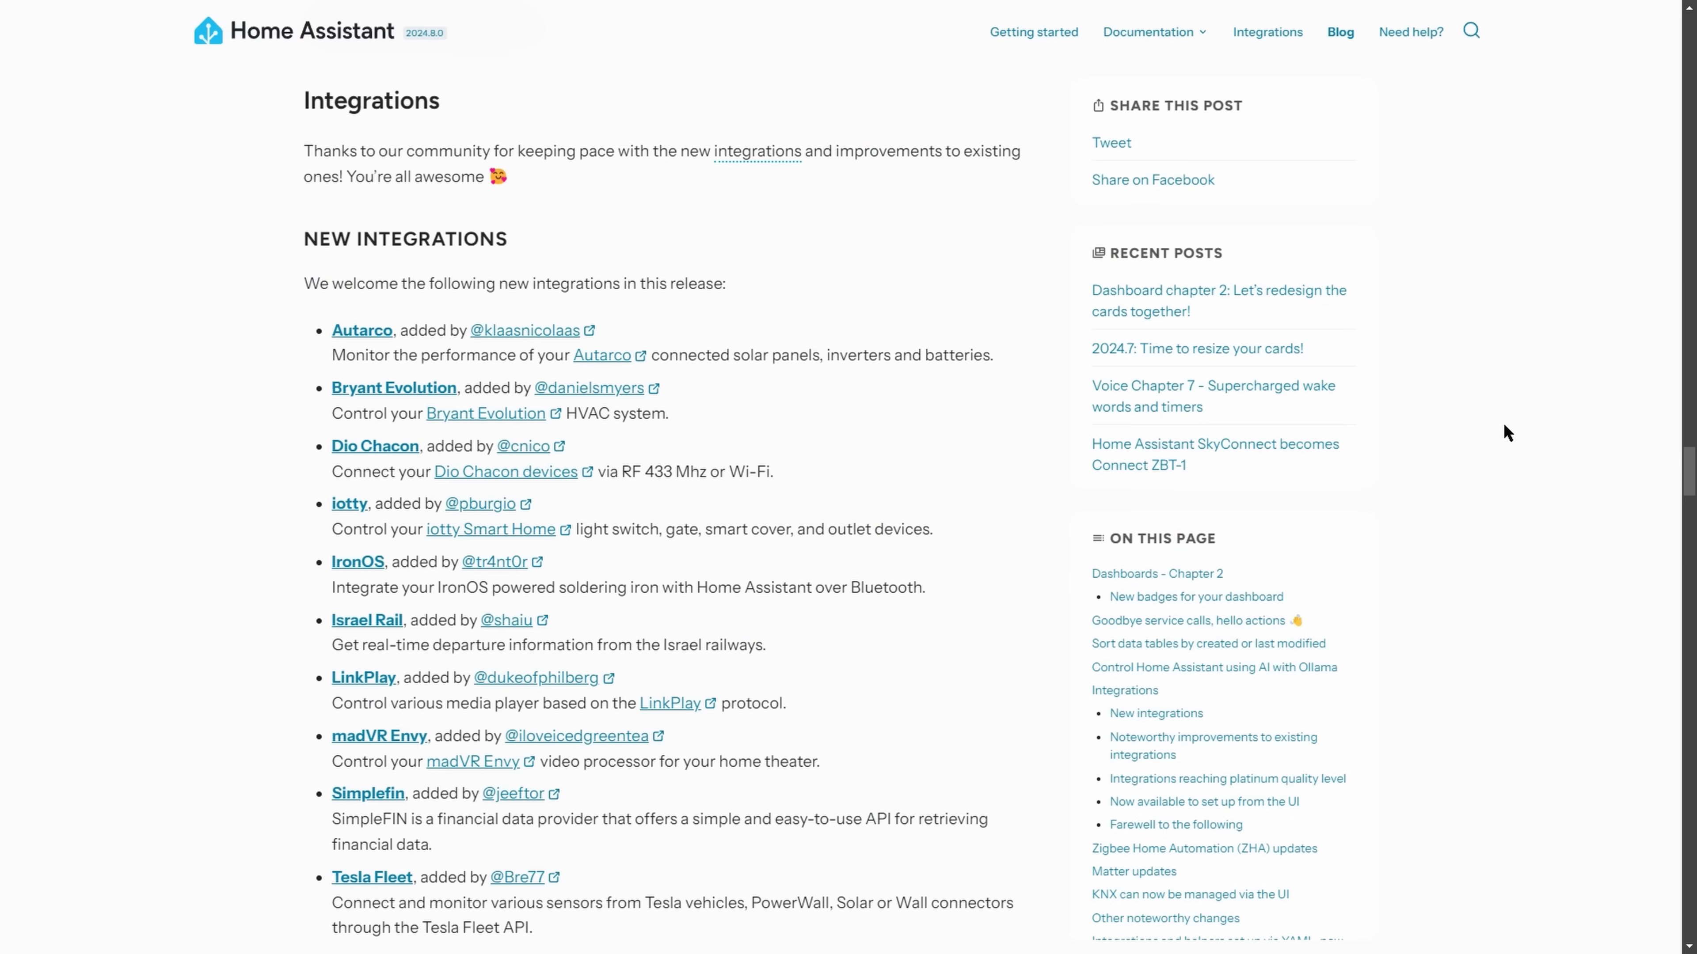
Read the HomeKit Bridge documentation, then return to the noteworthy integration improvements
{"action": "scroll", "scroll_direction": "down", "scroll_amount": 3}
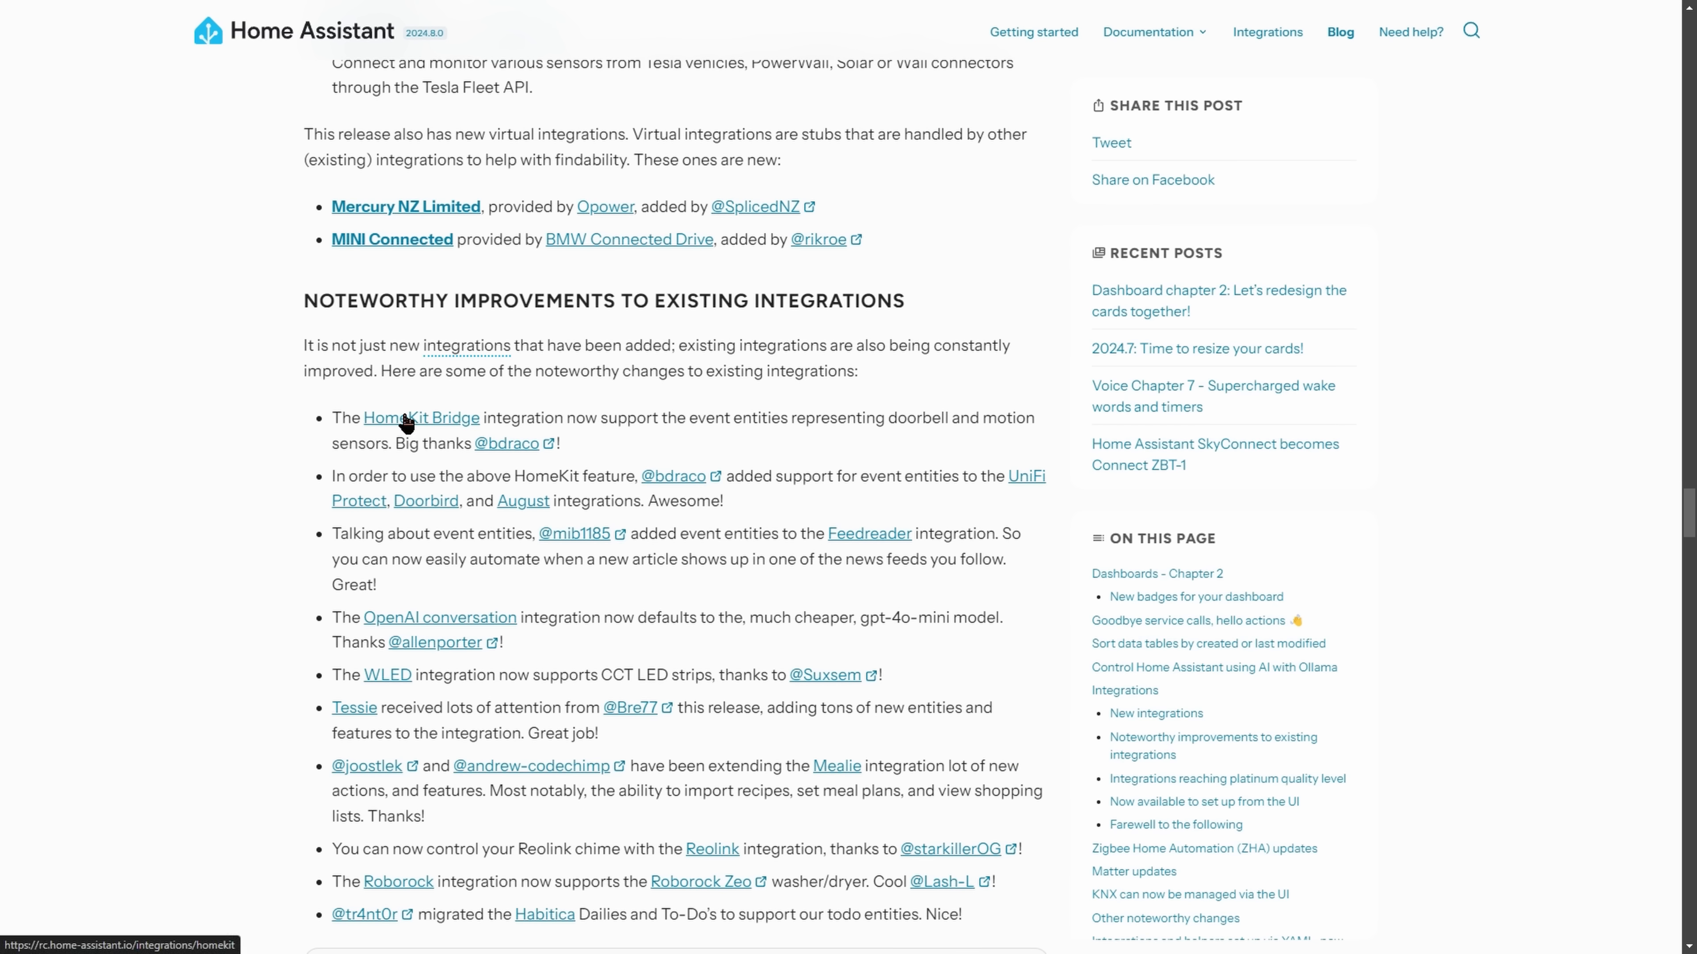
{"action": "left_click", "coordinate": [419, 418]}
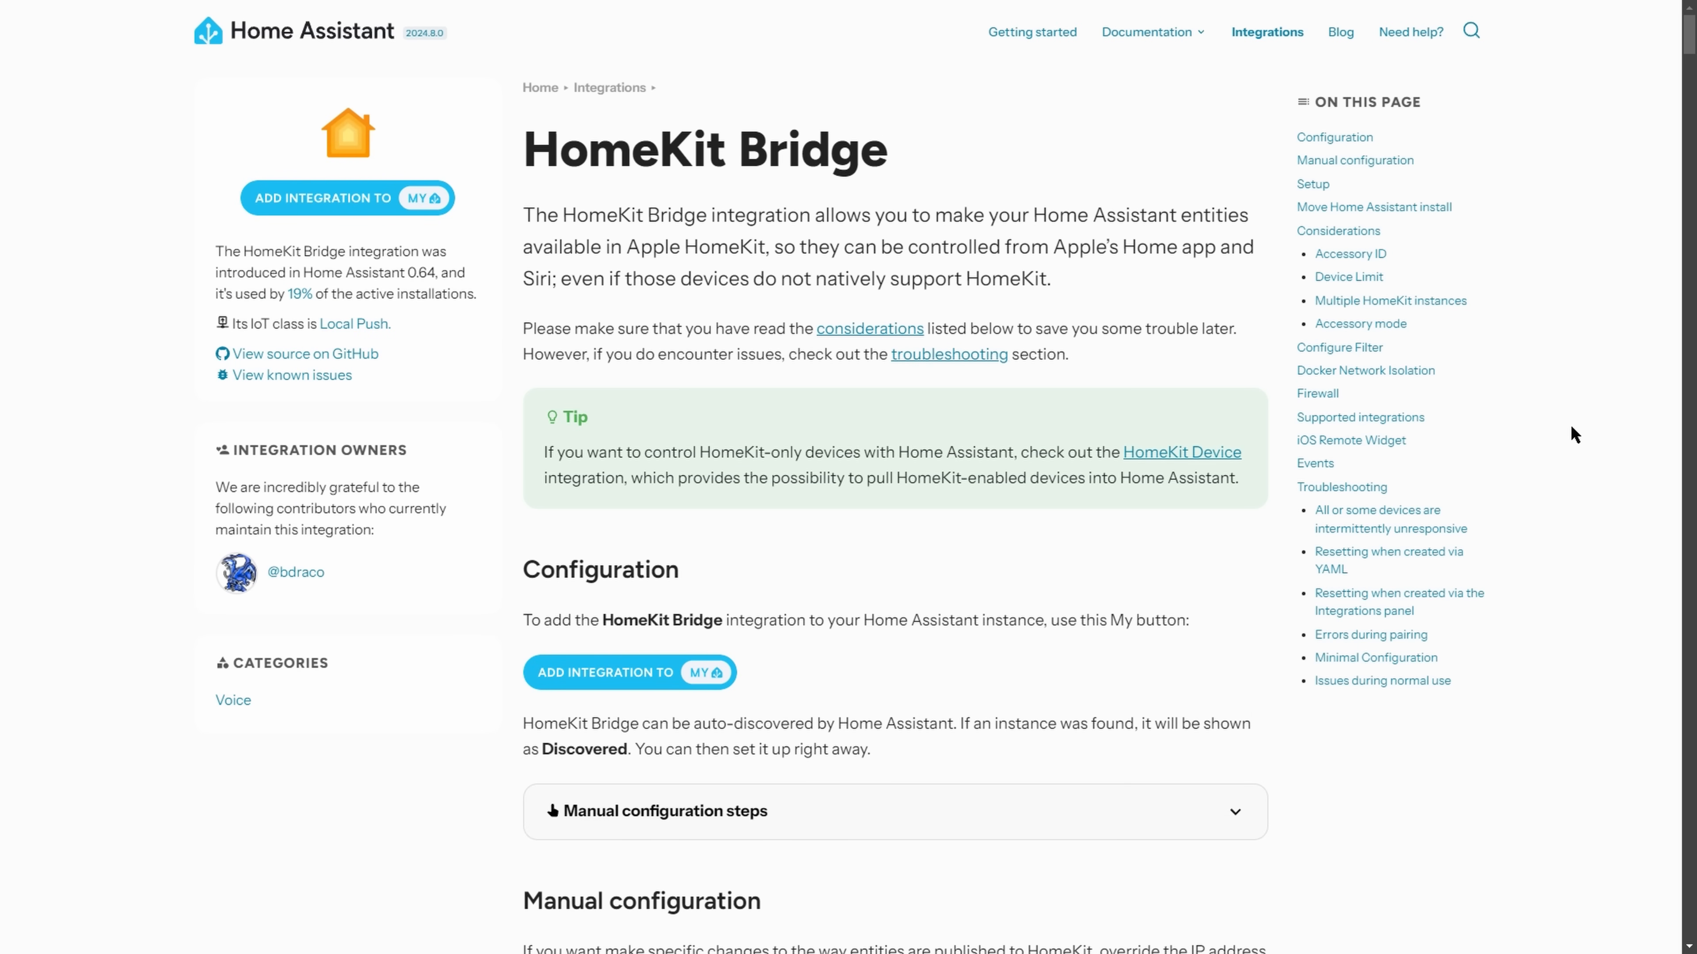
{"action": "scroll", "scroll_direction": "down", "scroll_amount": 3}
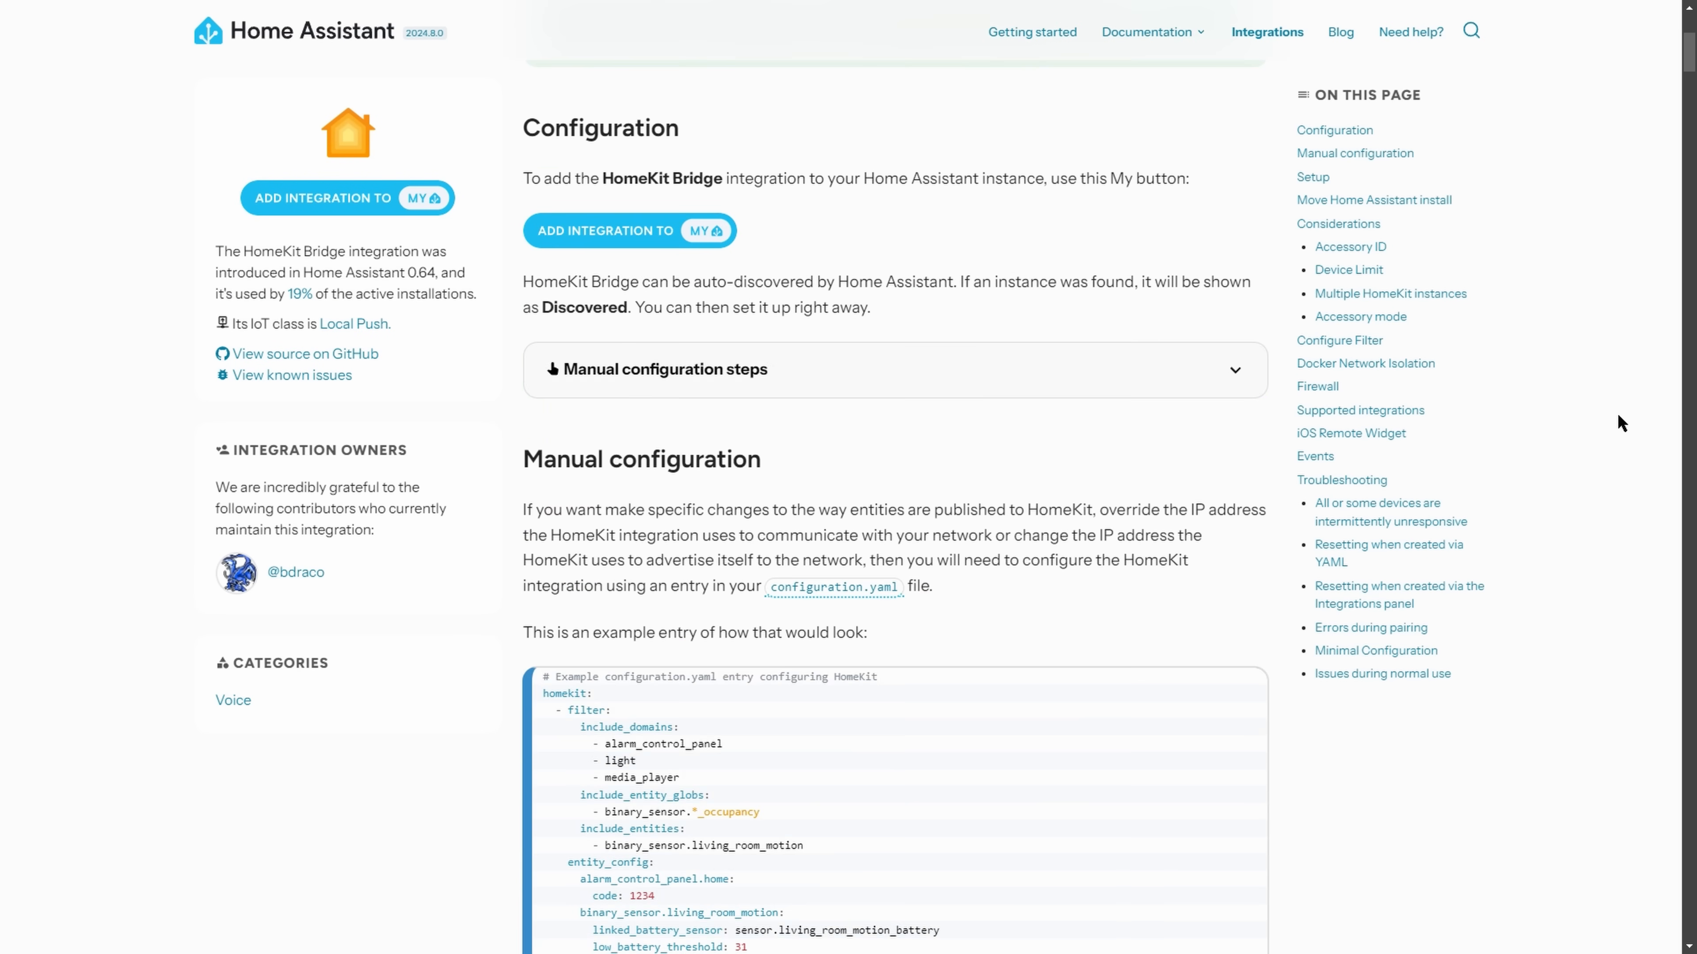
{"action": "left_click", "coordinate": [1339, 32]}
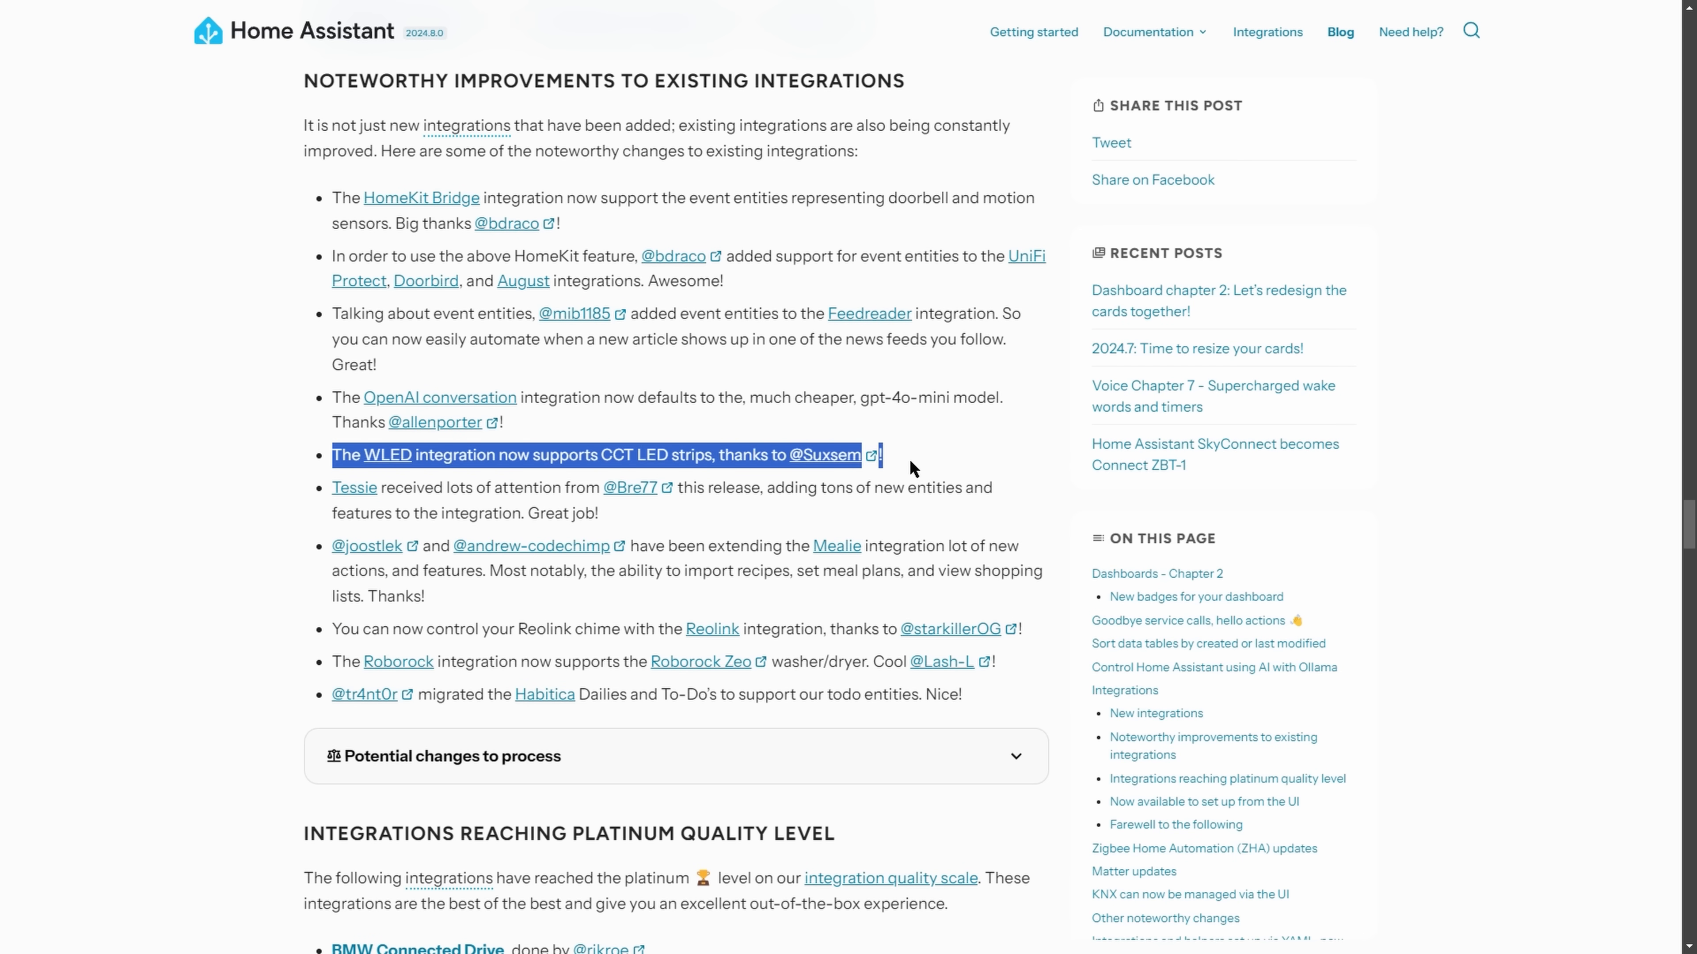
{"action": "mouse_move", "coordinate": [910, 468]}
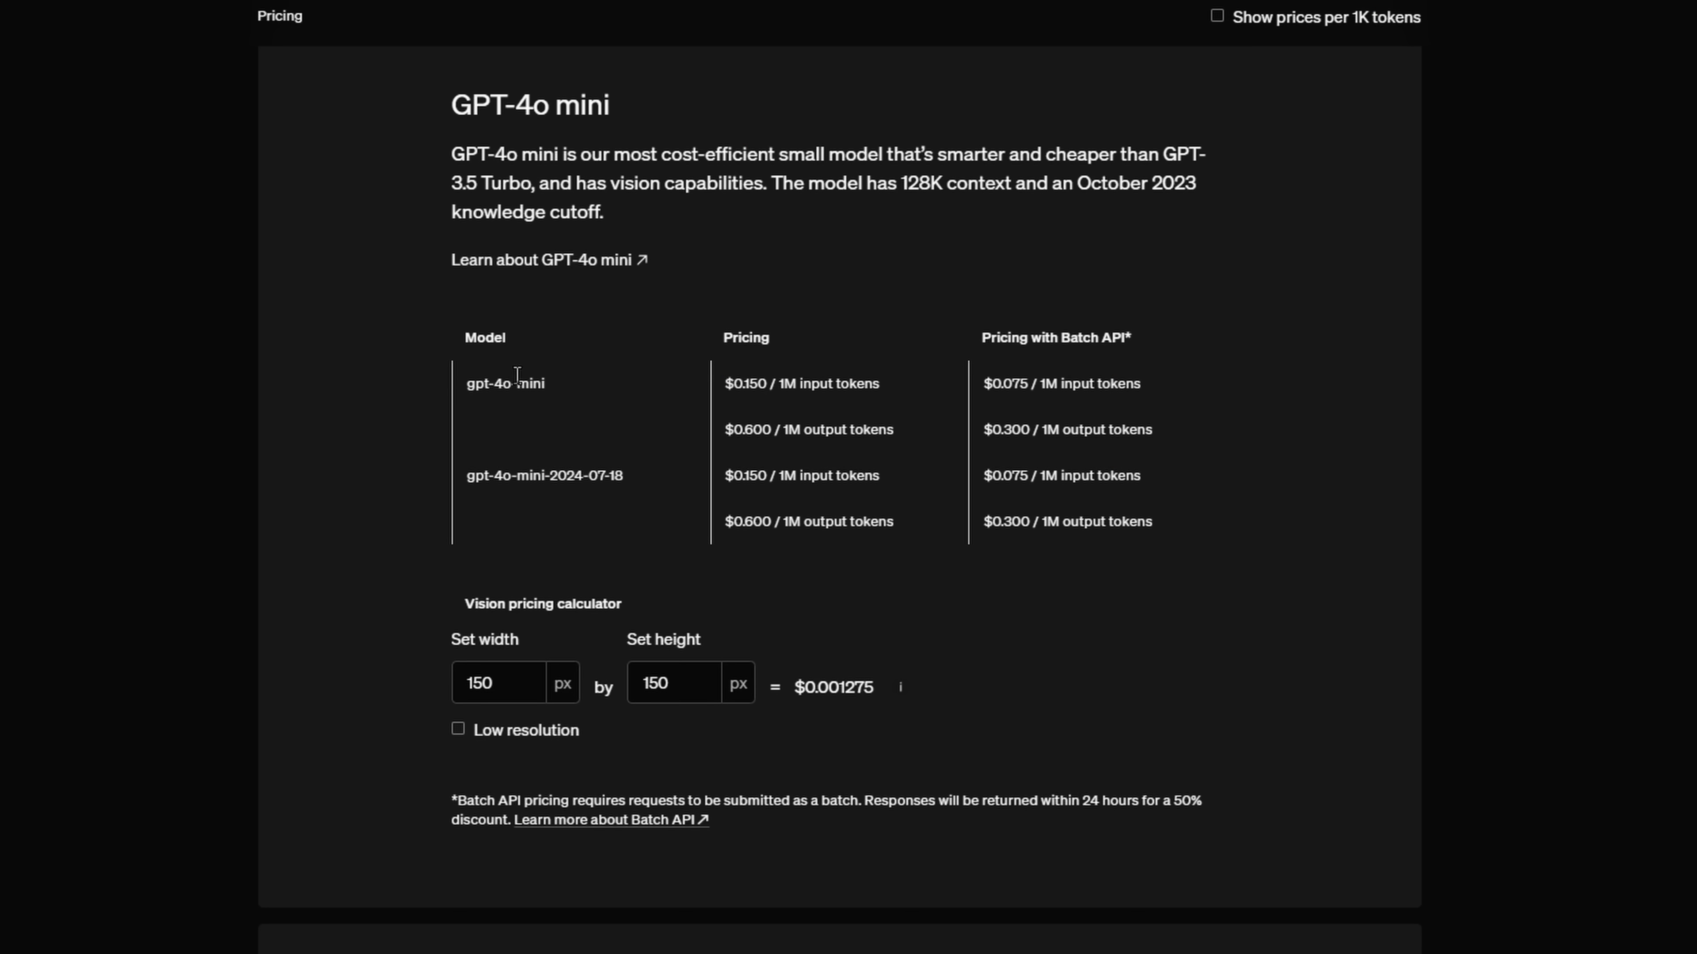
{"action": "mouse_move", "coordinate": [726, 394]}
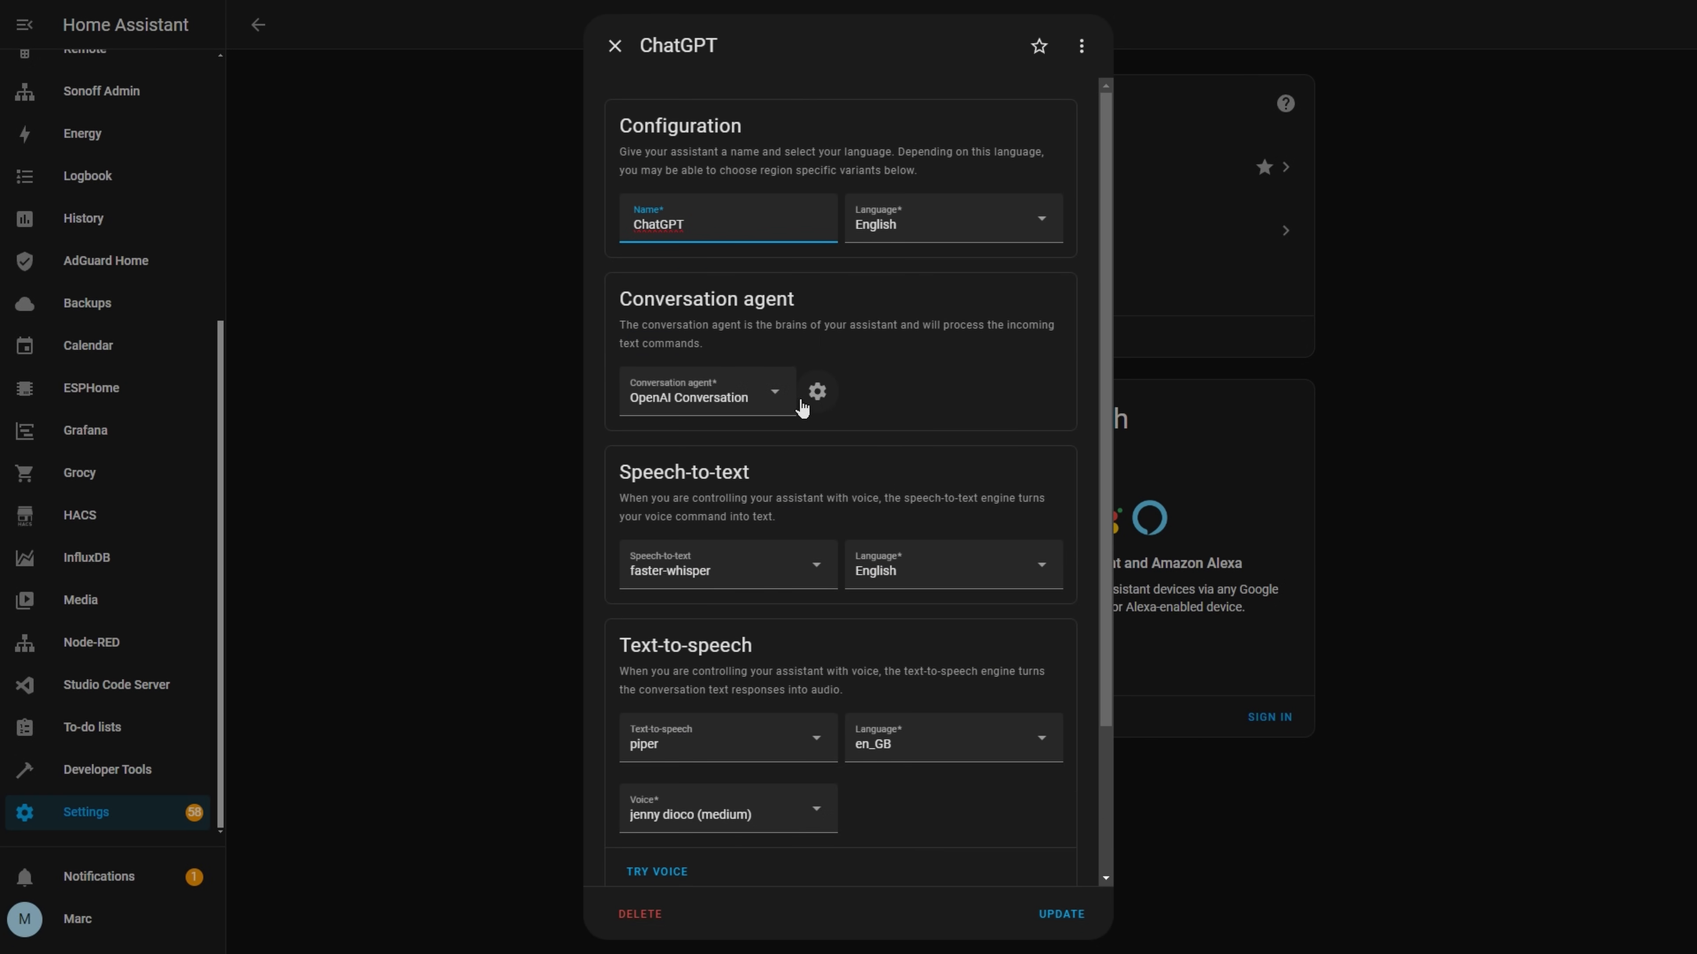
View the OpenAI Conversation (ChatGPT) agent's settings before going to Helpers
{"action": "left_click", "coordinate": [815, 391]}
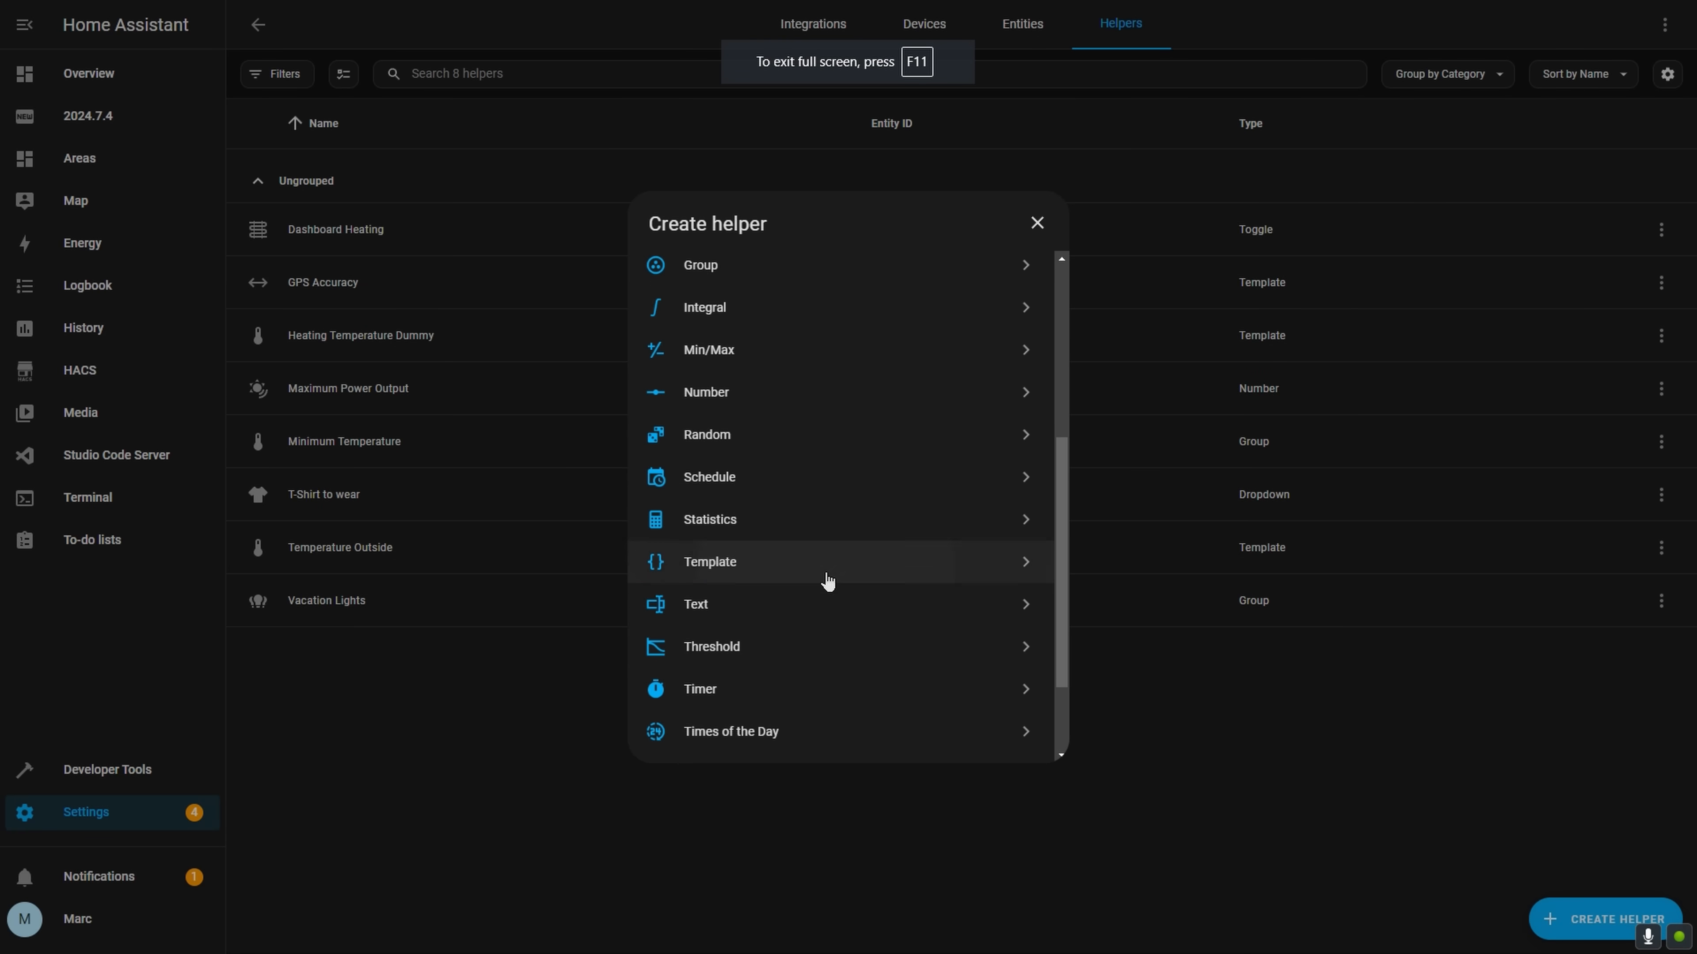
Choose the Template helper type and explore the Template button form with its action
{"action": "left_click", "coordinate": [710, 562]}
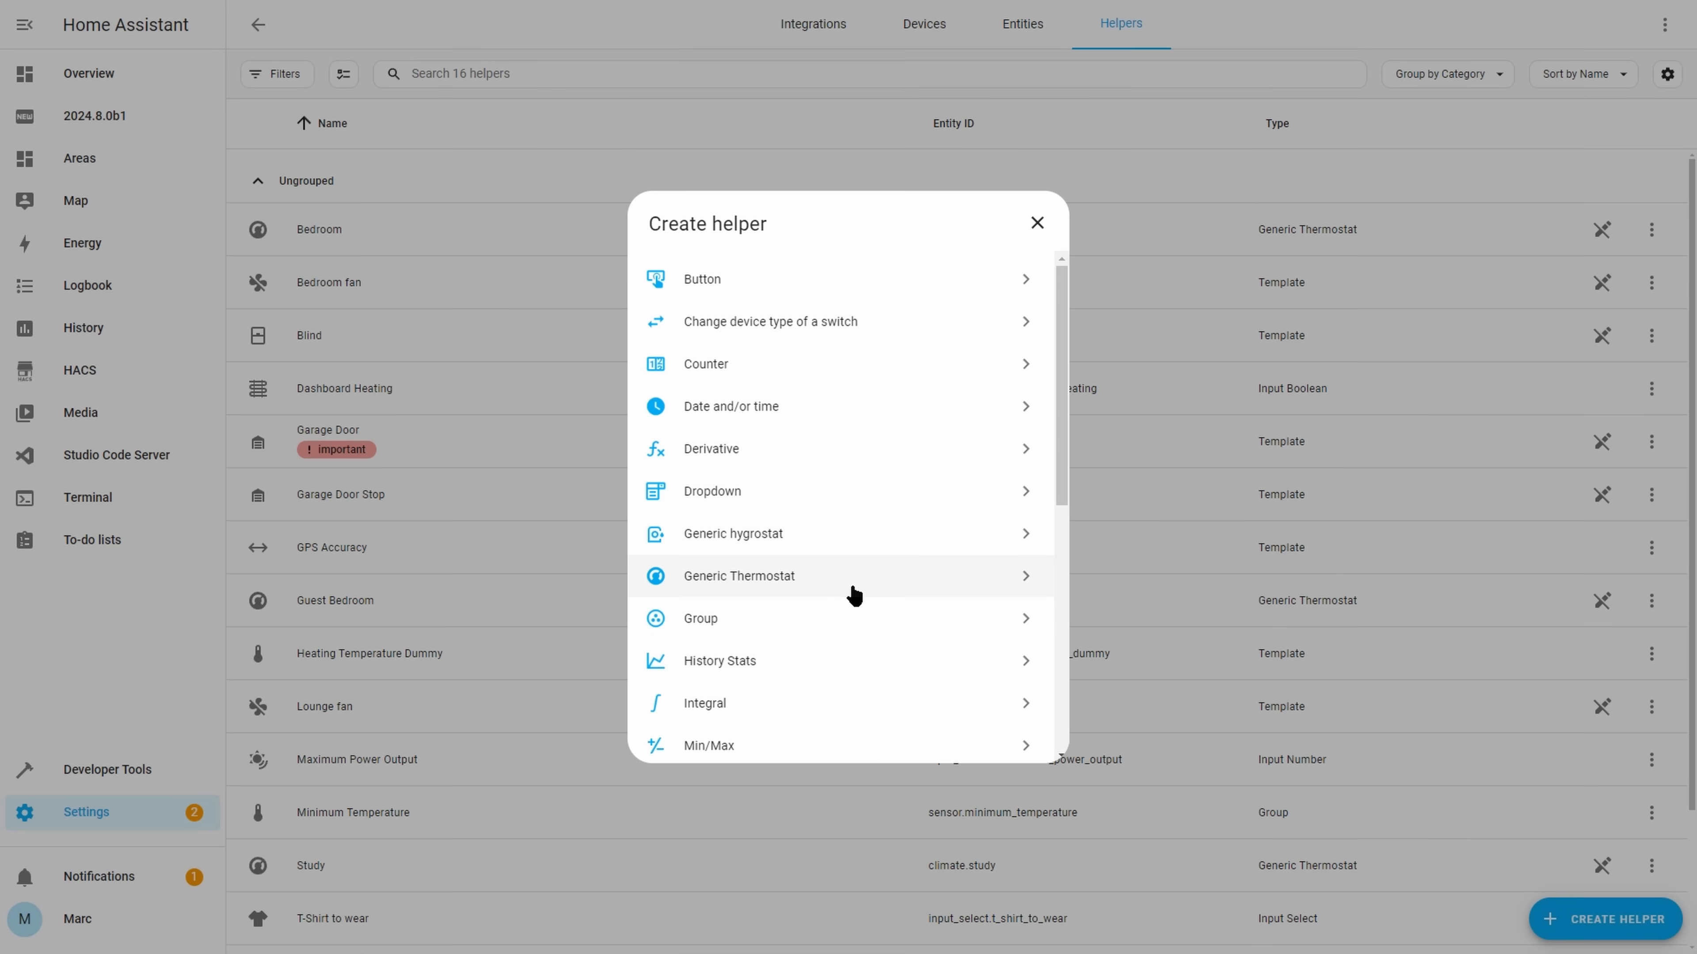
{"action": "scroll", "scroll_direction": "down", "scroll_amount": 3}
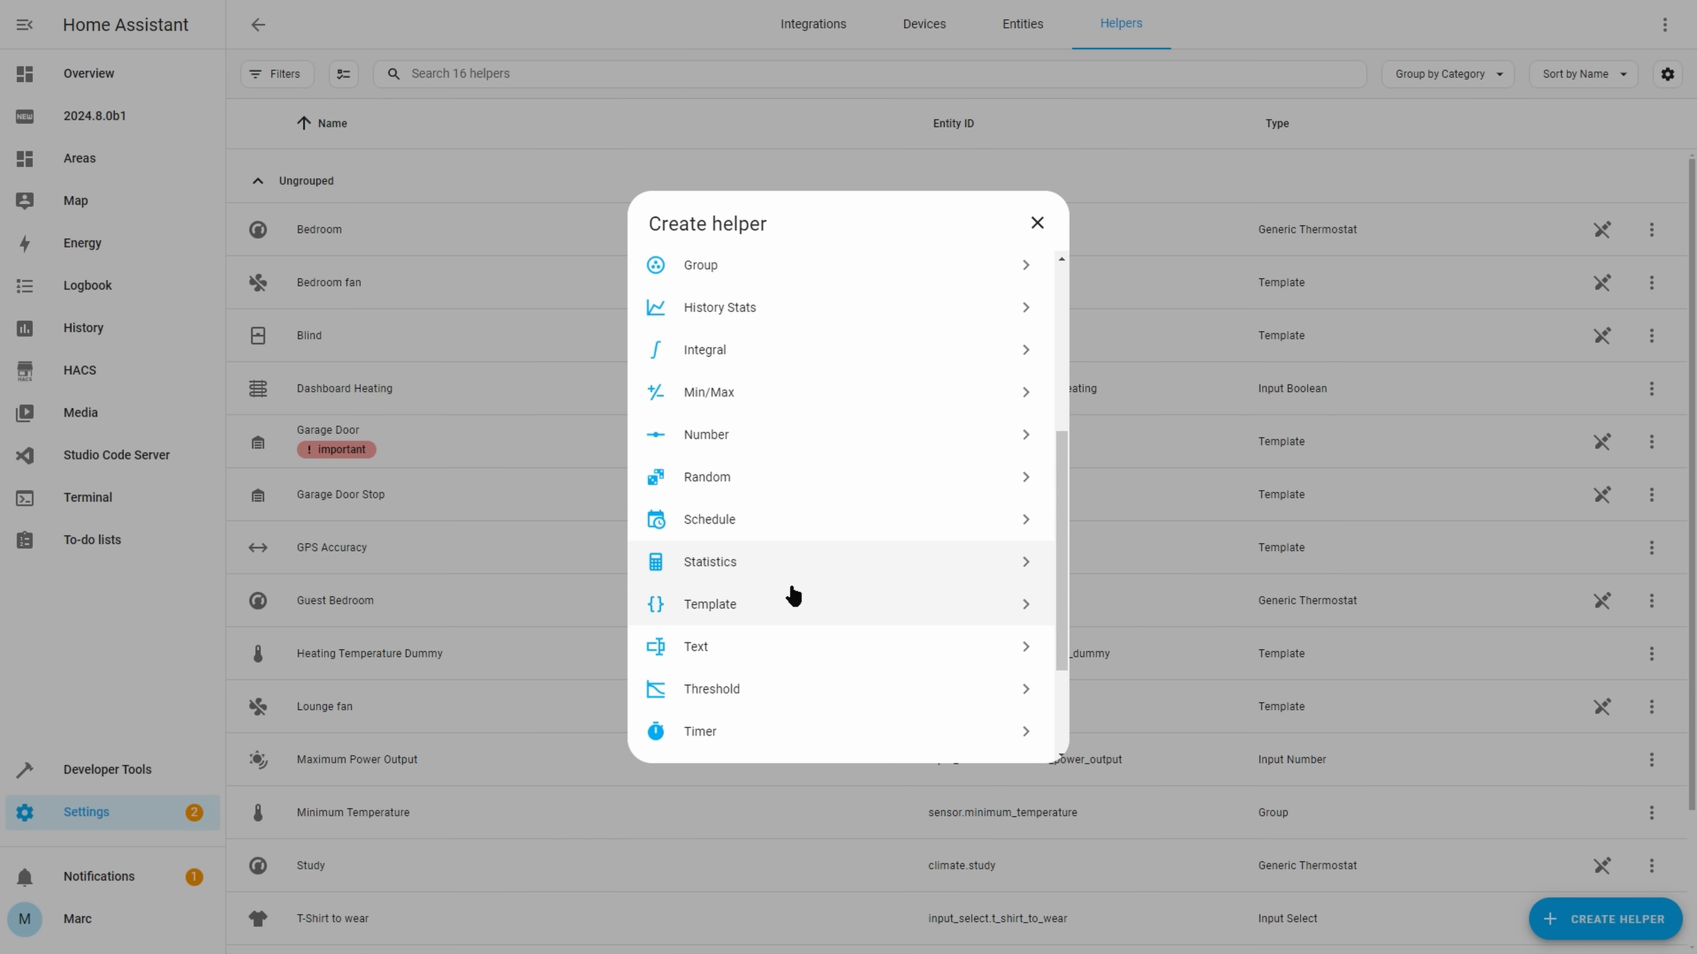
{"action": "left_click", "coordinate": [710, 603]}
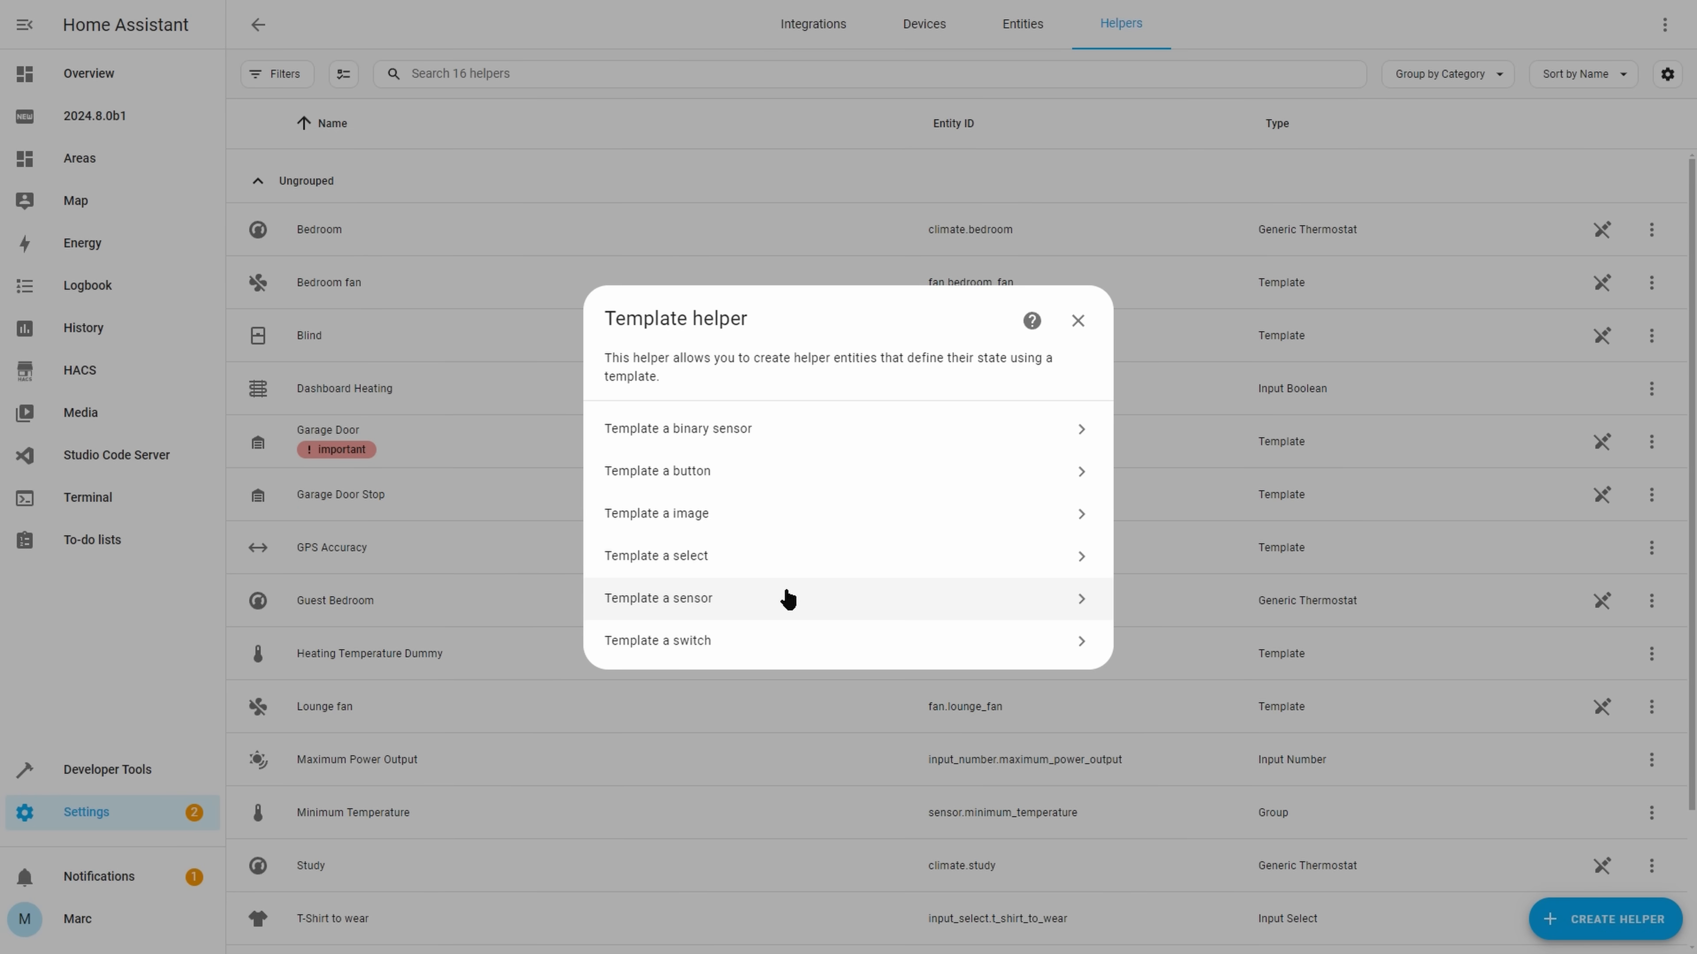
{"action": "mouse_move", "coordinate": [794, 471]}
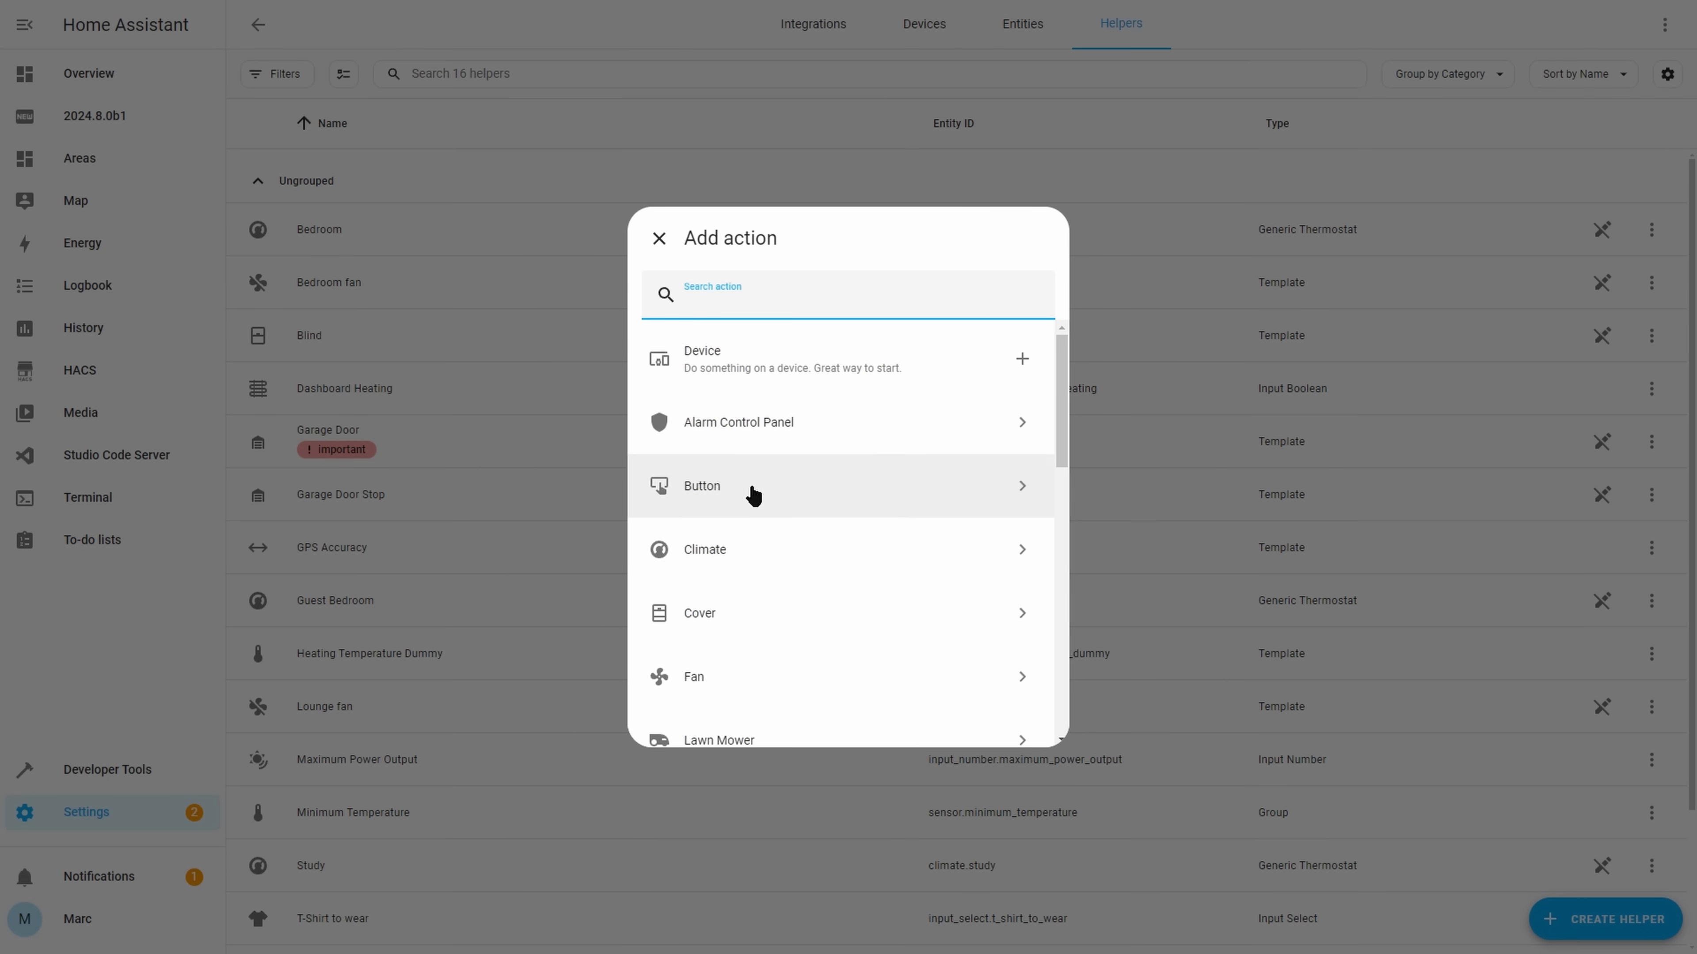
{"action": "left_click", "coordinate": [701, 486]}
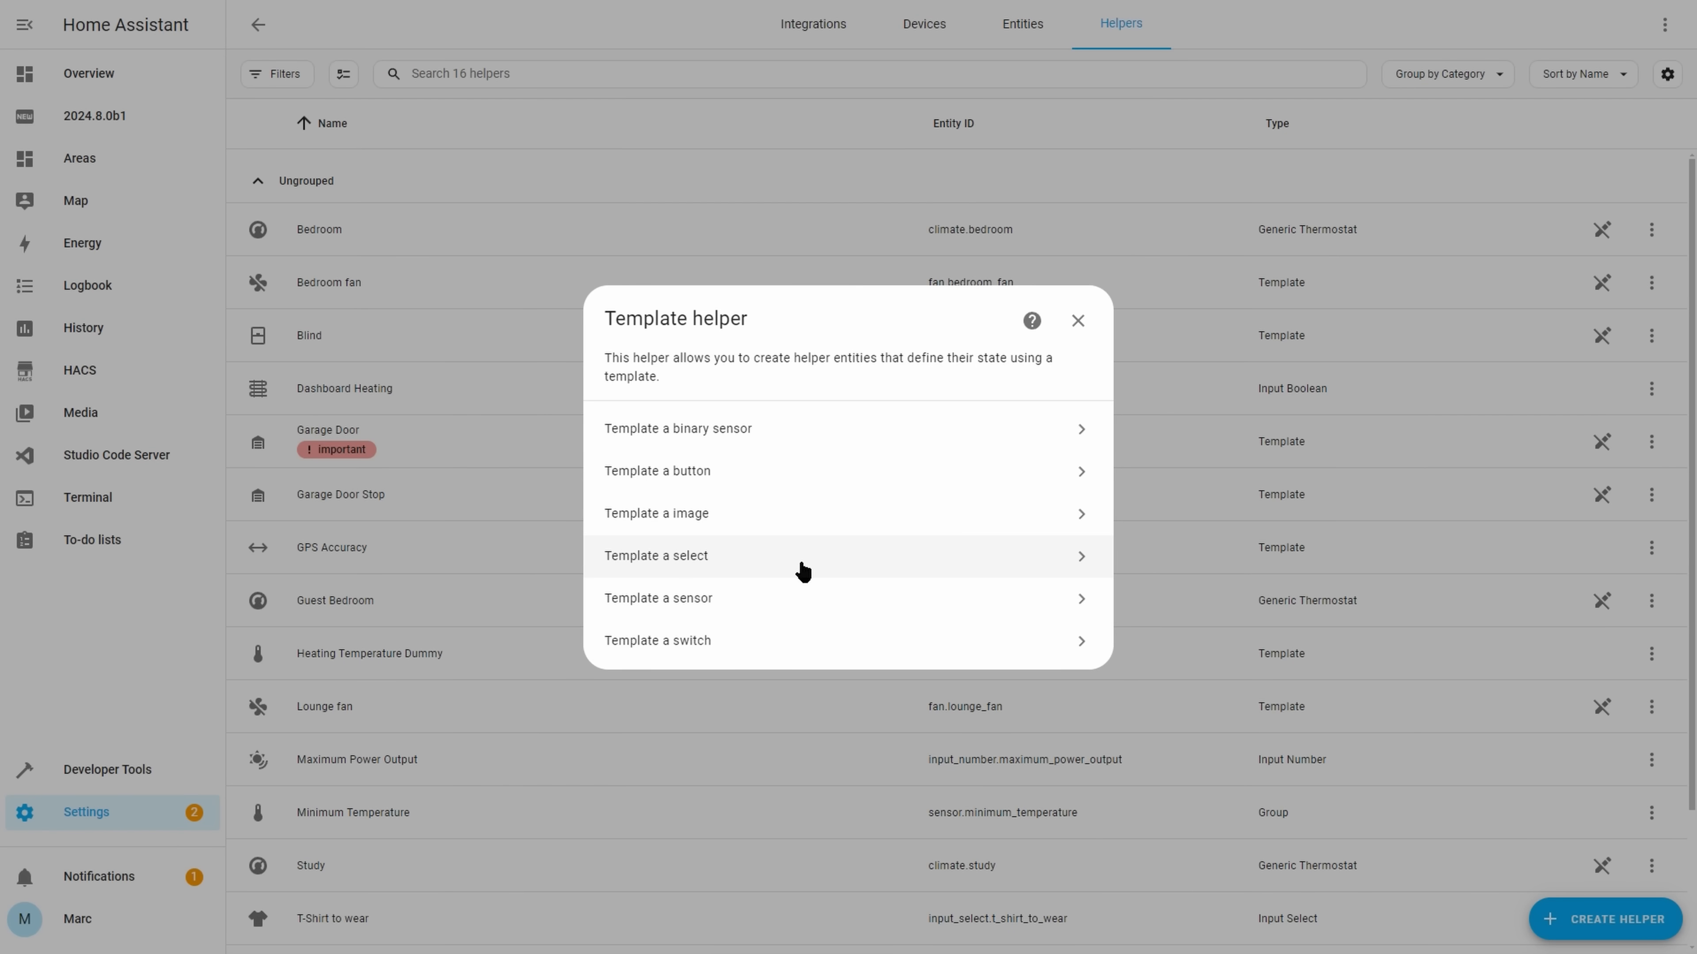
Explore the Template select form with its options, then close without creating anything
{"action": "left_click", "coordinate": [655, 555]}
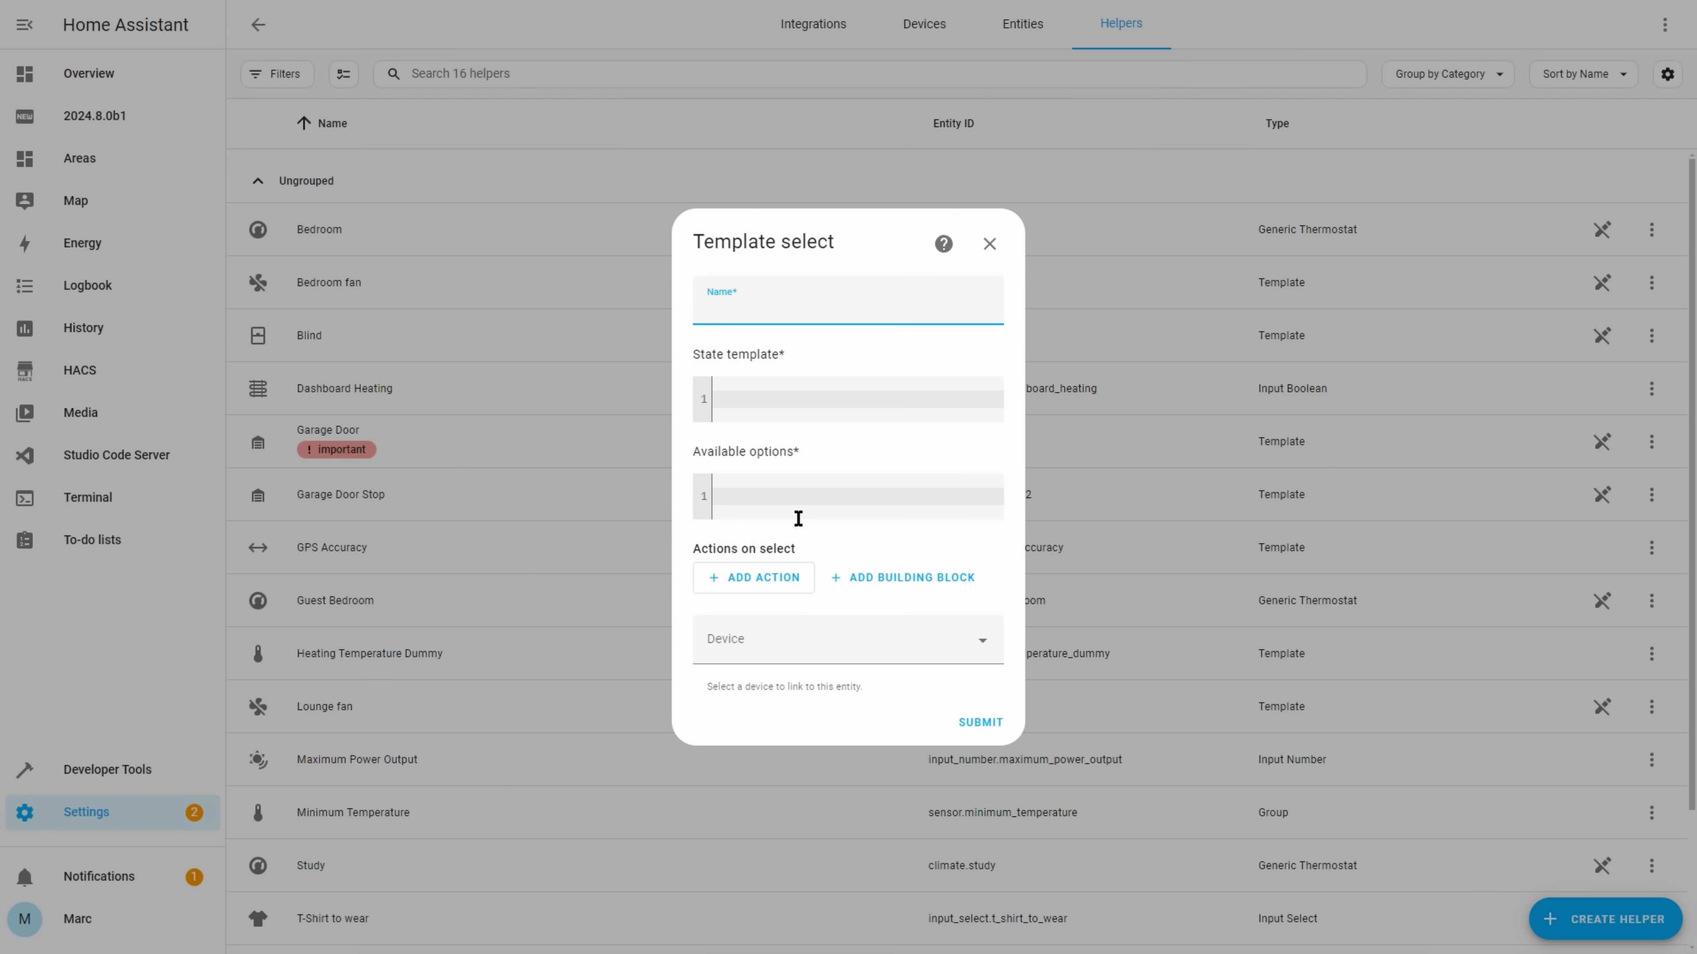
{"action": "left_click", "coordinate": [753, 577]}
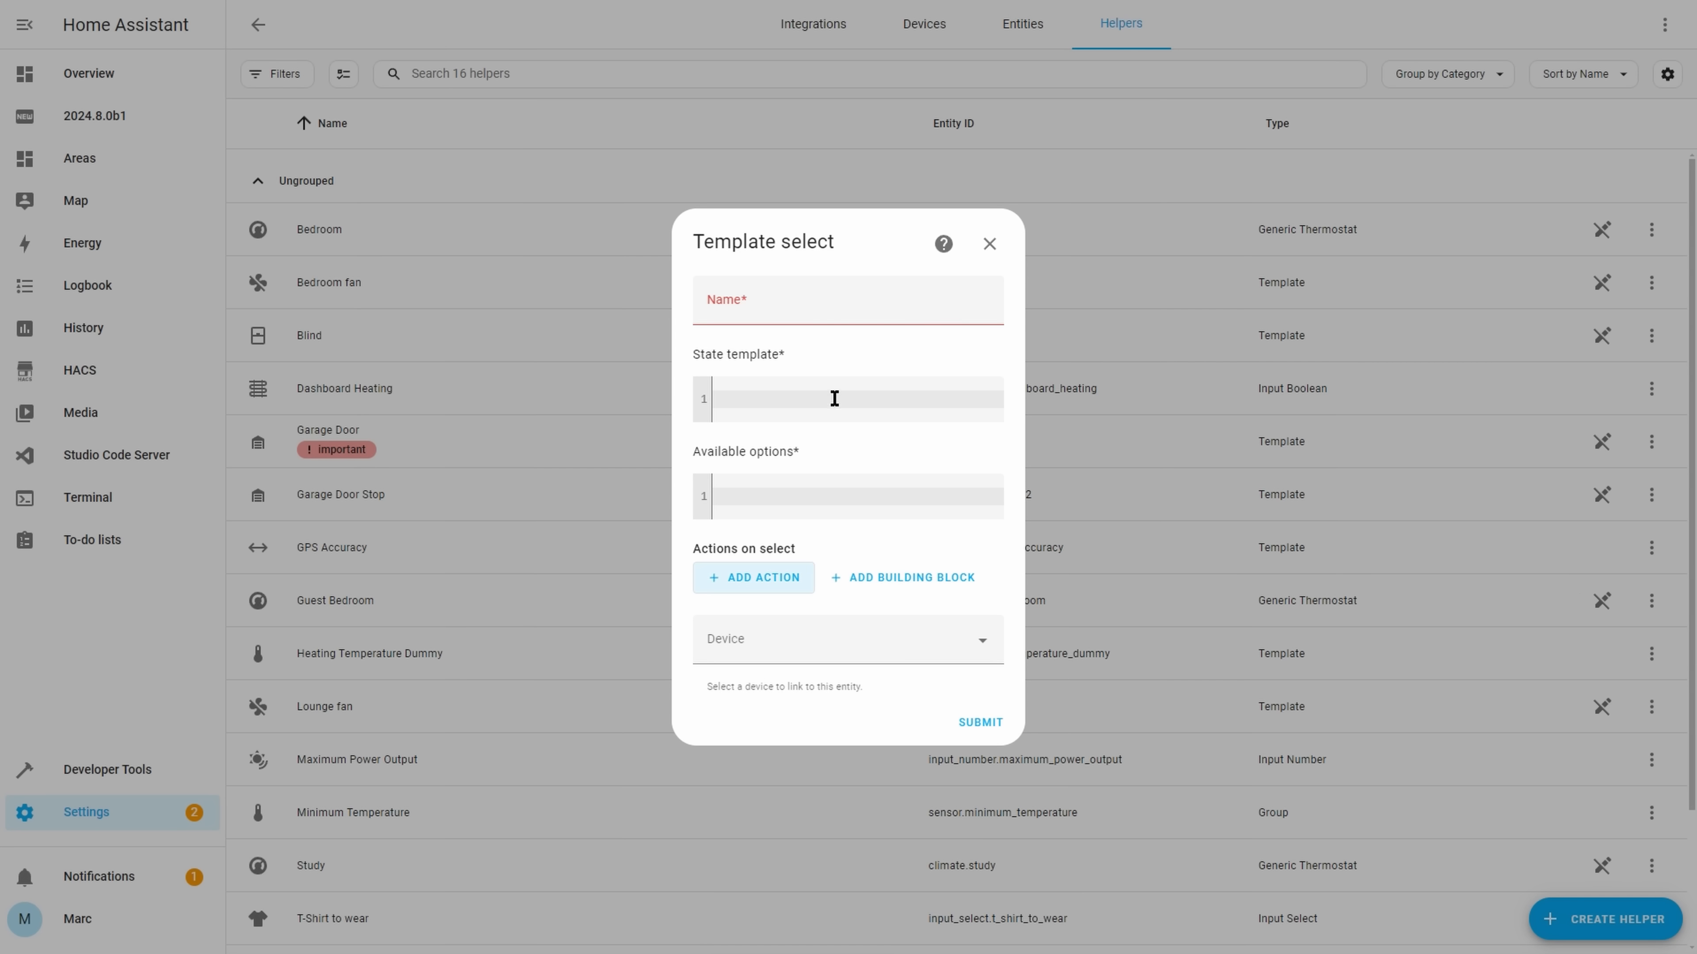
{"action": "left_click", "coordinate": [988, 244]}
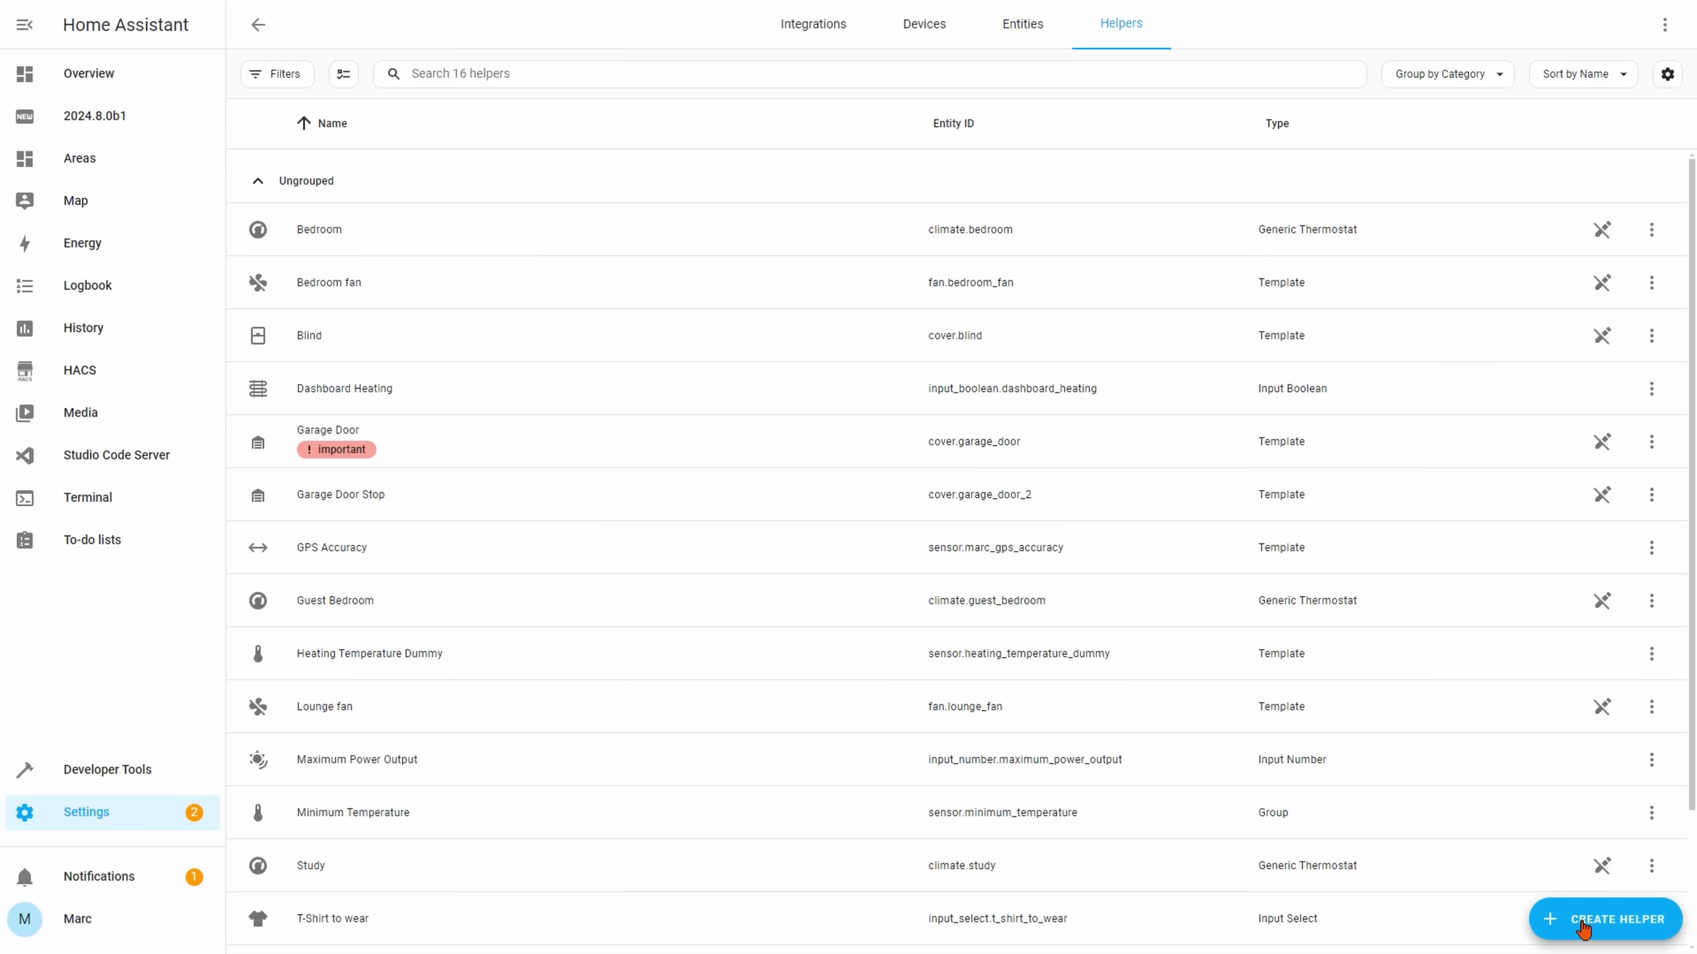
Start creating a Group helper from the Create Helper list
{"action": "left_click", "coordinate": [1613, 919]}
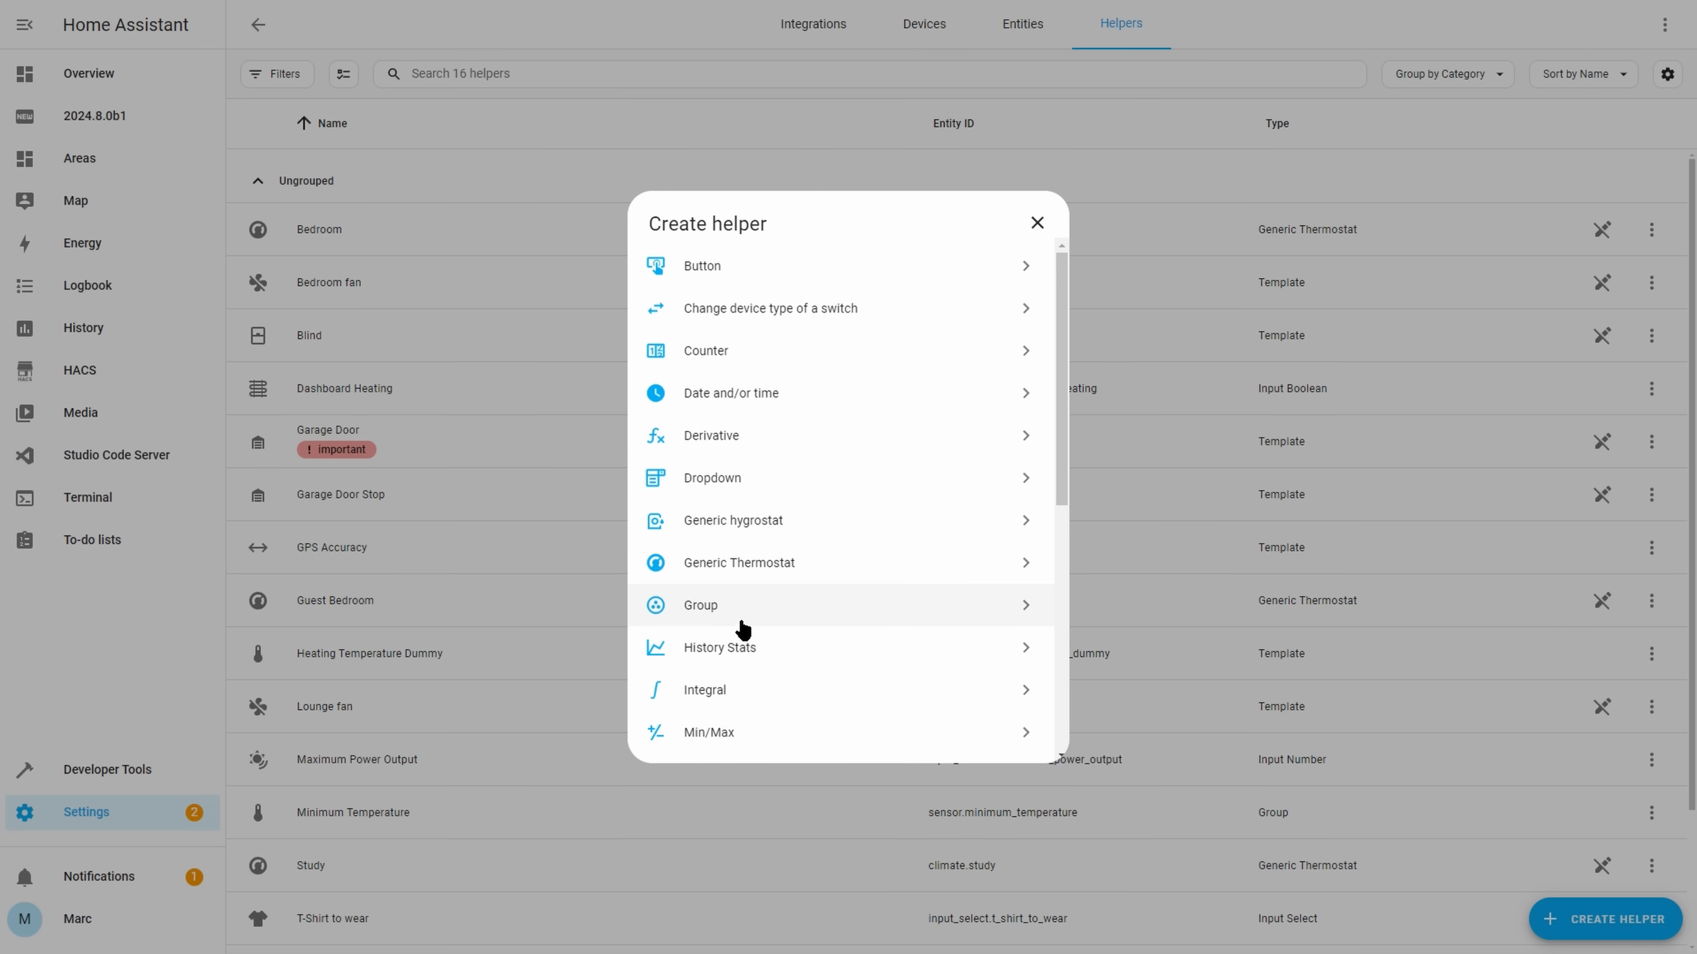
{"action": "left_click", "coordinate": [700, 605]}
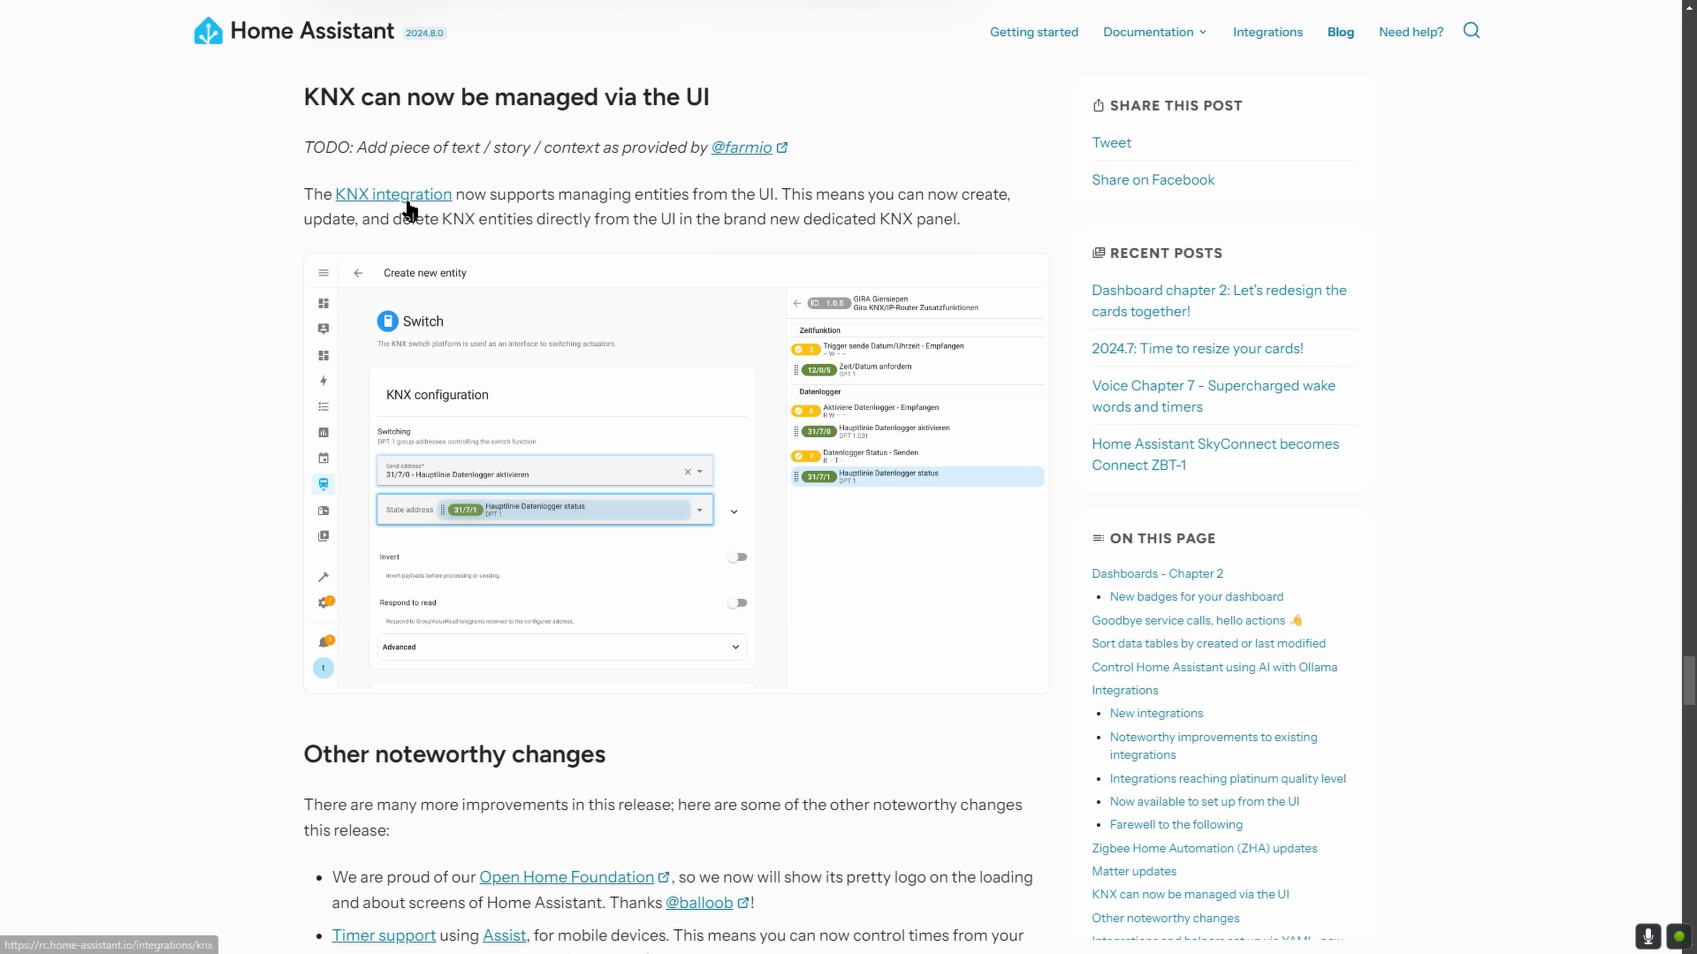
Read through the KNX integration documentation before returning to the New integrations list
{"action": "left_click", "coordinate": [392, 193]}
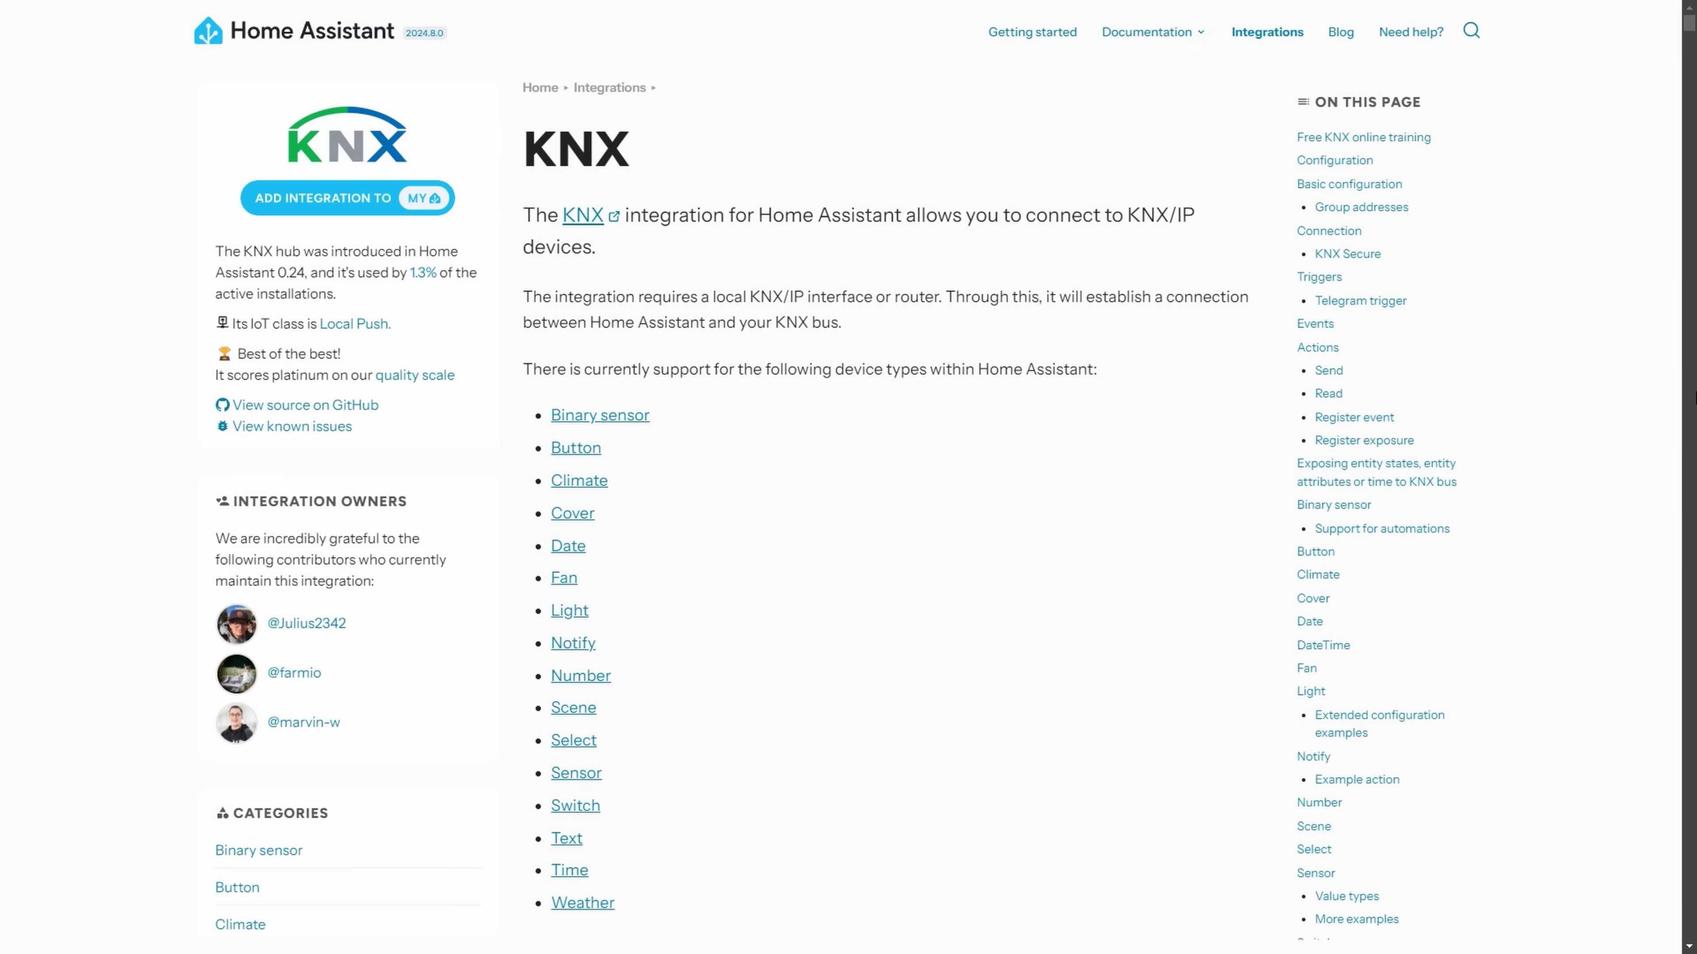
{"action": "scroll", "scroll_direction": "down", "scroll_amount": 3}
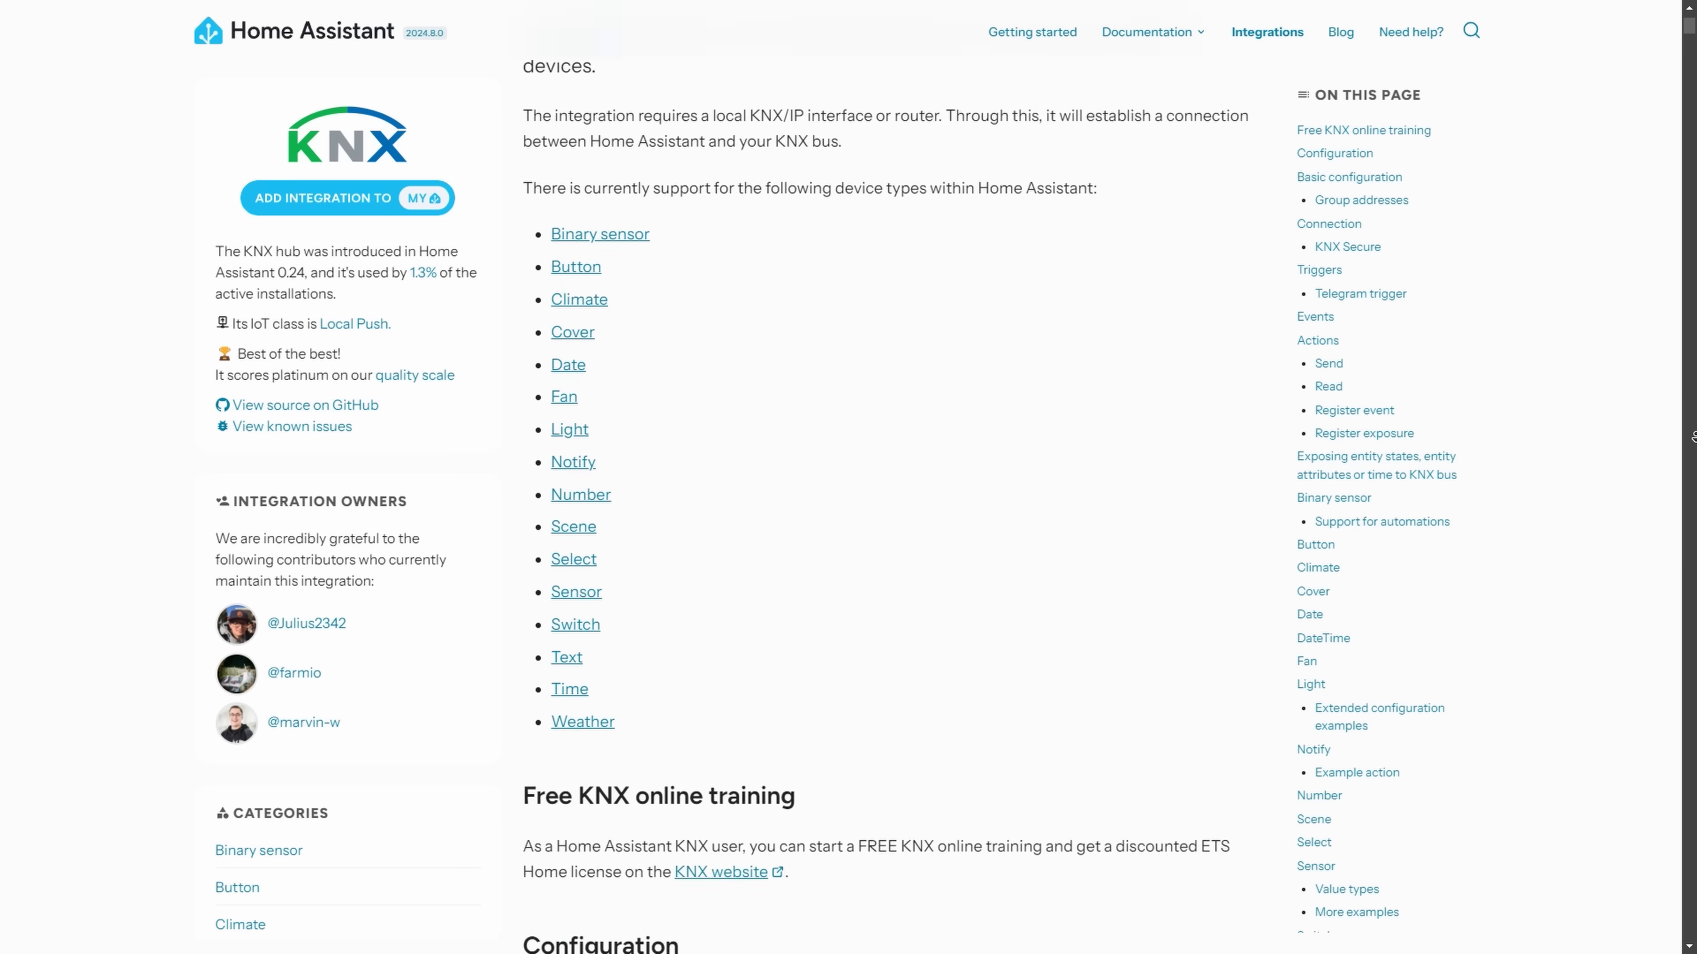
{"action": "scroll", "scroll_direction": "down", "scroll_amount": 3}
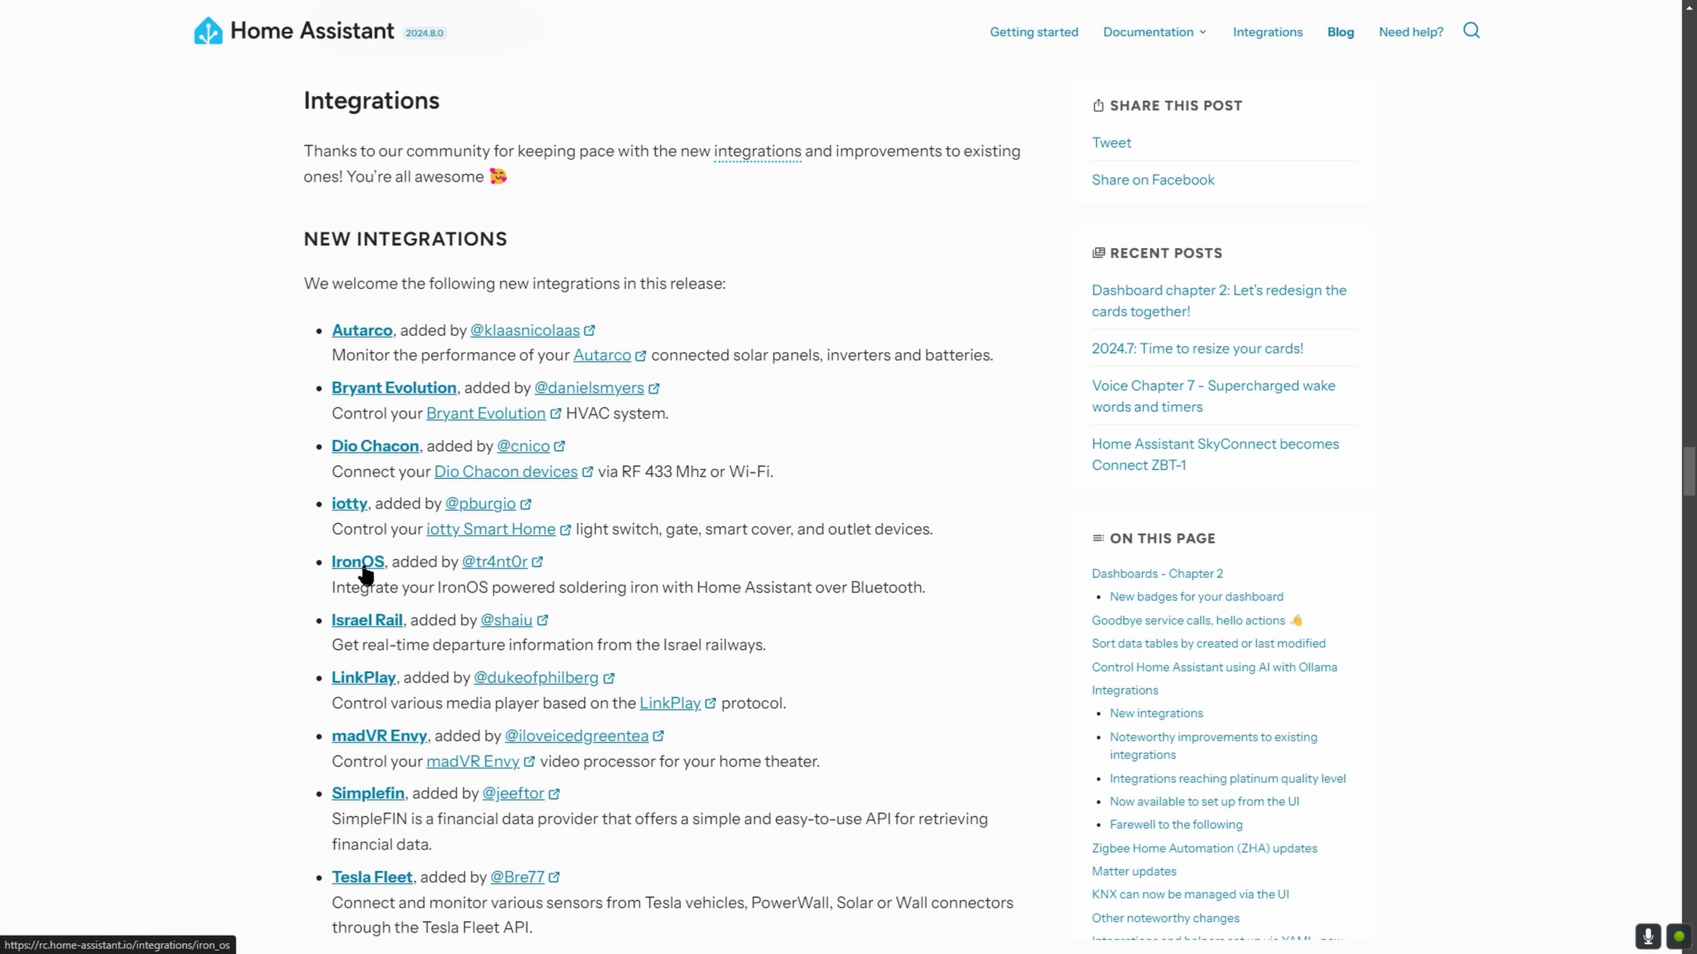
View the IronOS integration documentation from the New integrations list
{"action": "left_click", "coordinate": [357, 562]}
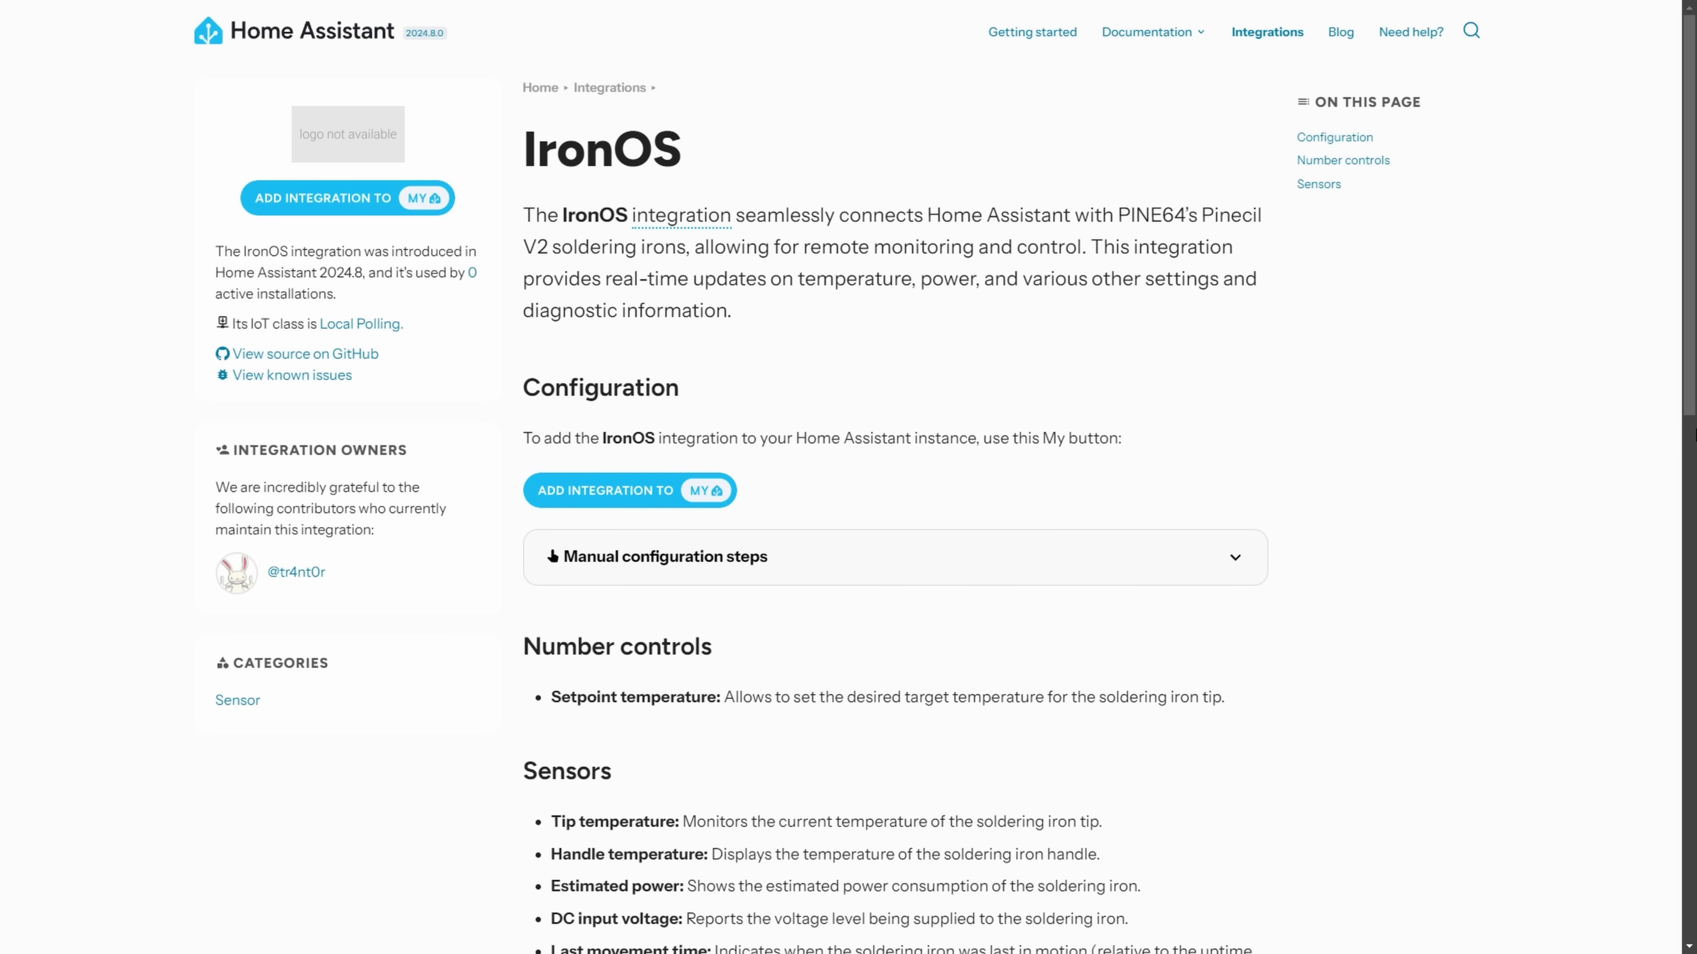
{"action": "scroll", "scroll_direction": "down", "scroll_amount": 3}
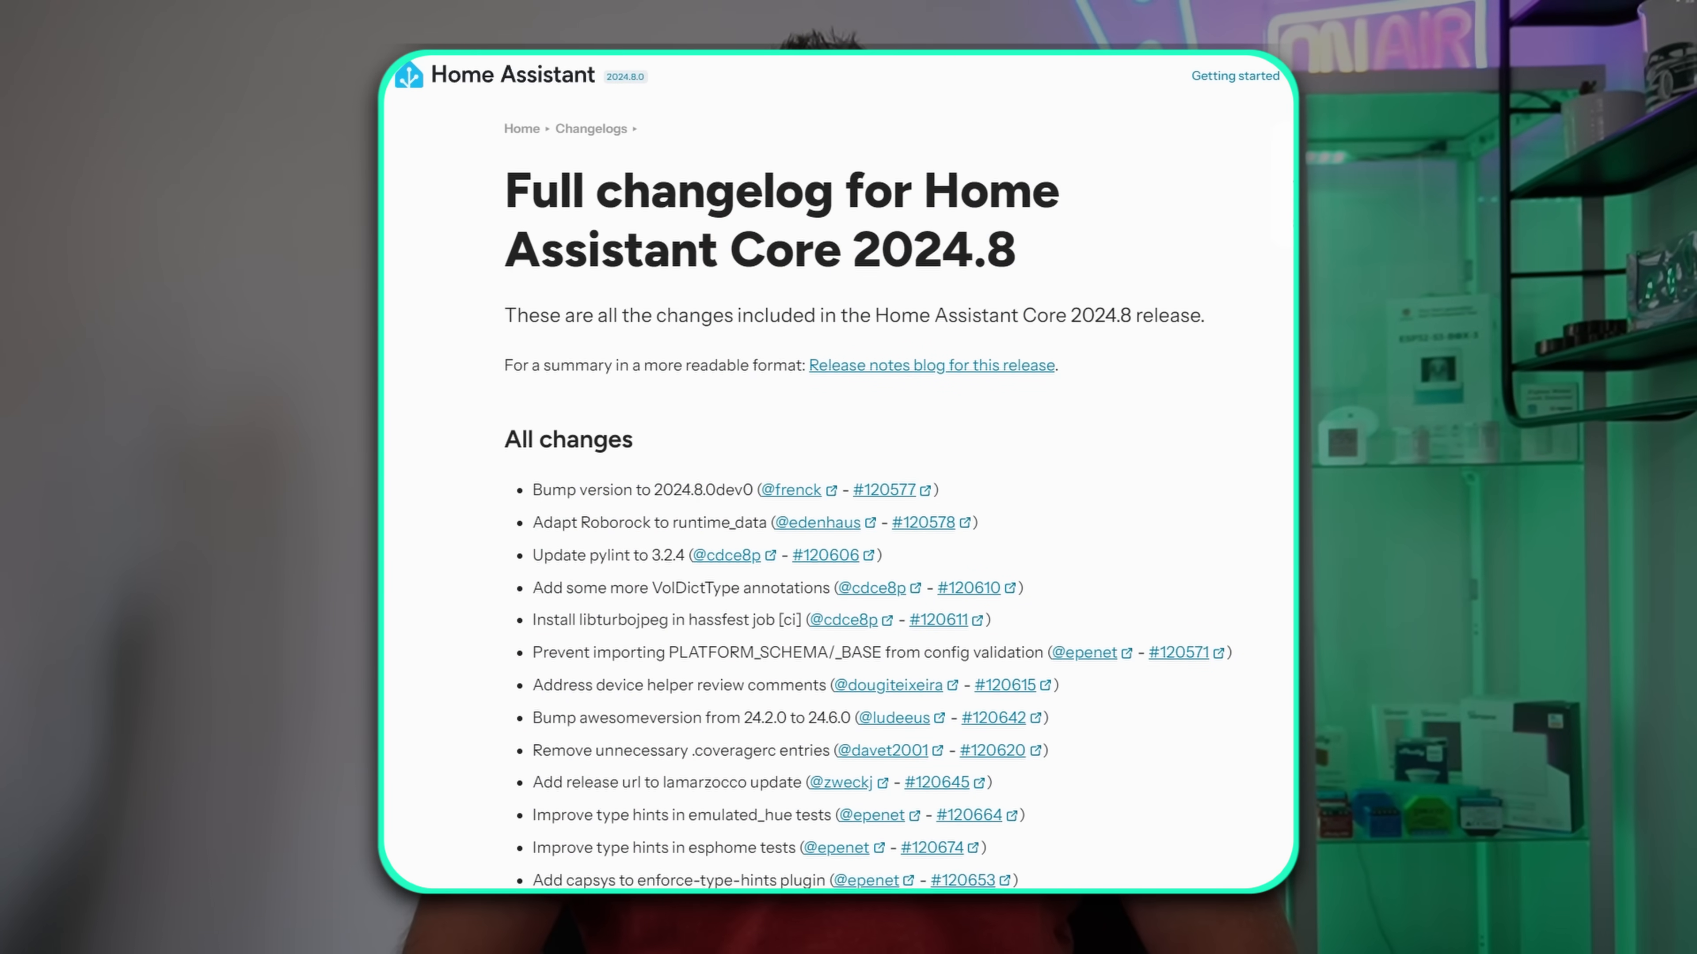
Skim down the All changes list of the Core 2024.8 full changelog
{"action": "scroll", "scroll_direction": "down", "scroll_amount": 3}
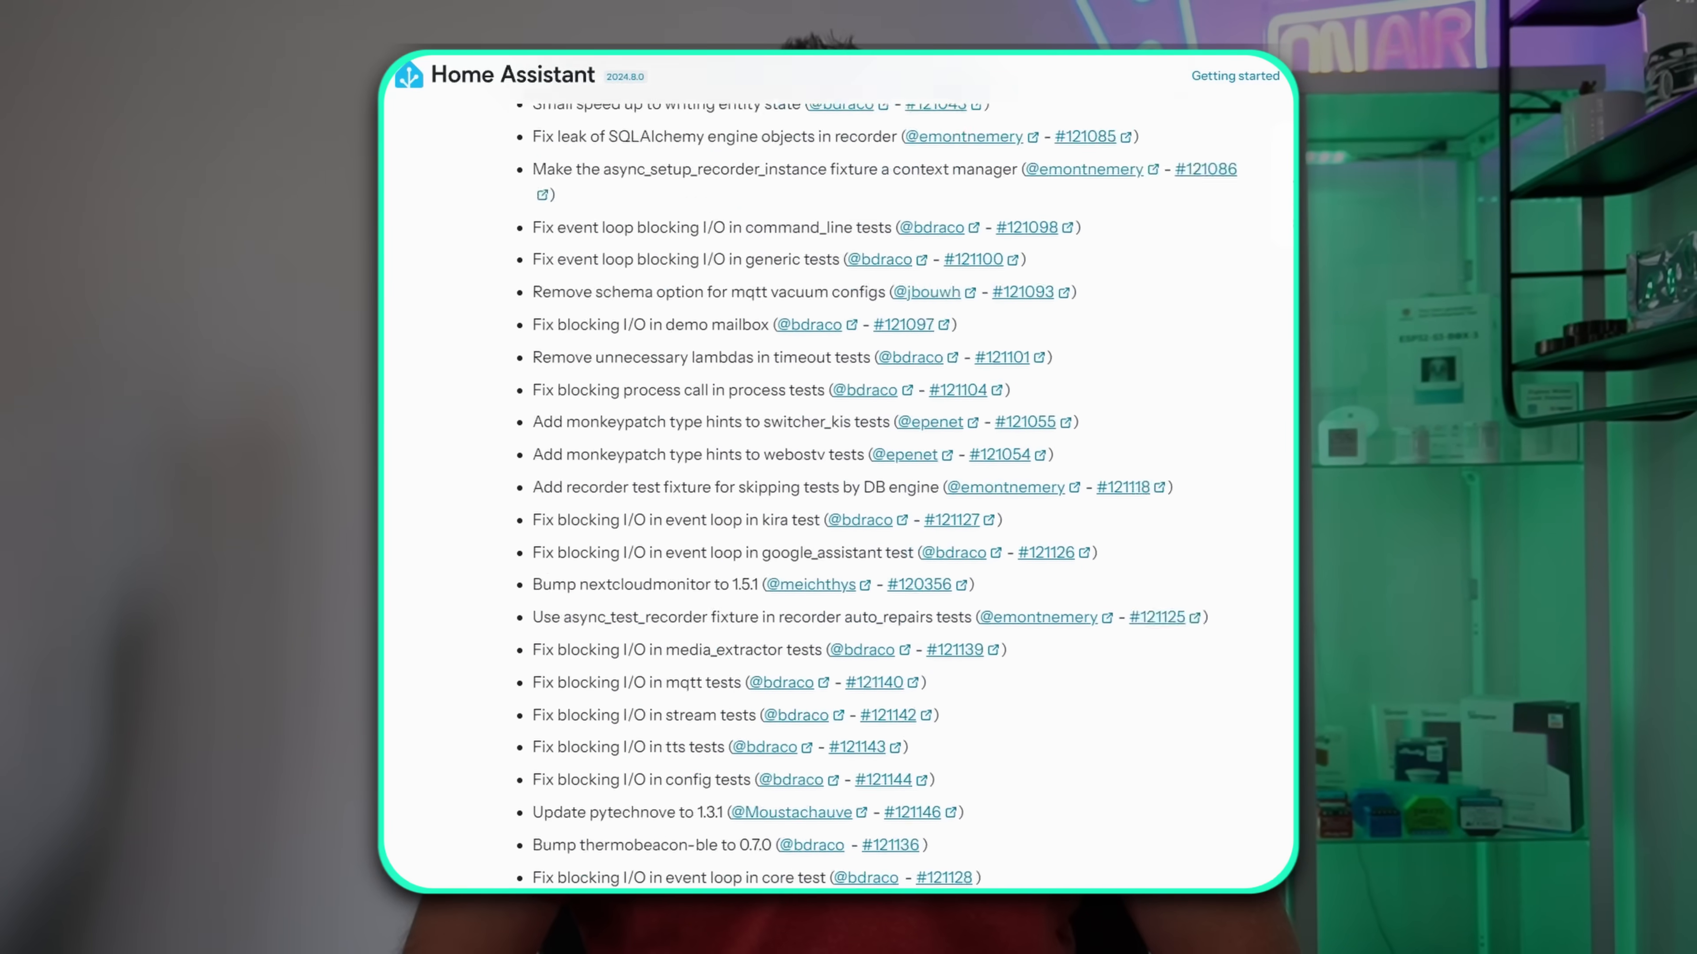
{"action": "scroll", "scroll_direction": "down", "scroll_amount": 3}
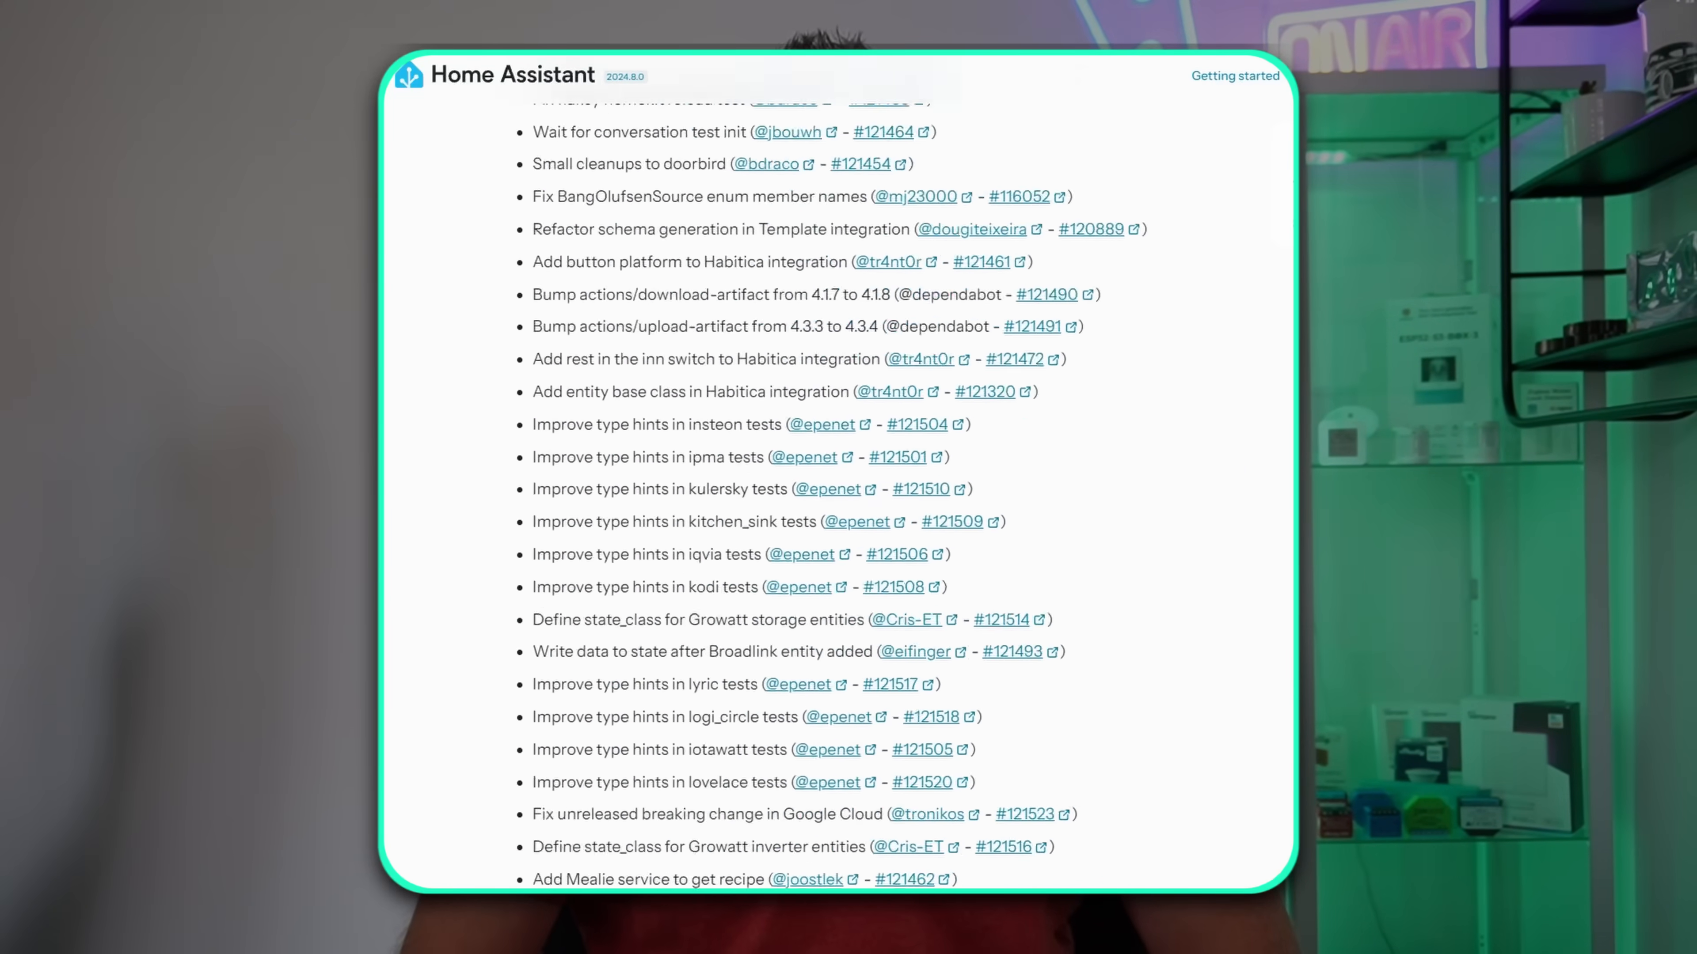